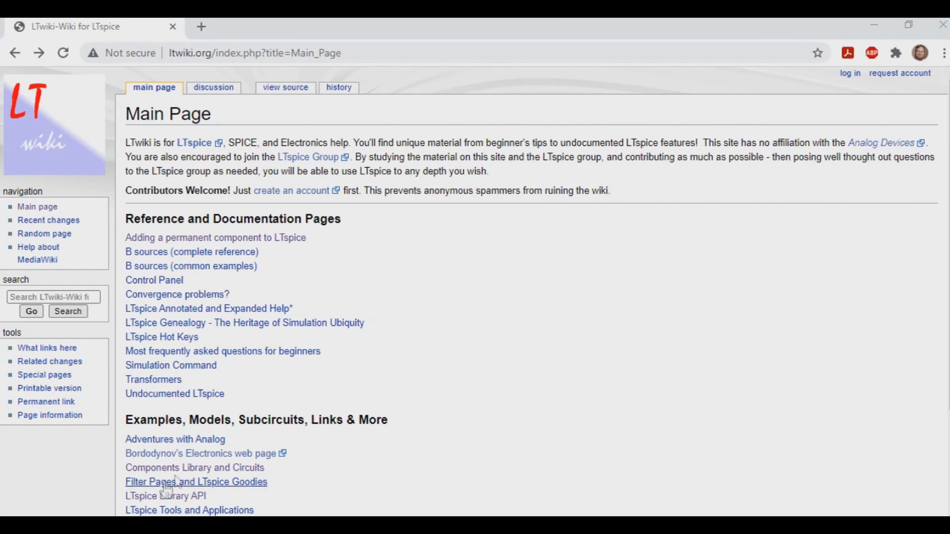
# Reach the standard.dio diode listing via the Components Library and Circuits page.
pyautogui.click(194, 467)
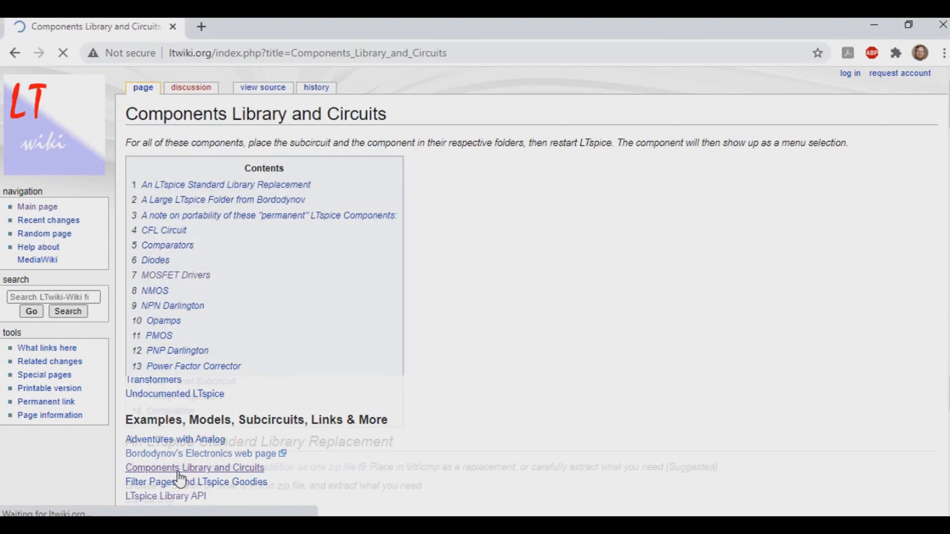
pyautogui.scroll(-3)
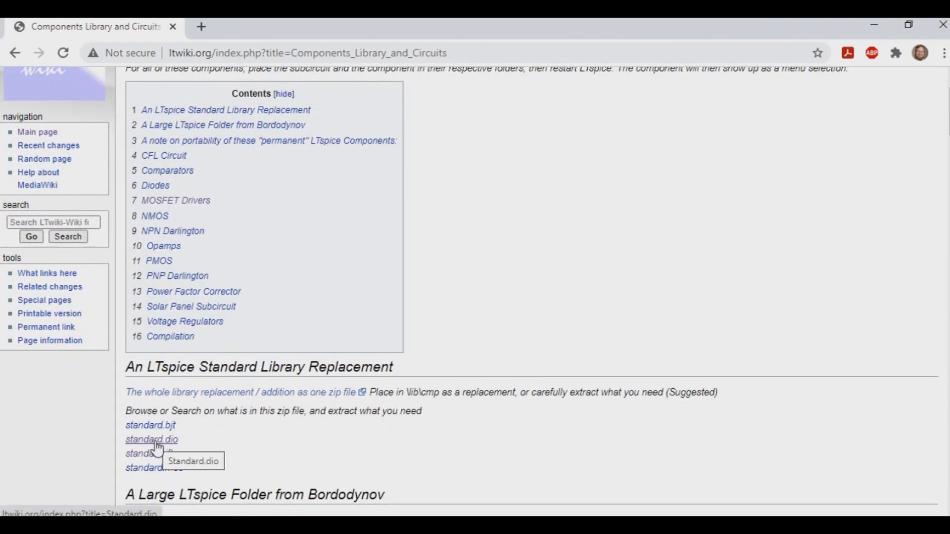
pyautogui.click(150, 439)
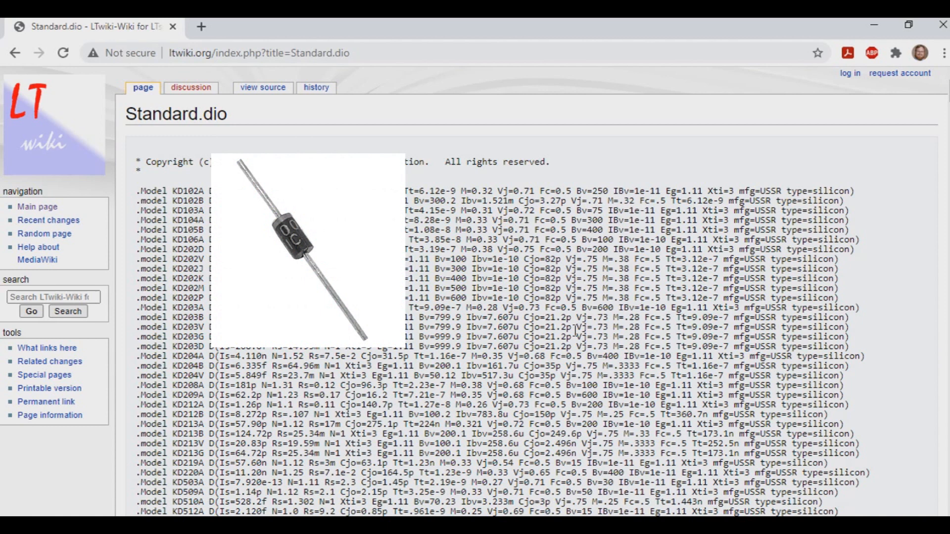
# Dismiss the diode picture and jump to the 1N4001 model line via page search.
pyautogui.click(302, 248)
pyautogui.write('1N4001')
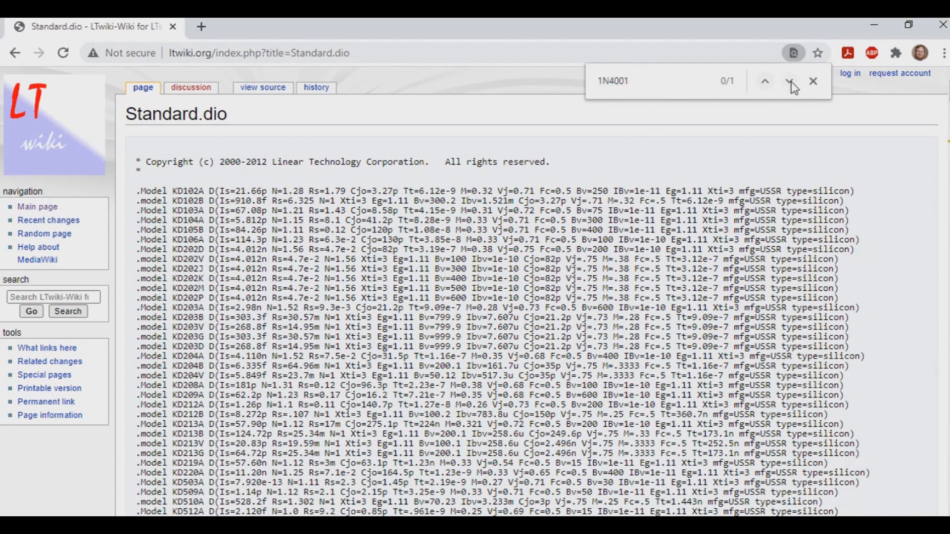
pyautogui.click(788, 80)
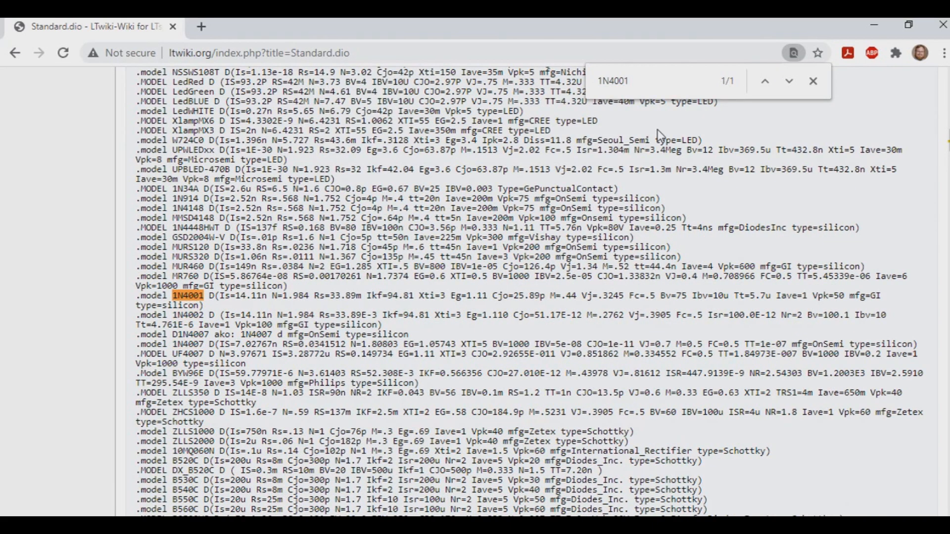
pyautogui.moveTo(214, 315)
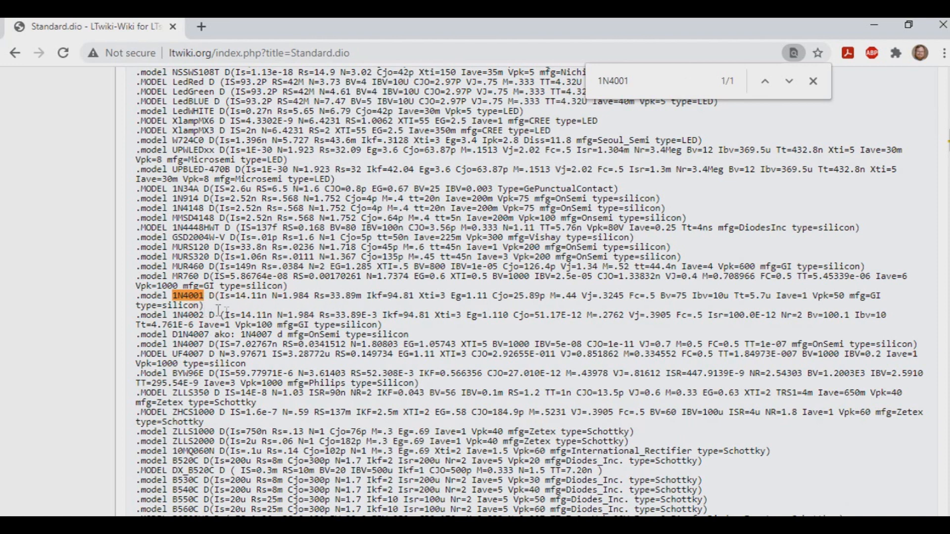
pyautogui.moveTo(206, 303)
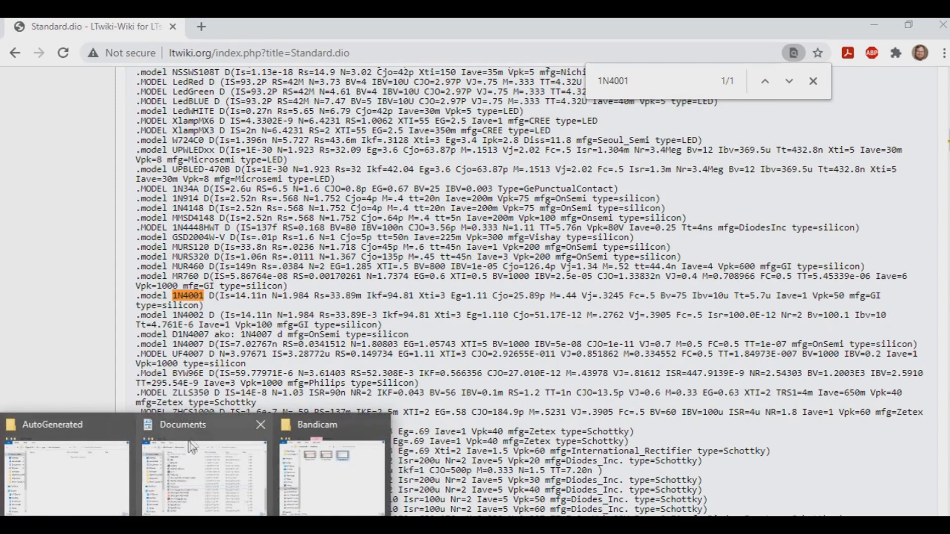
# Navigate from the home folder to Documents\LTspiceXVII\lib\cmp.
pyautogui.click(203, 475)
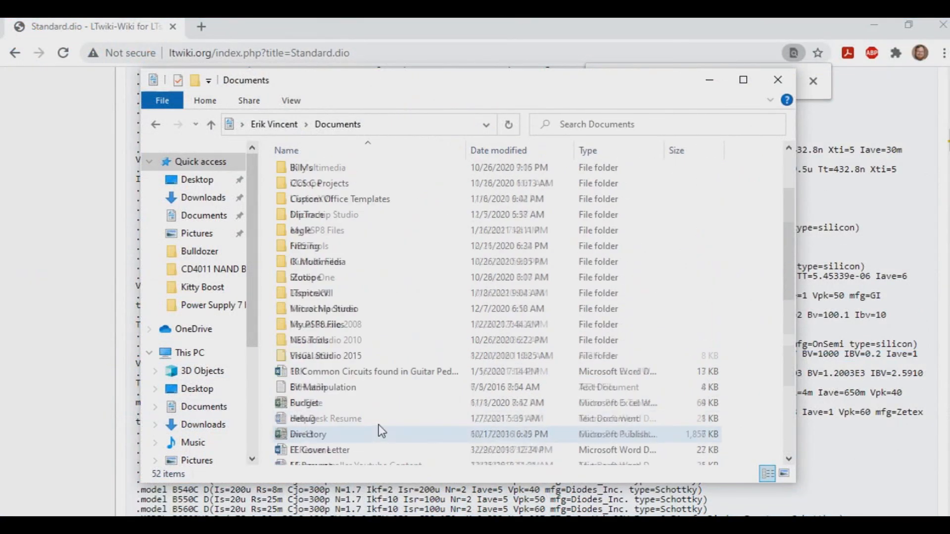
pyautogui.scroll(3)
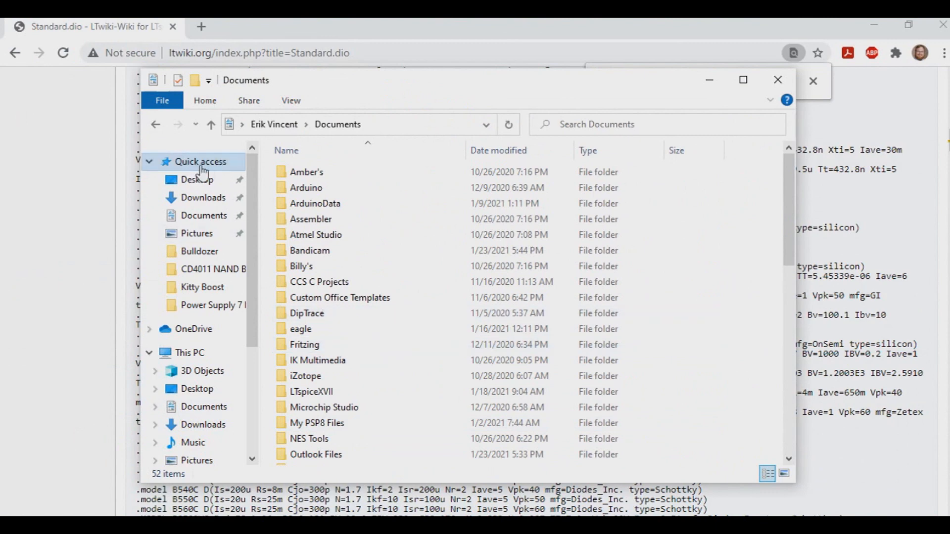
pyautogui.click(197, 179)
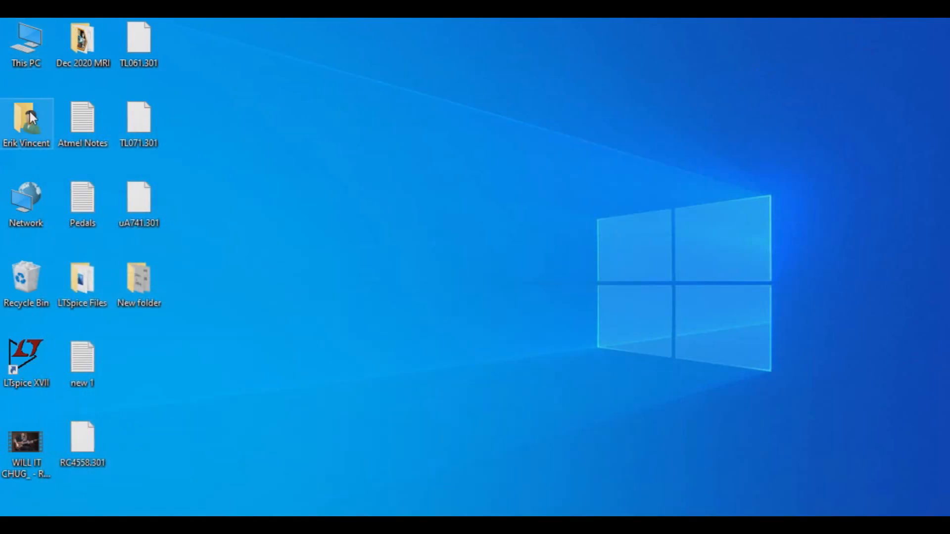
pyautogui.doubleClick(26, 121)
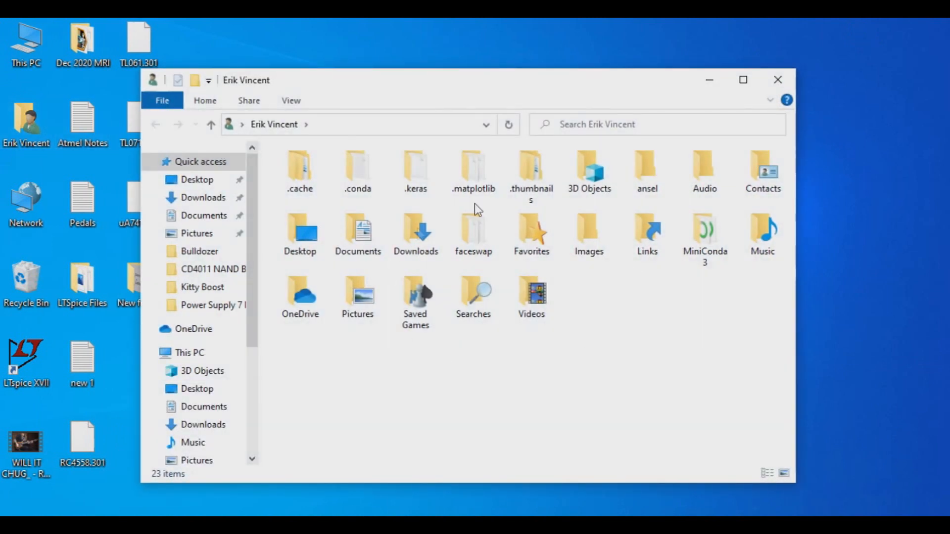
pyautogui.doubleClick(357, 231)
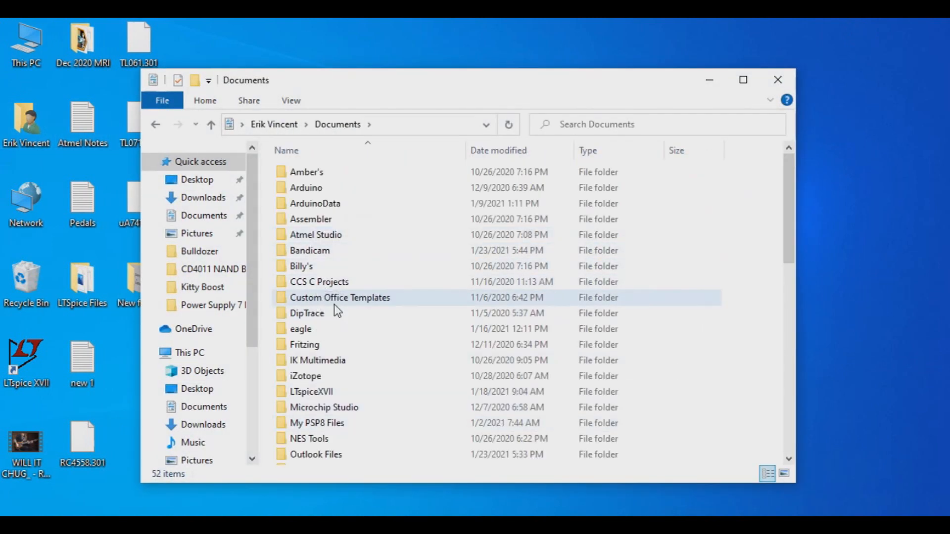
pyautogui.click(310, 392)
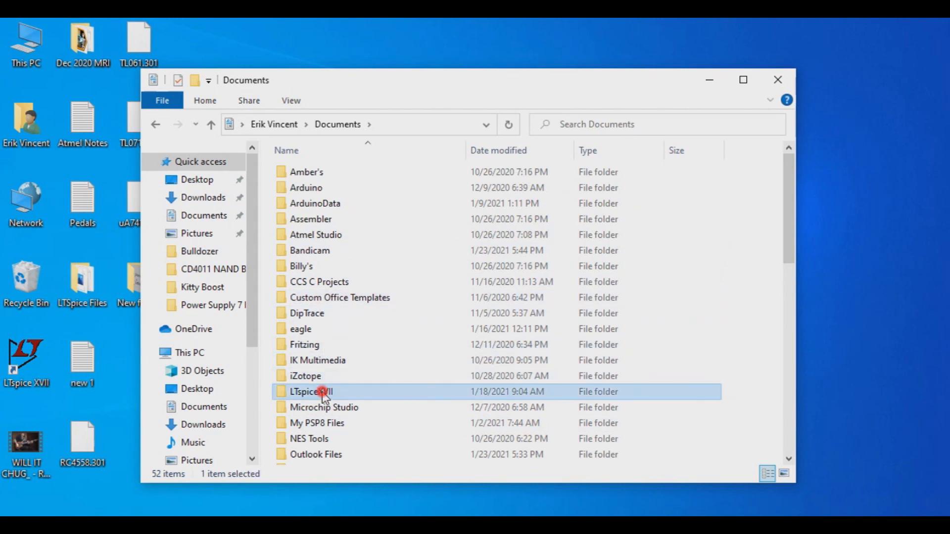
pyautogui.doubleClick(309, 392)
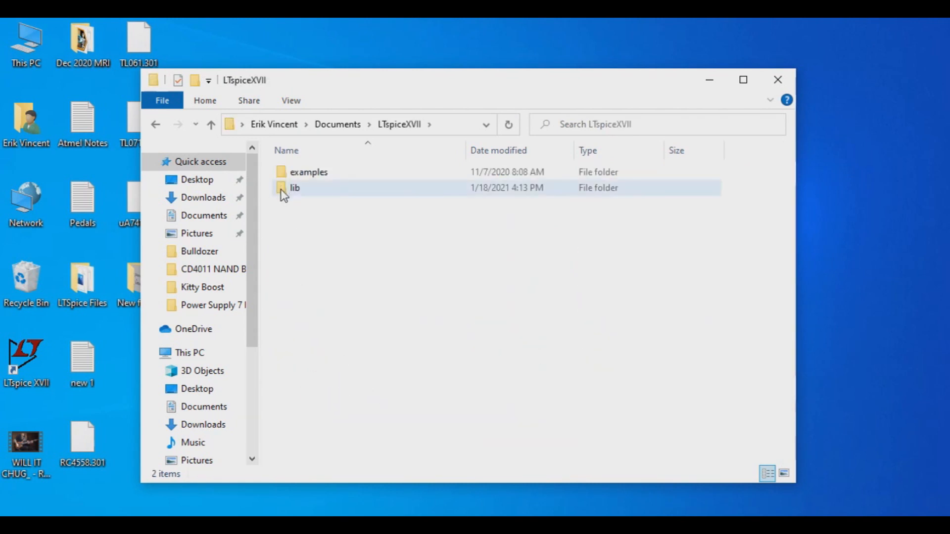
pyautogui.doubleClick(295, 188)
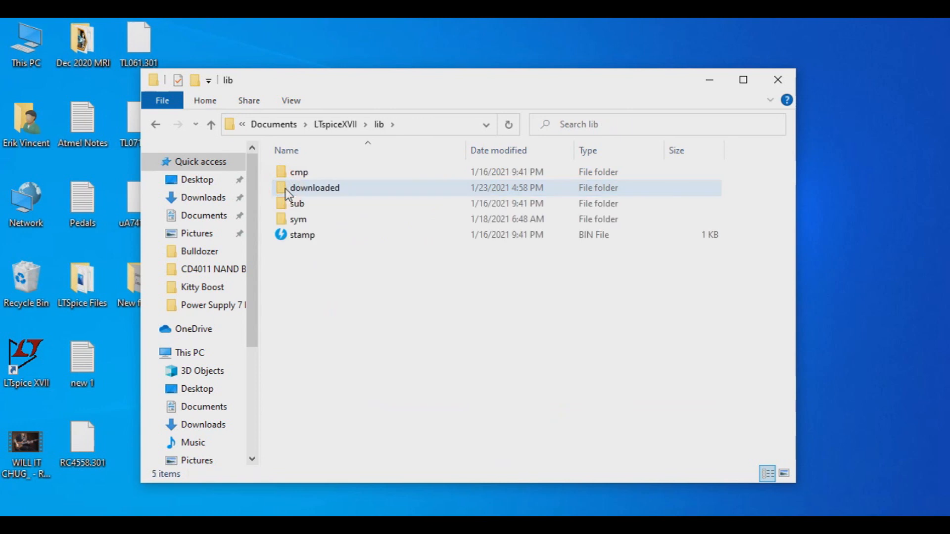
pyautogui.click(297, 172)
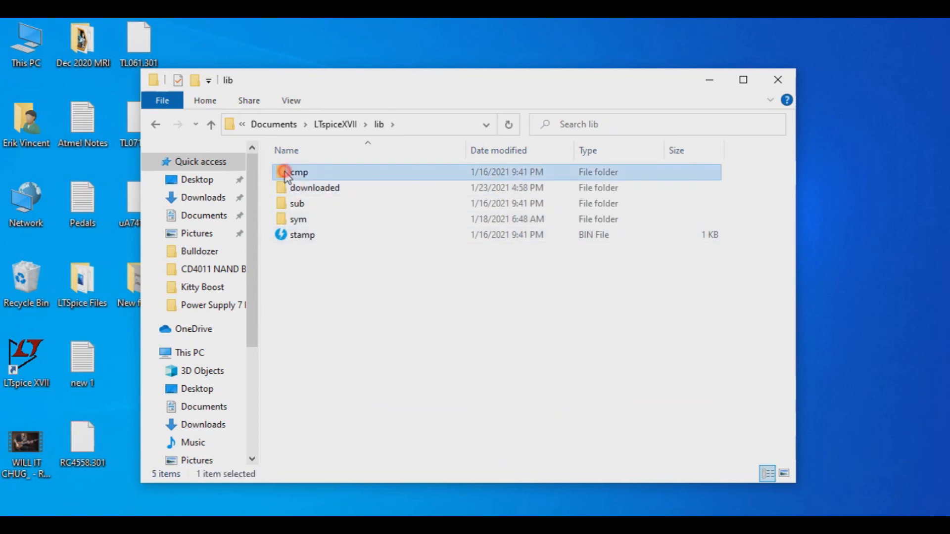
pyautogui.doubleClick(298, 172)
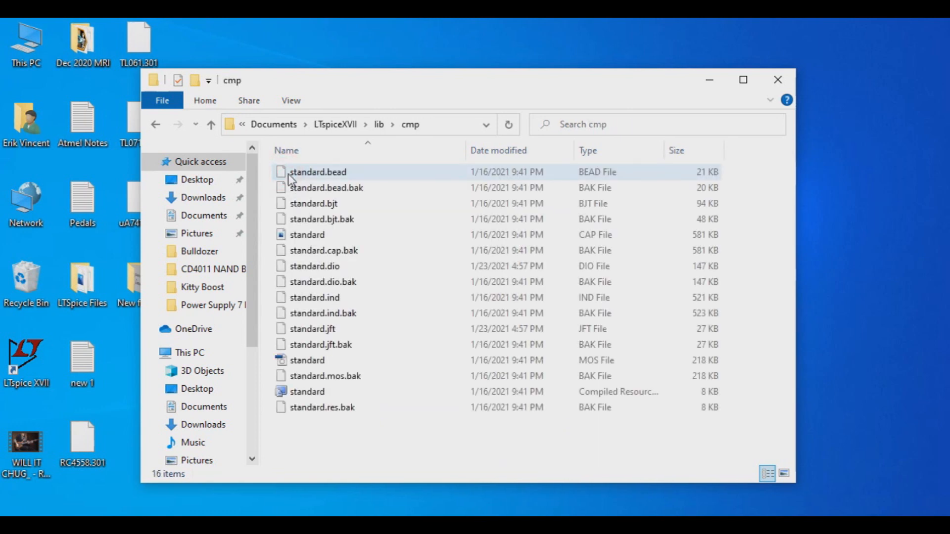
# Open standard.dio in Notepad++ via its right-click 'Edit with Notepad++' action.
pyautogui.click(315, 266)
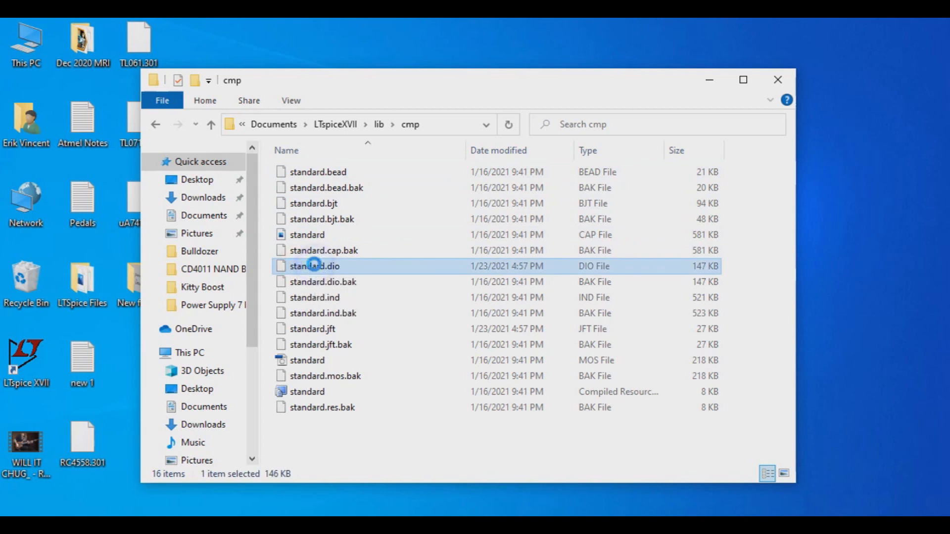
pyautogui.rightClick(315, 266)
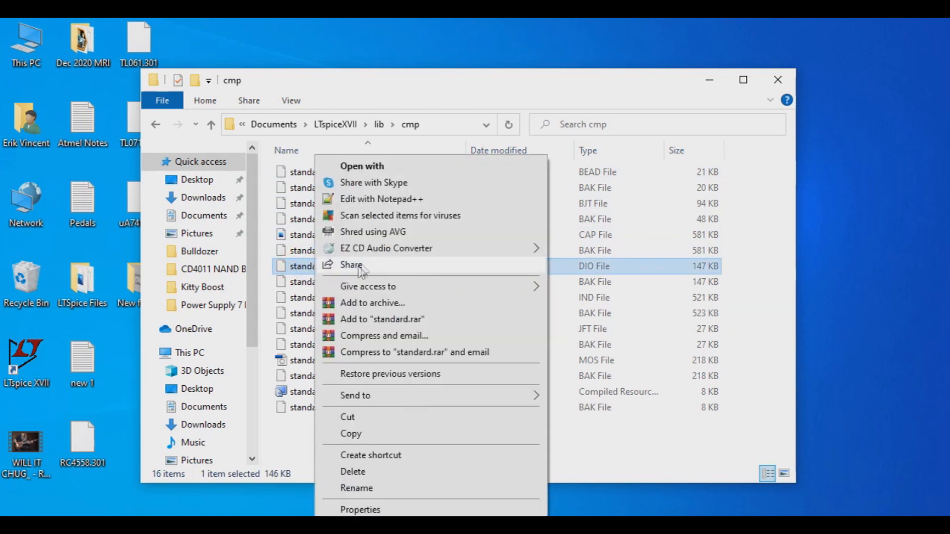
pyautogui.moveTo(363, 199)
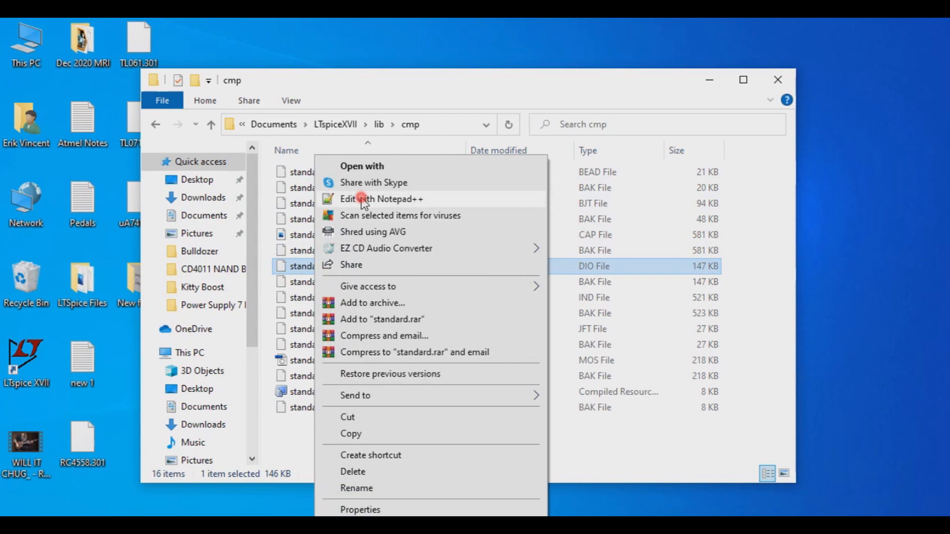
pyautogui.click(381, 198)
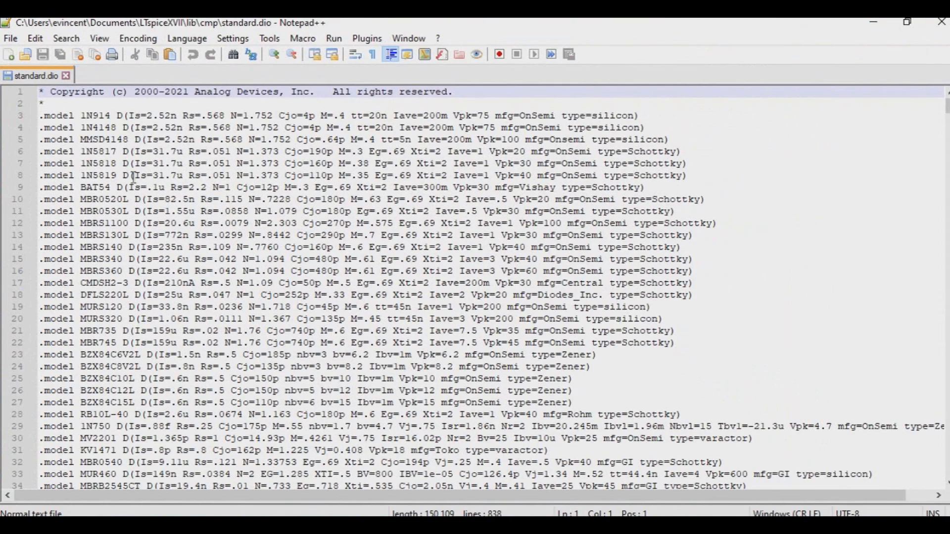
# Place the cursor at the start of line 5 to paste the 1N4001 .model line.
pyautogui.click(74, 128)
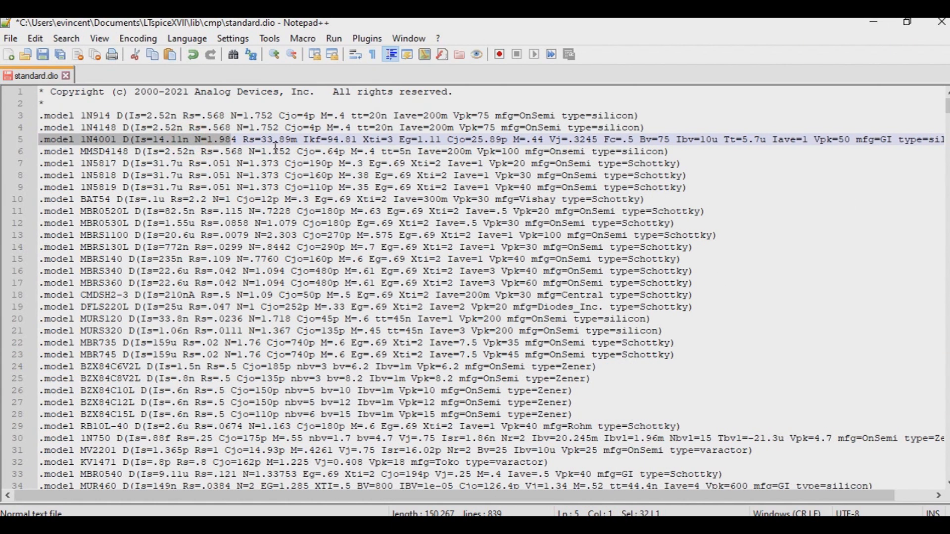
pyautogui.moveTo(739, 198)
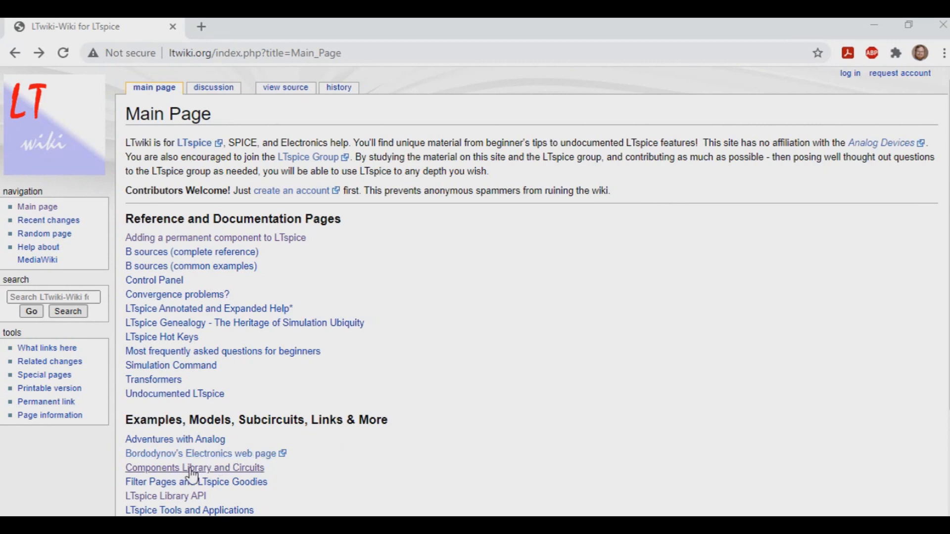
# Reach the standard.jft JFET listing via the Components Library and Circuits page.
pyautogui.click(195, 468)
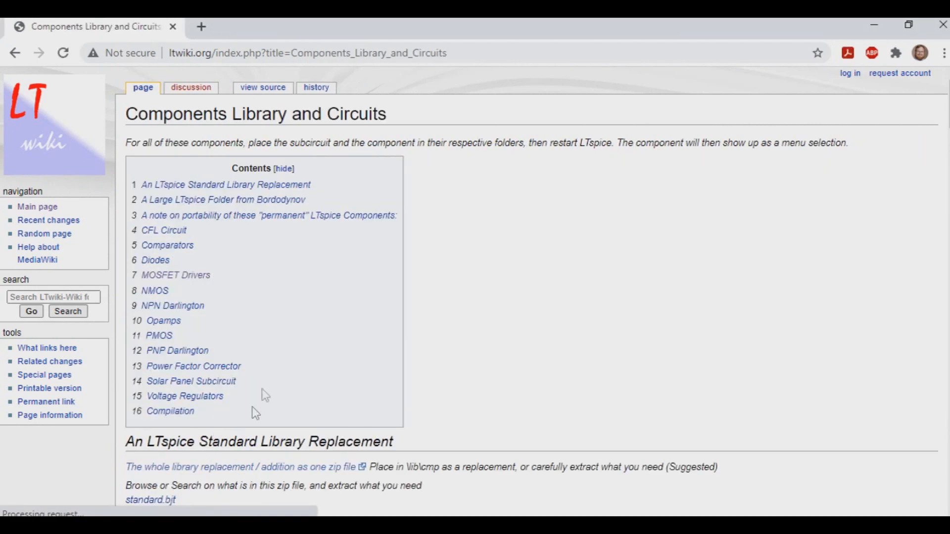
pyautogui.scroll(-3)
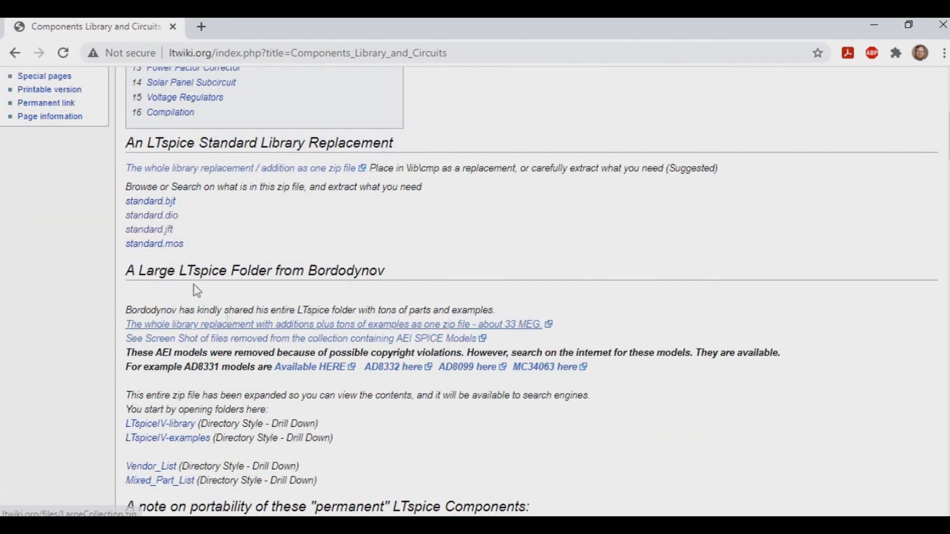
pyautogui.moveTo(149, 229)
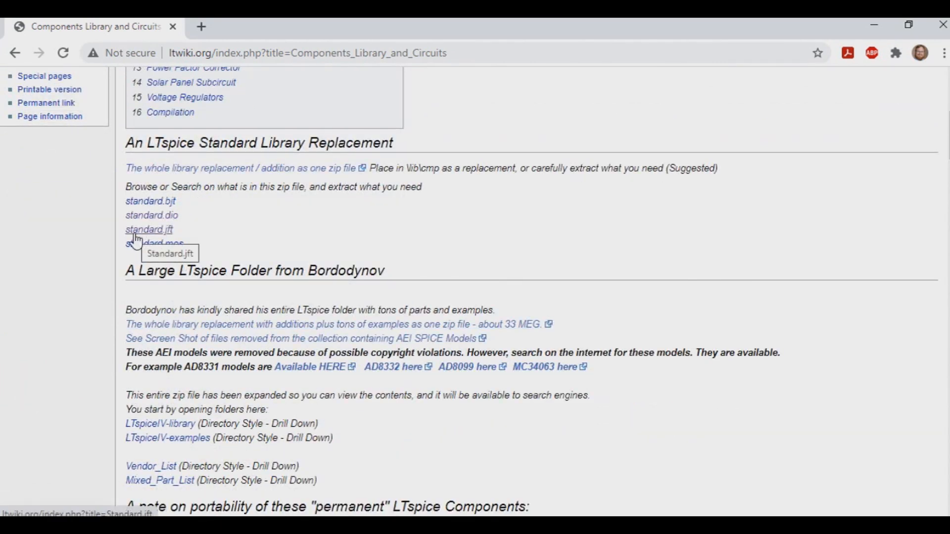
pyautogui.moveTo(137, 237)
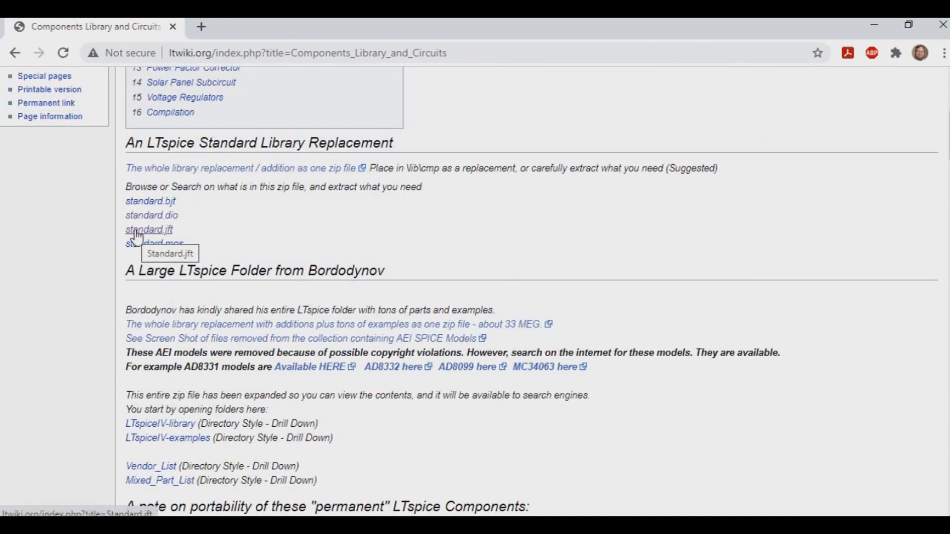
pyautogui.click(148, 229)
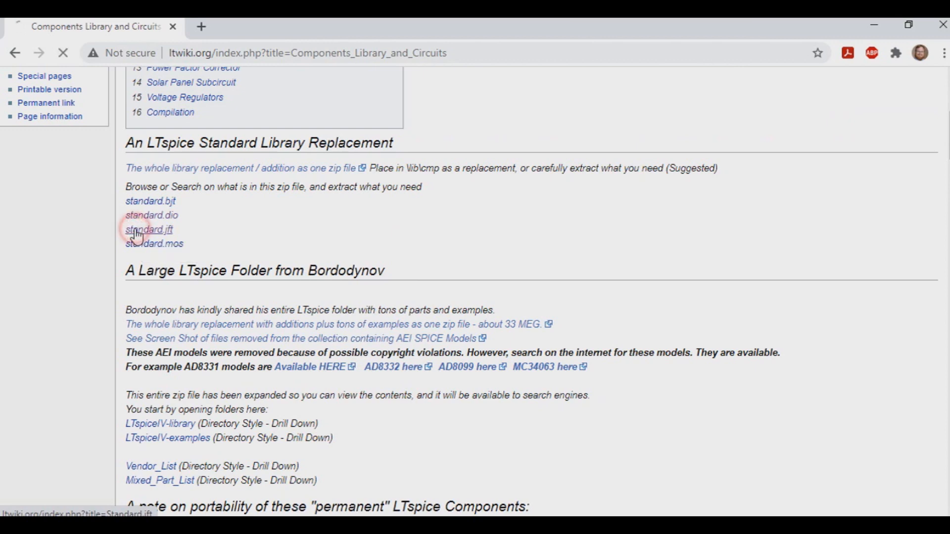
pyautogui.click(148, 230)
pyautogui.write('2N5457')
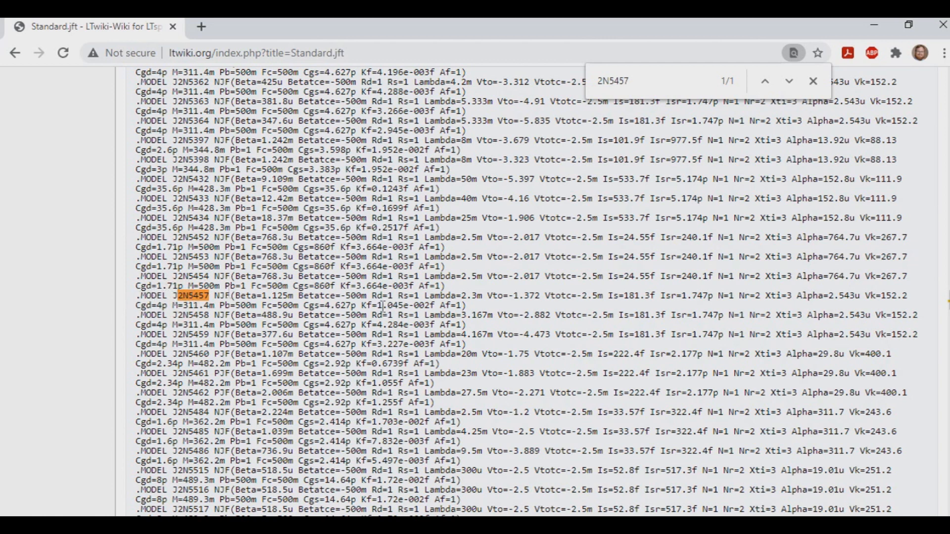
pyautogui.moveTo(474, 315)
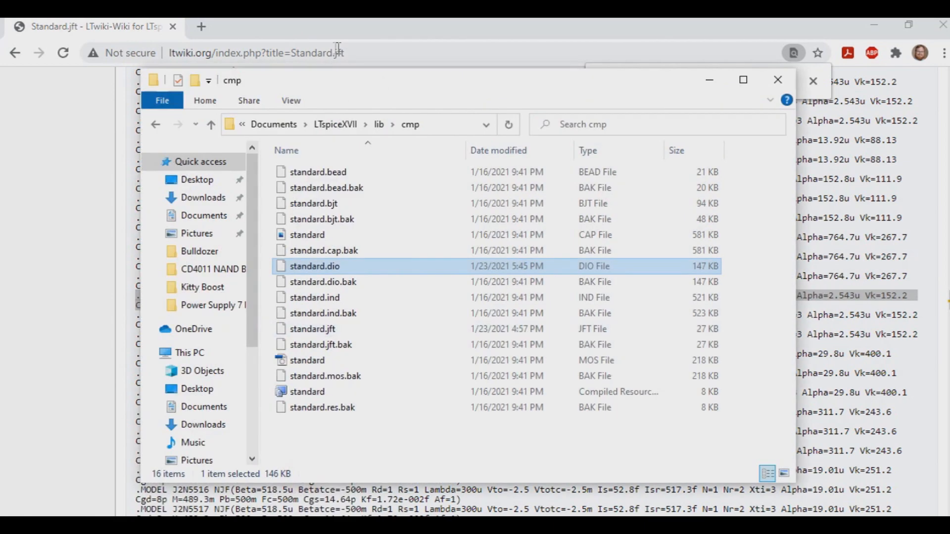
pyautogui.moveTo(418, 203)
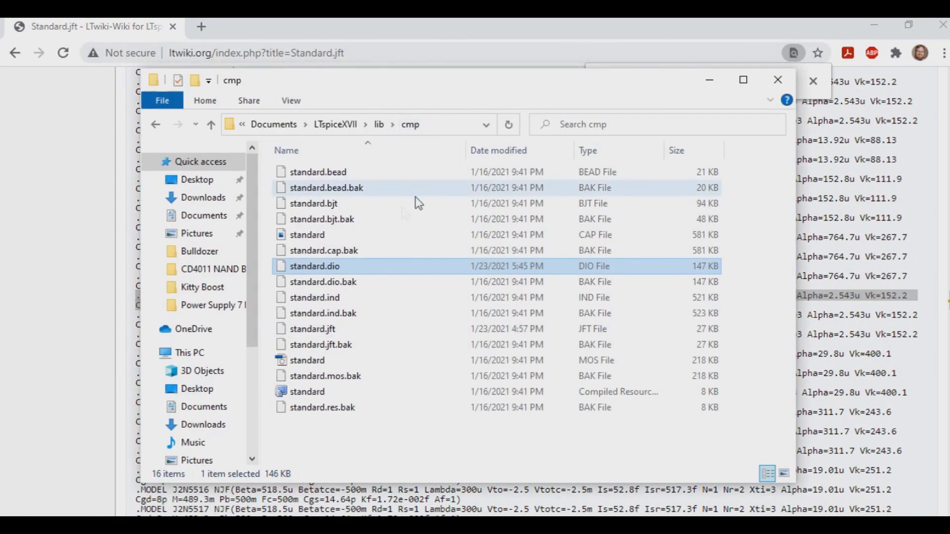
pyautogui.moveTo(312, 329)
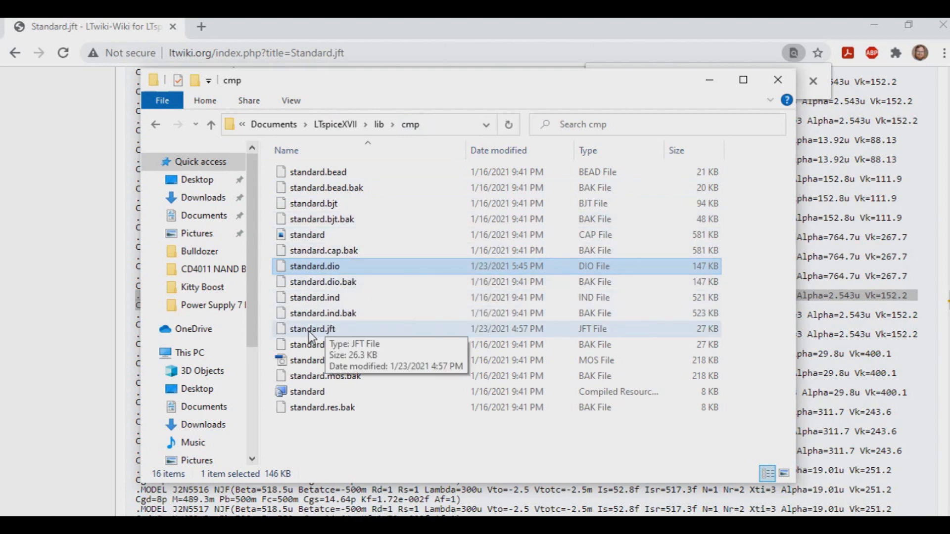
# Open standard.jft from the cmp folder in Notepad++.
pyautogui.click(311, 328)
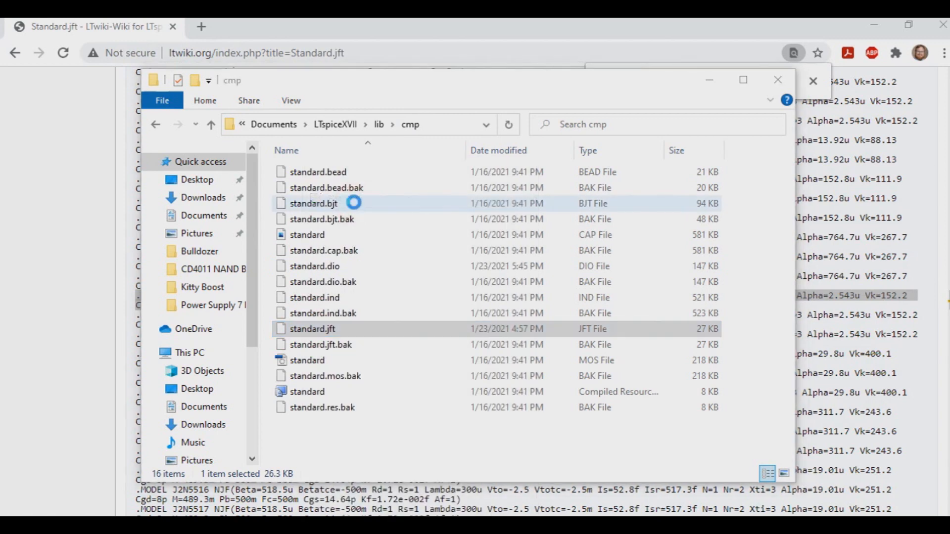
pyautogui.doubleClick(311, 328)
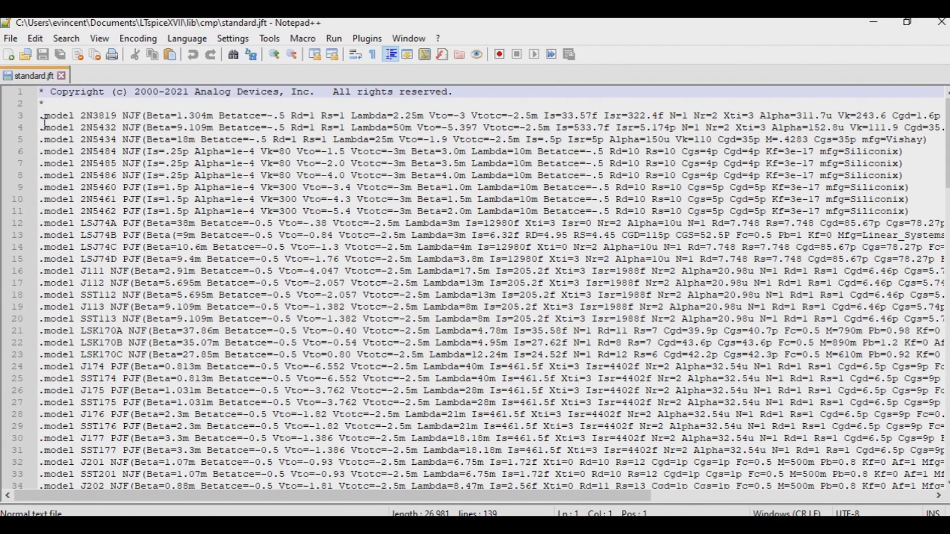
pyautogui.moveTo(31, 191)
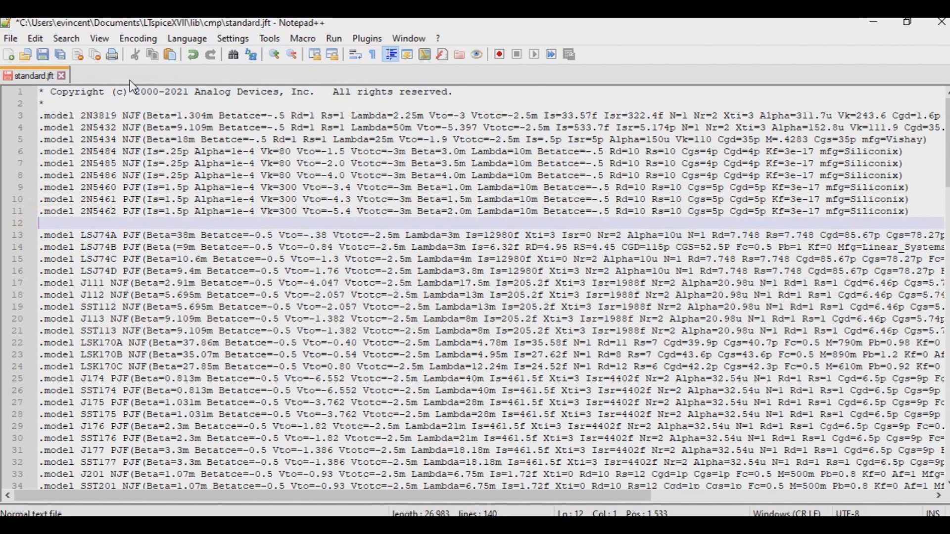
# Save standard.jft with the pasted .MODEL 2N5457 line after the 2N5462 entry.
pyautogui.hscroll(3)
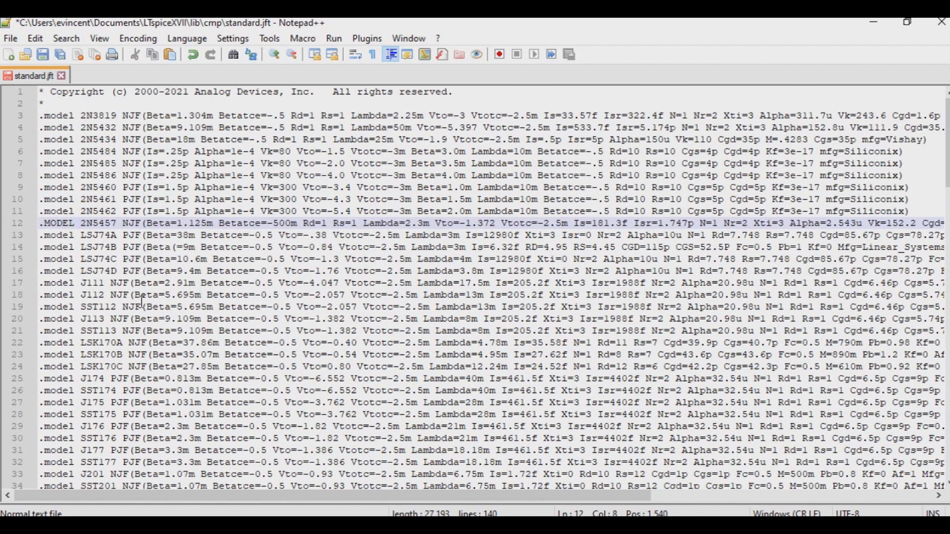
pyautogui.click(44, 55)
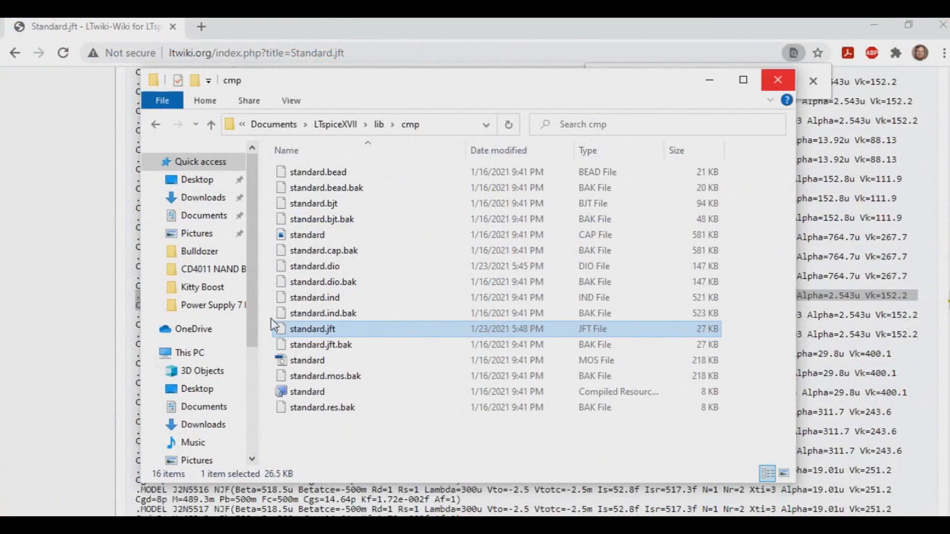
pyautogui.moveTo(778, 80)
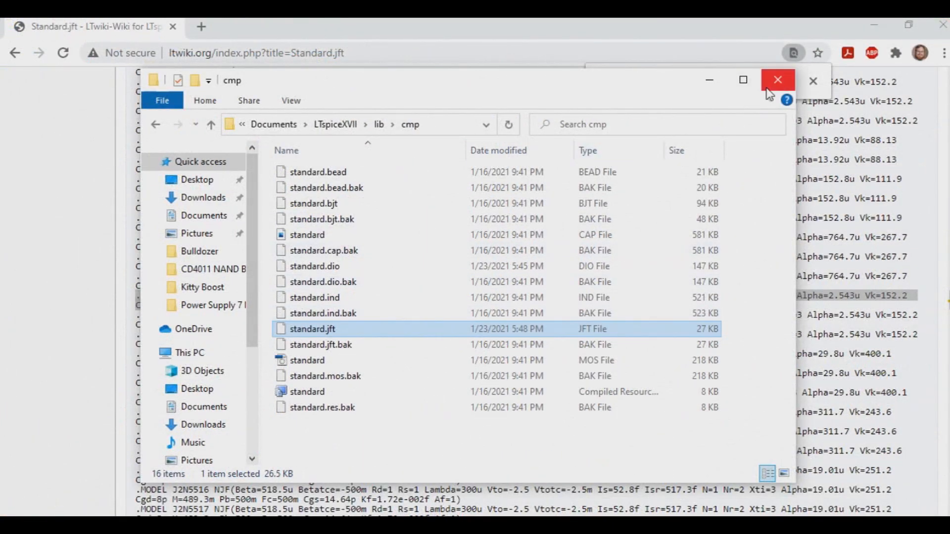
pyautogui.moveTo(778, 80)
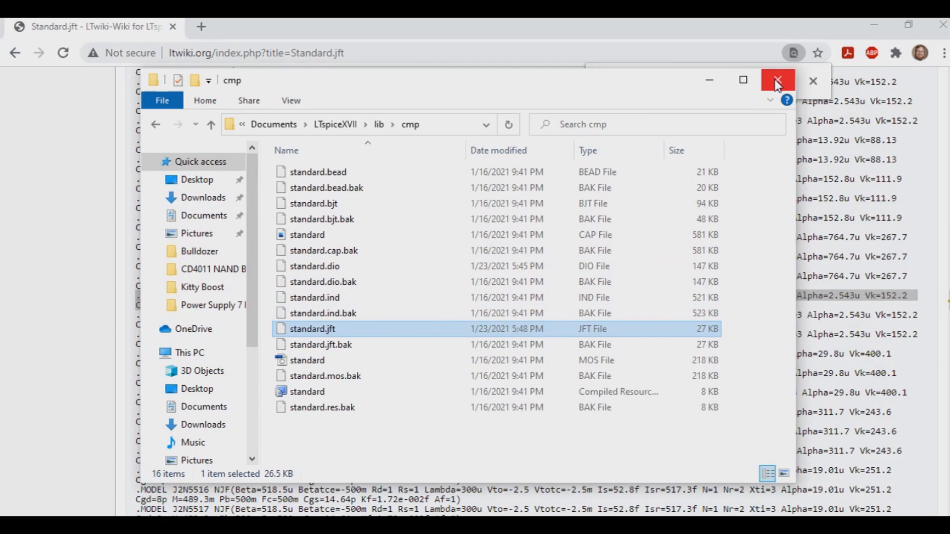
# Close the cmp Explorer window.
pyautogui.click(778, 80)
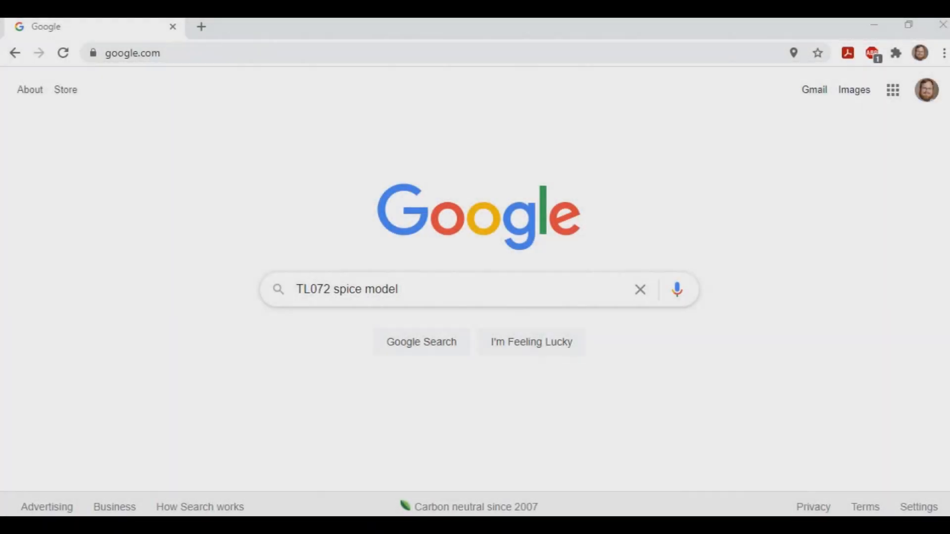
pyautogui.moveTo(351, 405)
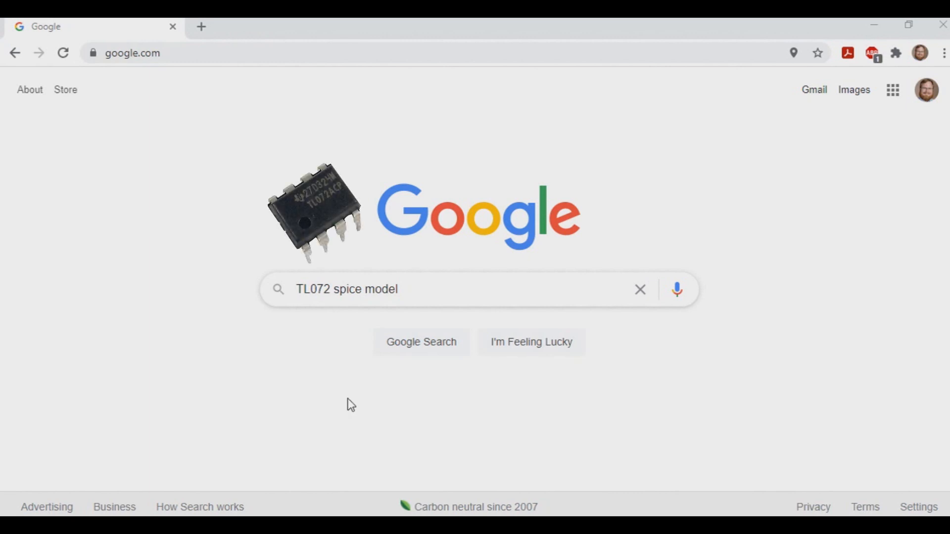
pyautogui.moveTo(398, 343)
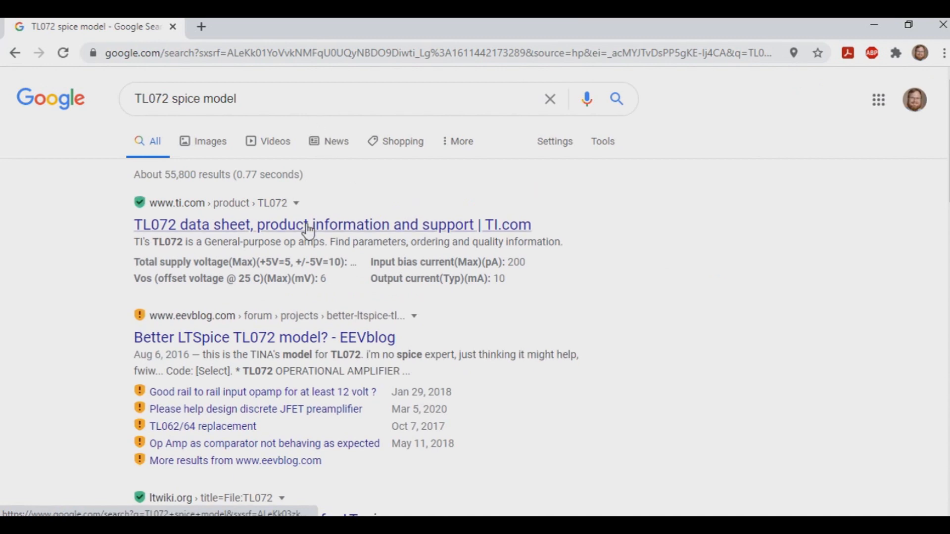
pyautogui.moveTo(177, 233)
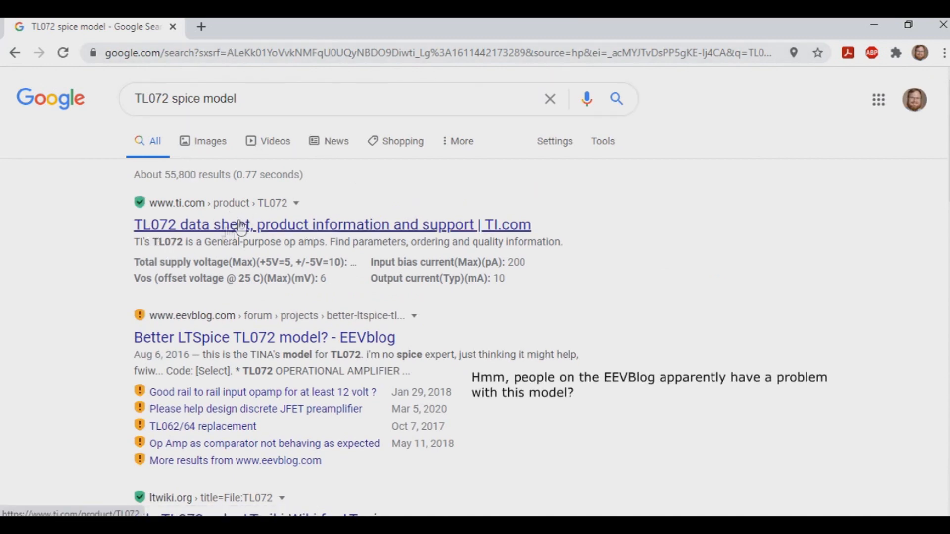
# Download the TL072 PSpice model archive from TI's product page Design tools section, then minimize Chrome.
pyautogui.click(243, 225)
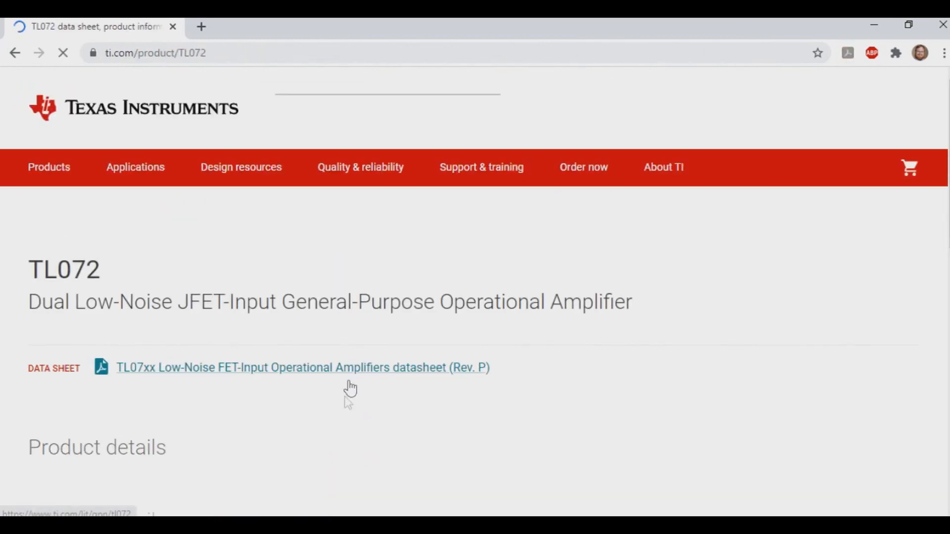
pyautogui.scroll(-3)
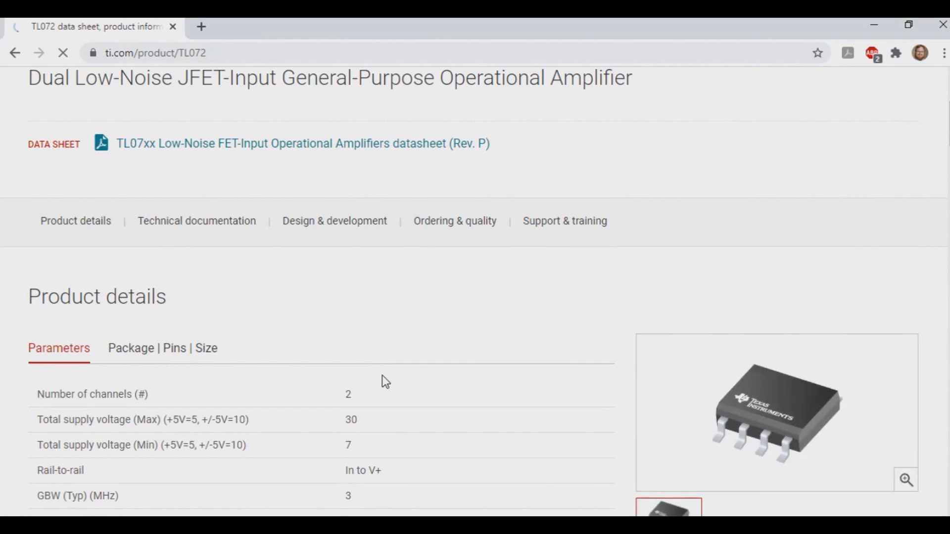
pyautogui.scroll(-3)
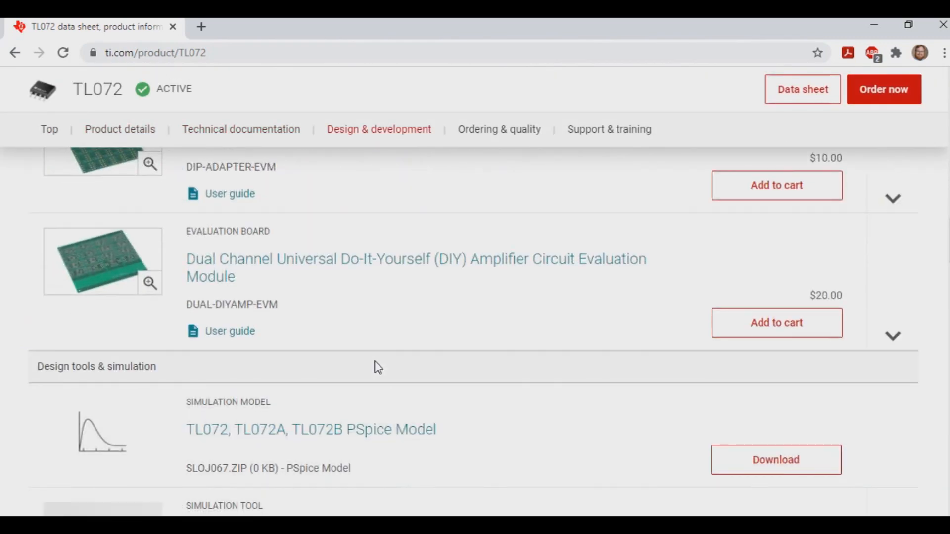
pyautogui.scroll(-3)
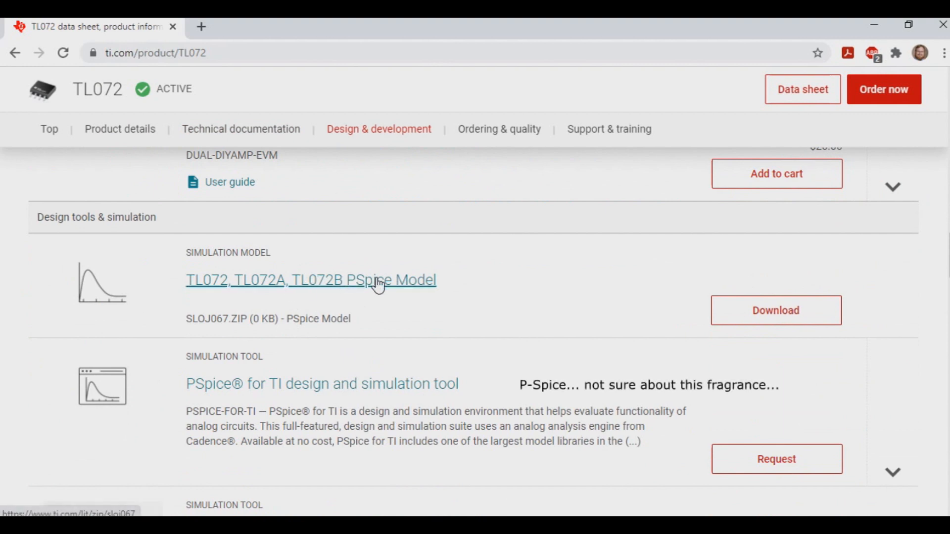
pyautogui.moveTo(776, 309)
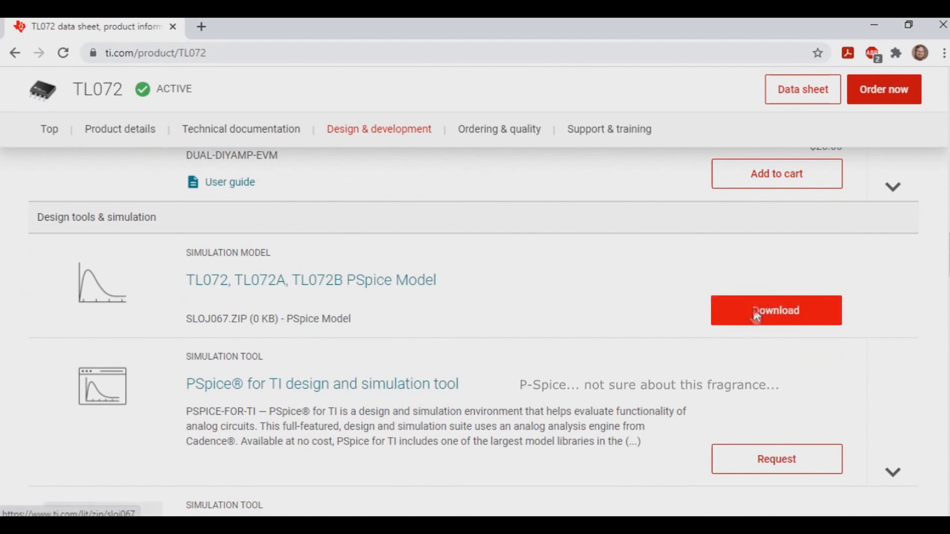
pyautogui.click(775, 310)
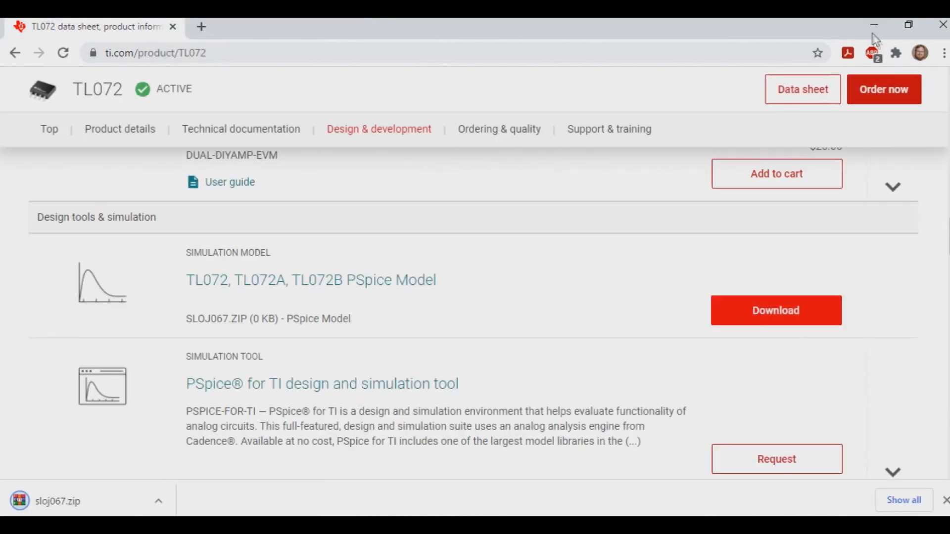
pyautogui.click(873, 24)
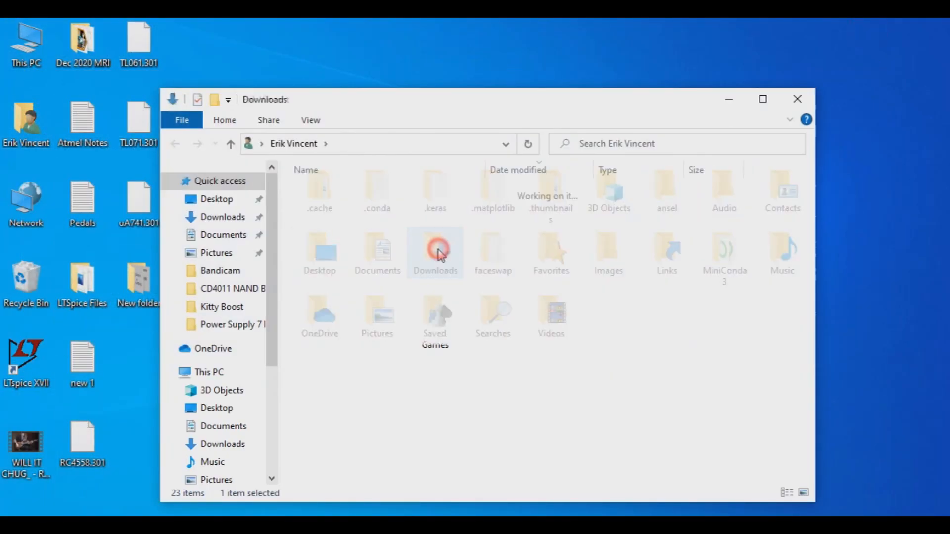
# Extract TL072.301 from sloj067.zip into Downloads using Extract Here.
pyautogui.doubleClick(435, 248)
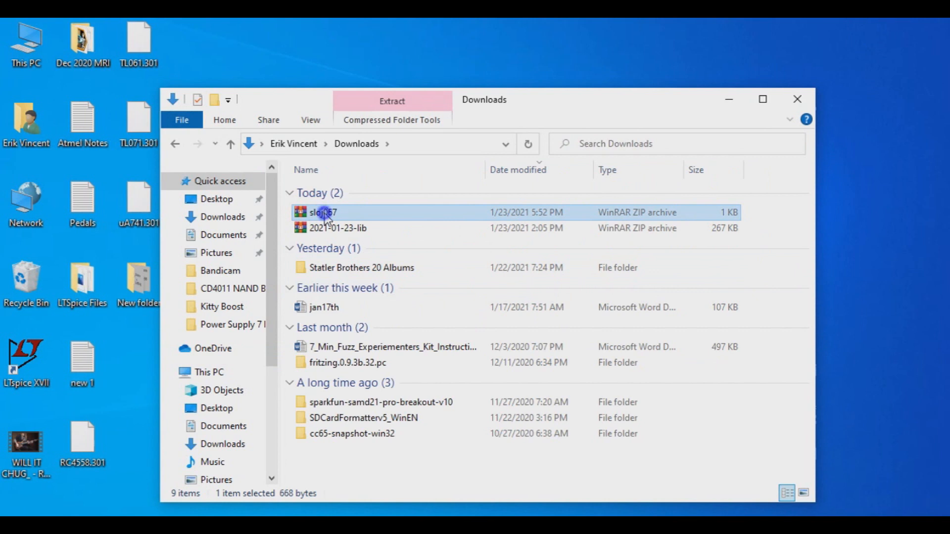
pyautogui.rightClick(322, 212)
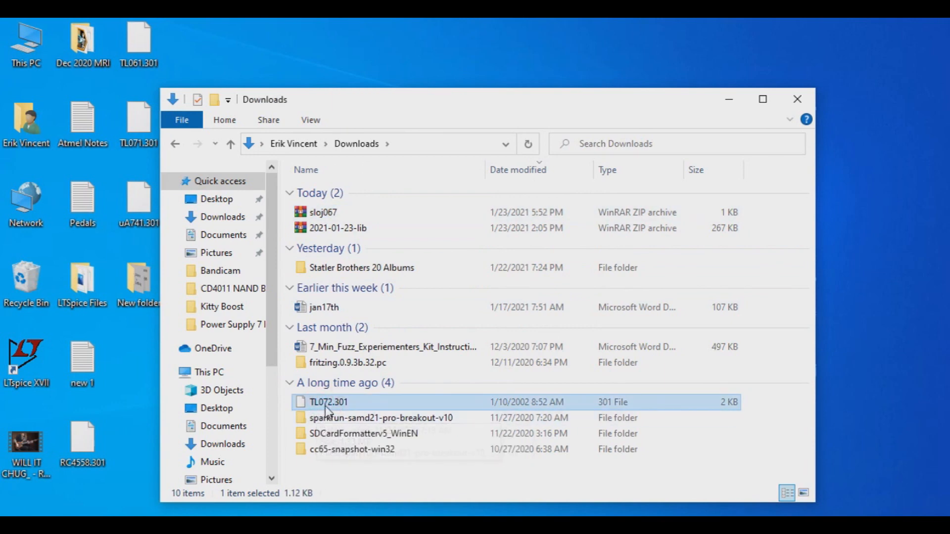
pyautogui.rightClick(328, 402)
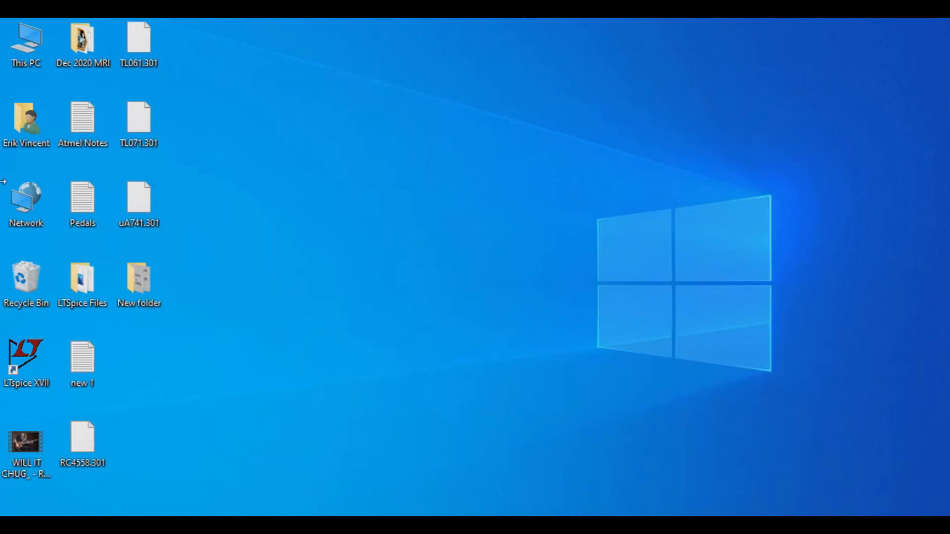
# Confirm TL072.301 sits in Documents > LTspiceXVII > lib > downloaded, then return to lib.
pyautogui.click(26, 121)
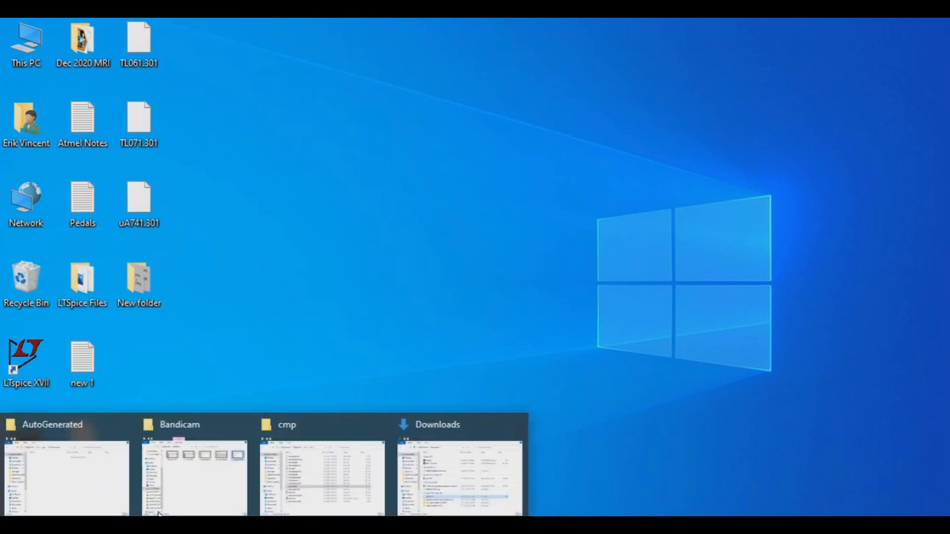
pyautogui.click(321, 463)
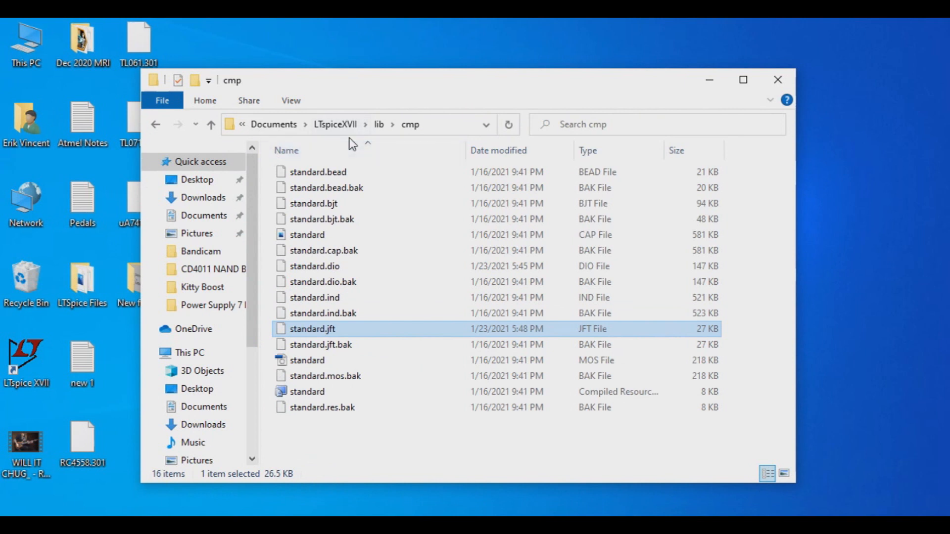
pyautogui.click(335, 125)
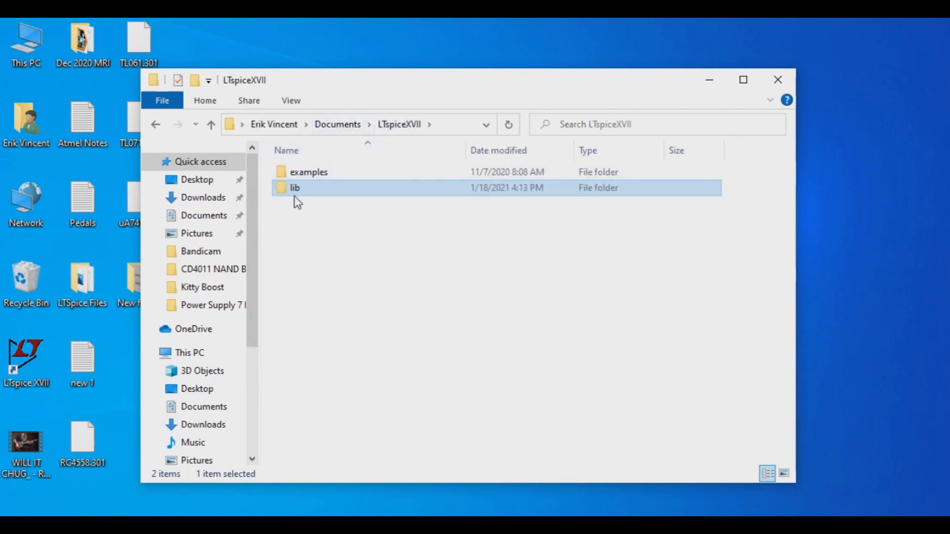
pyautogui.moveTo(295, 187)
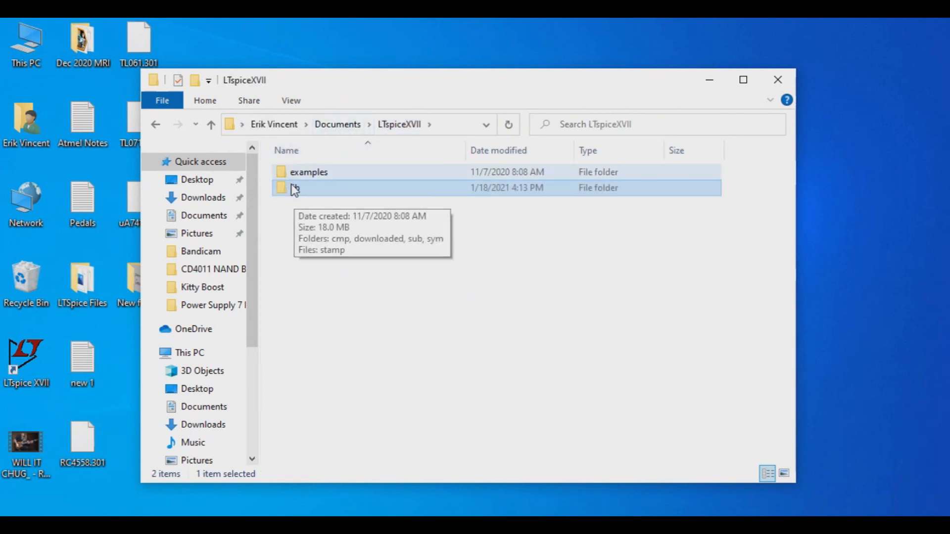
pyautogui.doubleClick(309, 187)
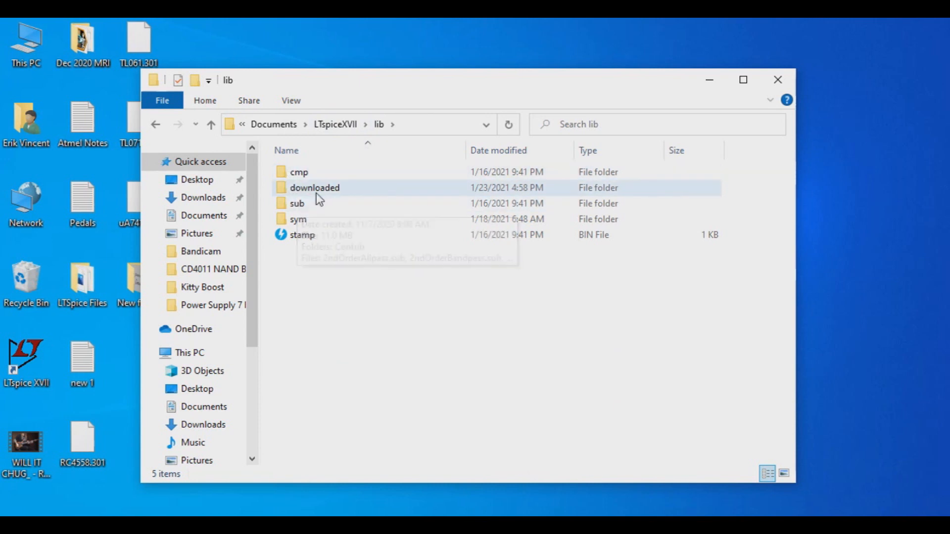
pyautogui.moveTo(311, 194)
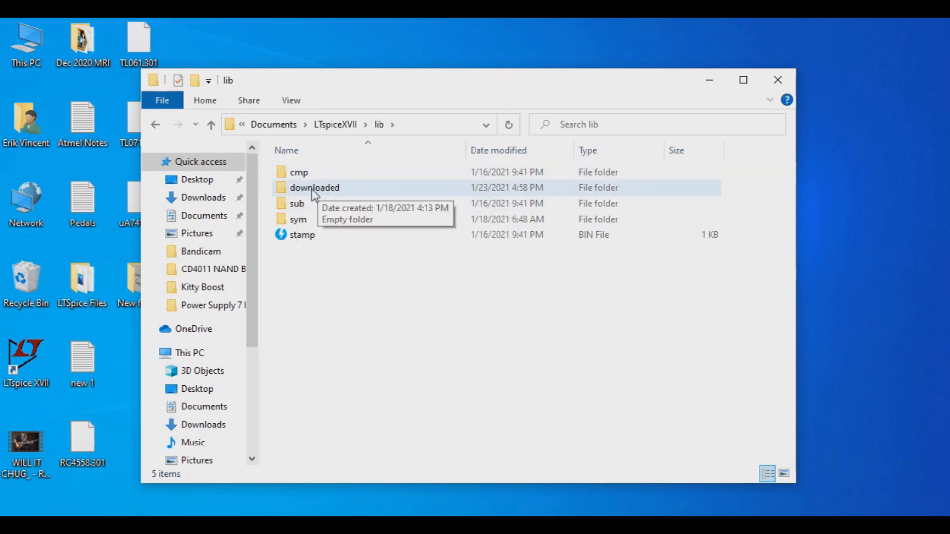
pyautogui.moveTo(323, 195)
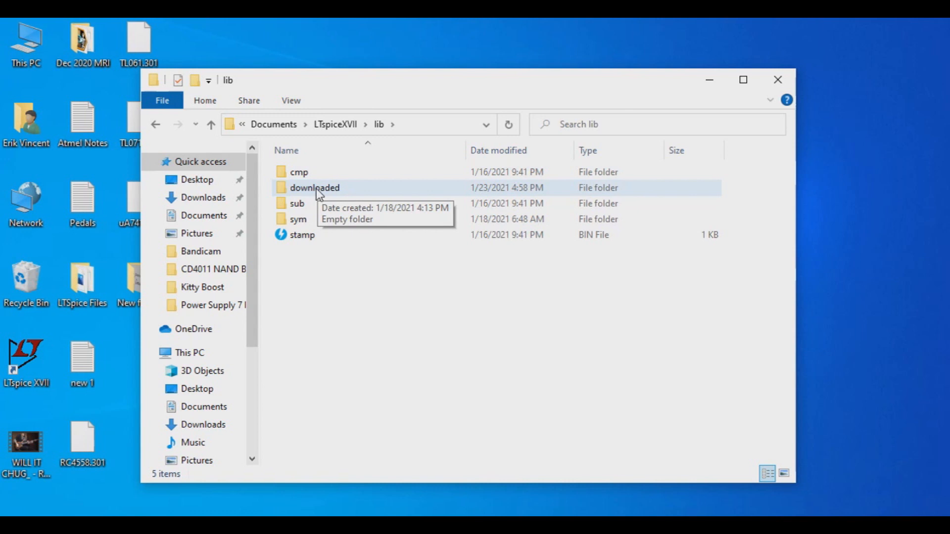
pyautogui.doubleClick(315, 187)
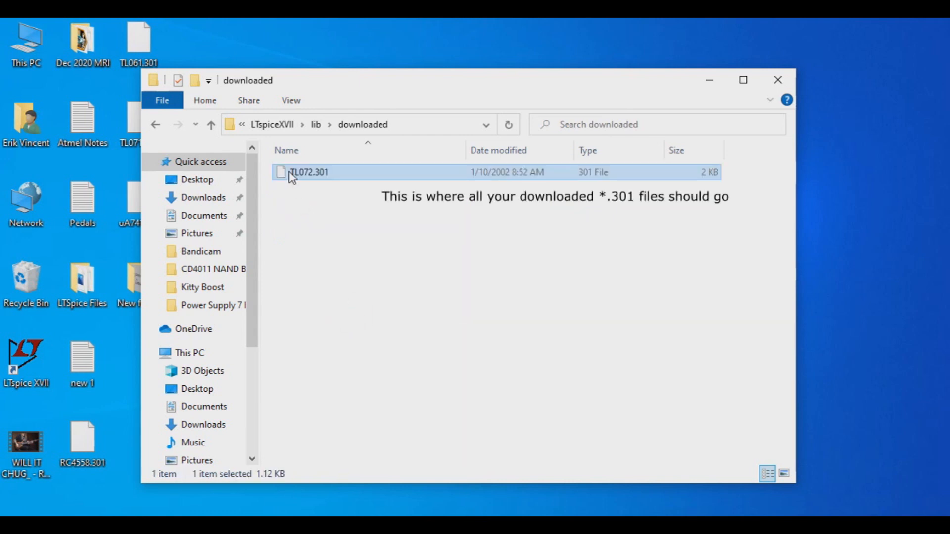
pyautogui.moveTo(350, 180)
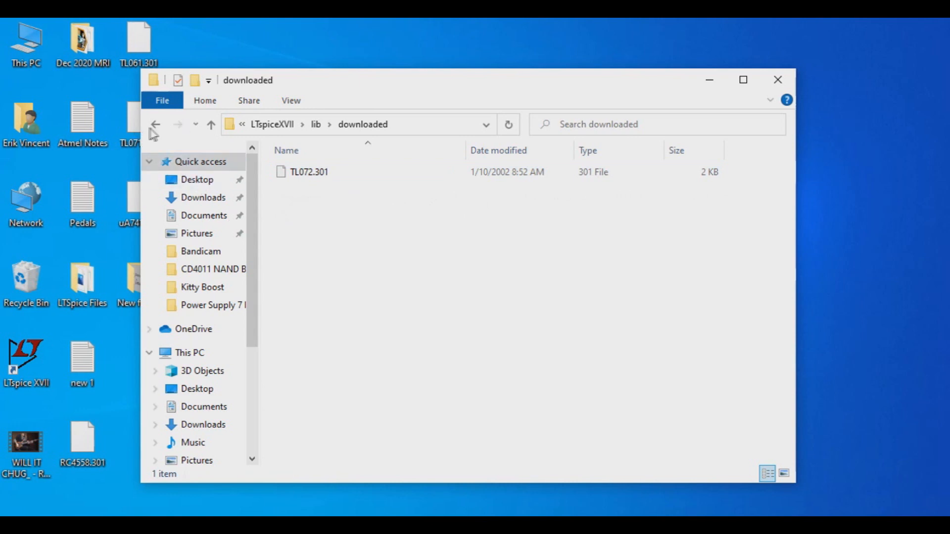
pyautogui.click(156, 125)
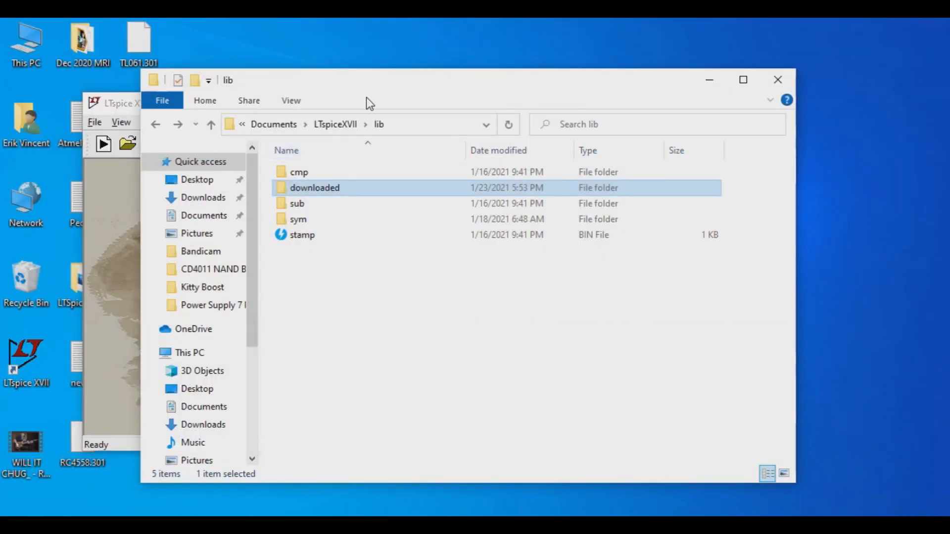
# Load TL072.301 from the downloaded folder into LTspice and review its subcircuit netlist.
pyautogui.doubleClick(315, 187)
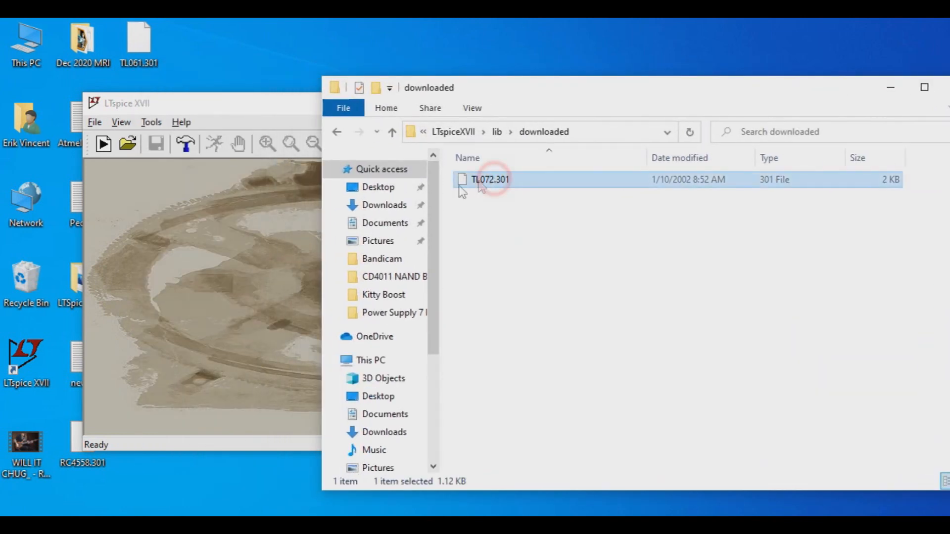
pyautogui.doubleClick(490, 179)
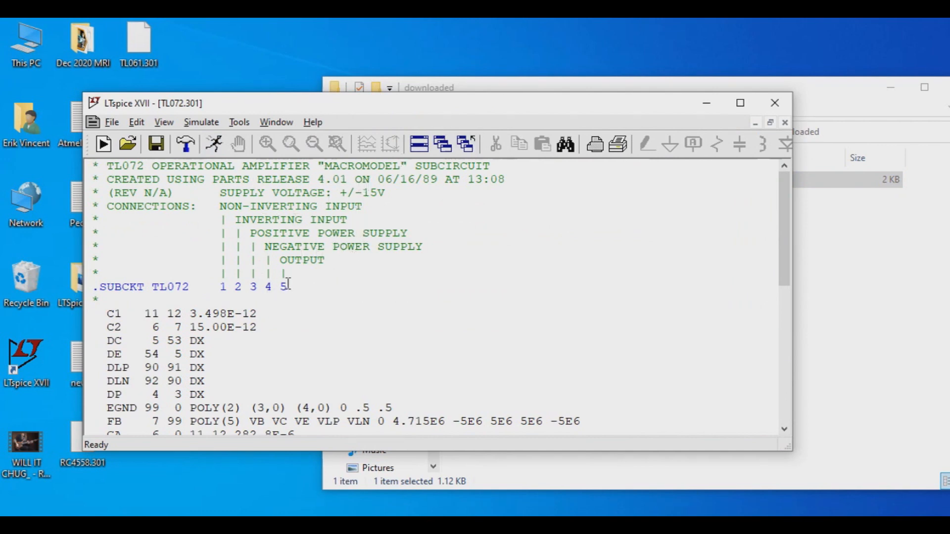
pyautogui.scroll(-3)
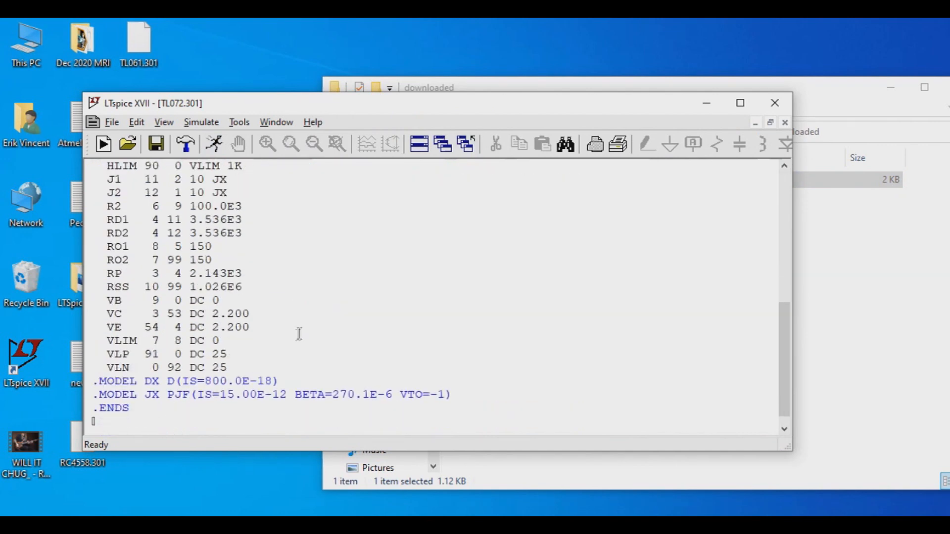
pyautogui.scroll(3)
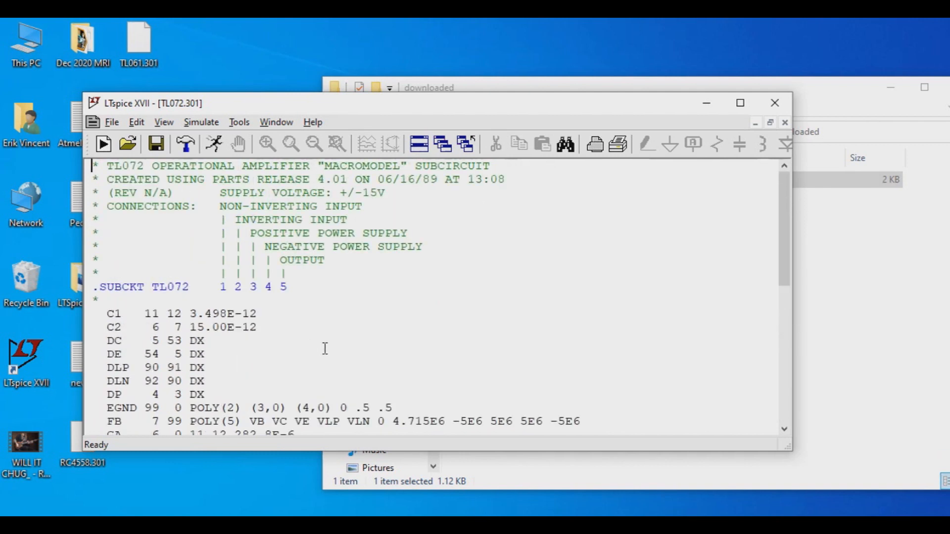
pyautogui.moveTo(152, 290)
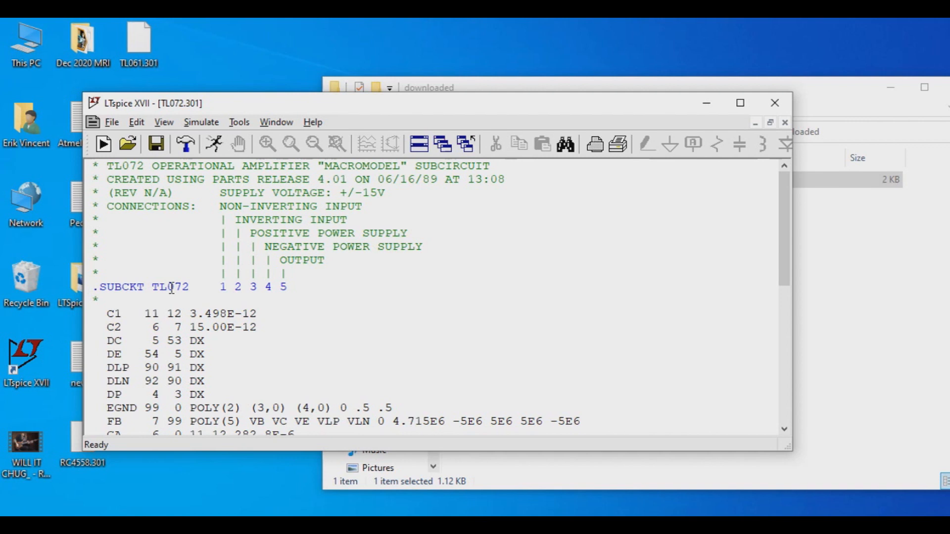
# Auto-create a symbol from the .SUBCKT TL072 line, confirming the five-pin TL072 block.
pyautogui.rightClick(182, 273)
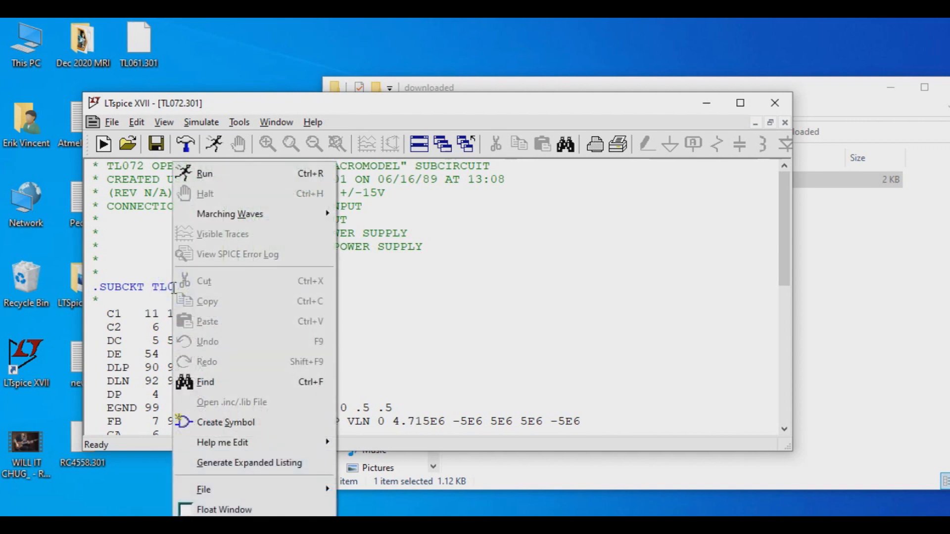
pyautogui.moveTo(225, 422)
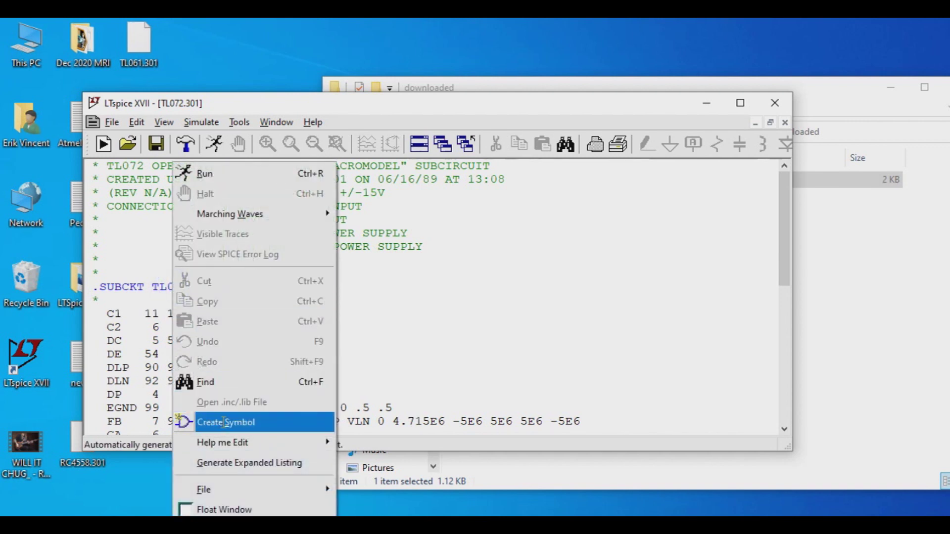
pyautogui.click(226, 423)
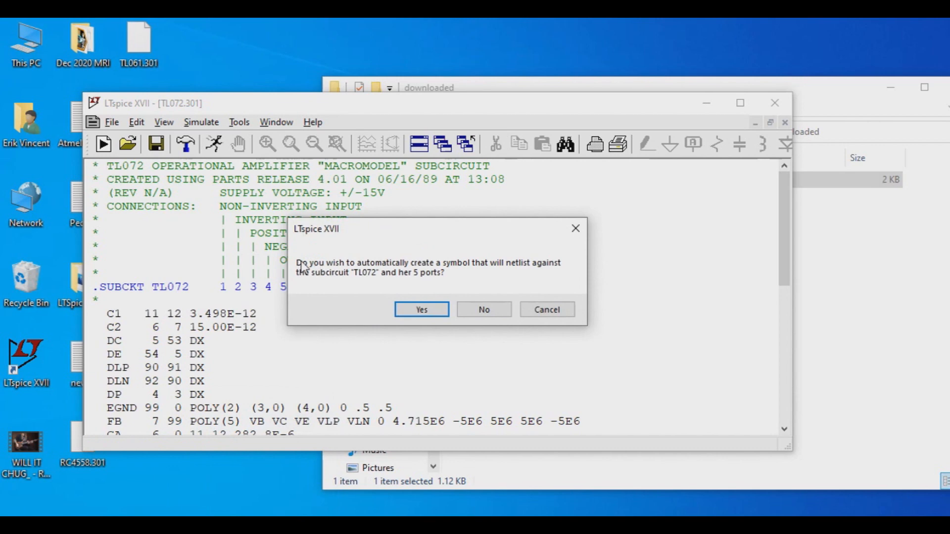
pyautogui.click(421, 310)
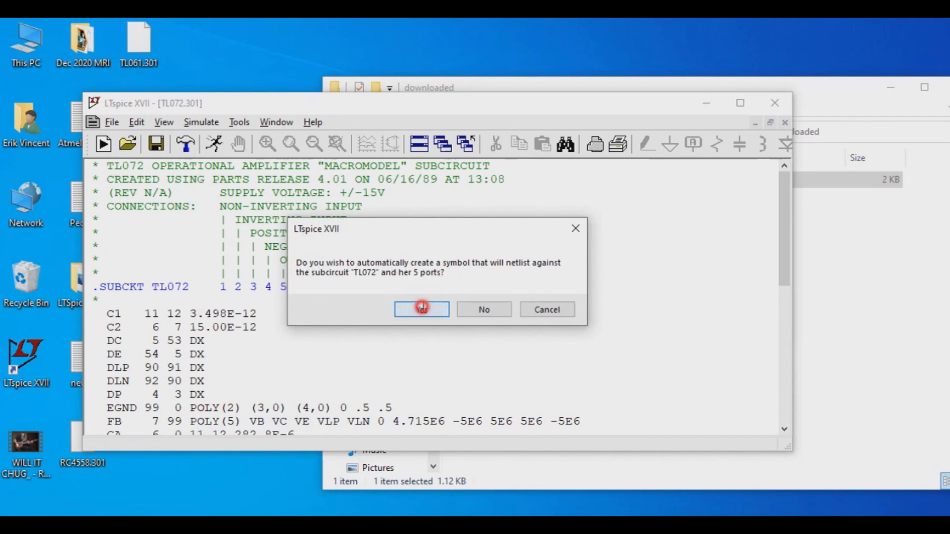
pyautogui.click(422, 309)
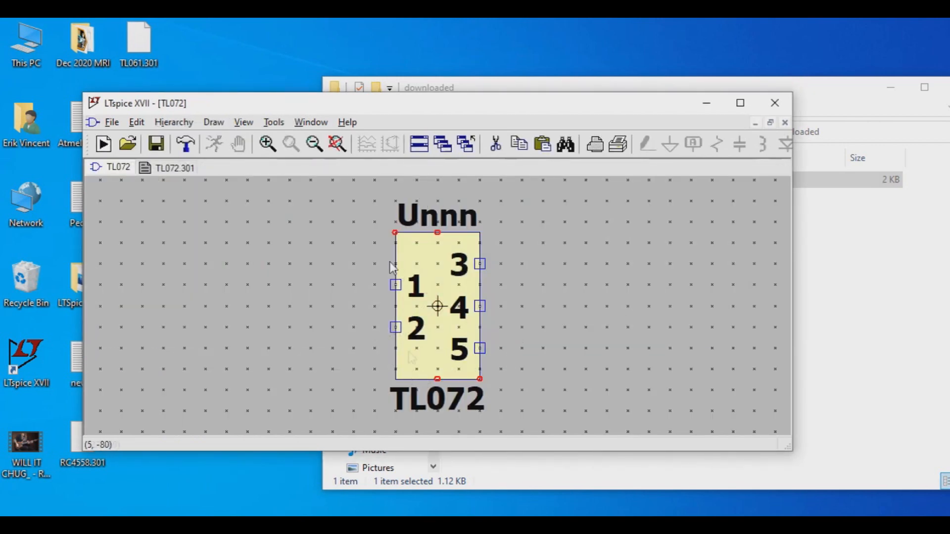
pyautogui.moveTo(439, 290)
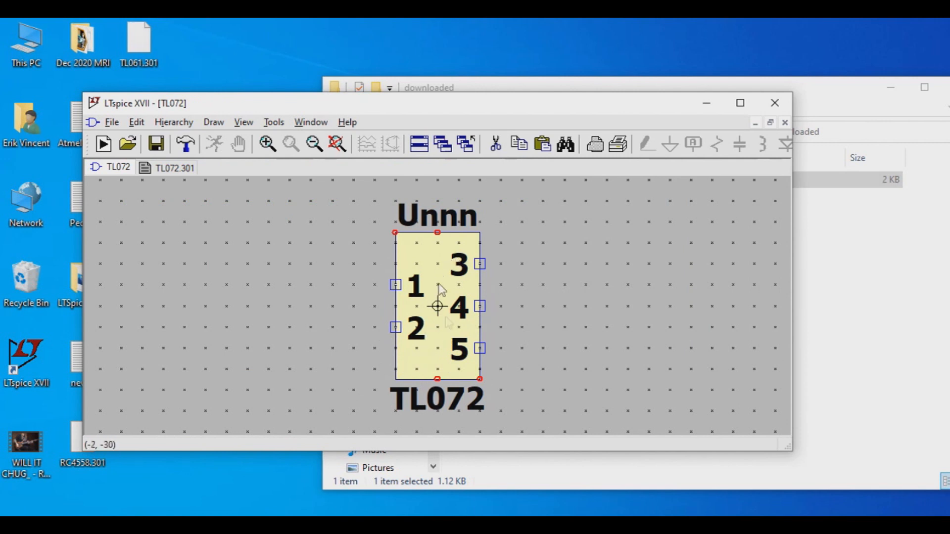
pyautogui.moveTo(452, 360)
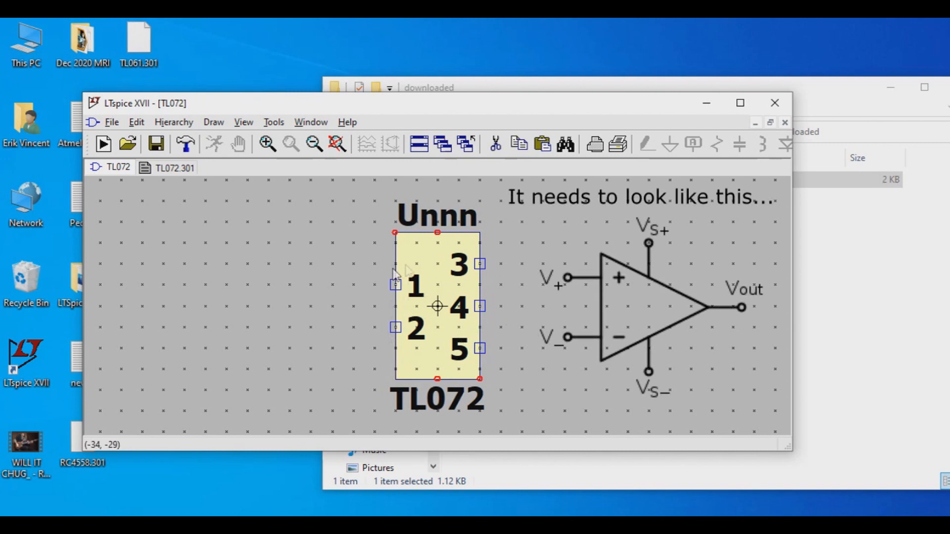
pyautogui.moveTo(400, 338)
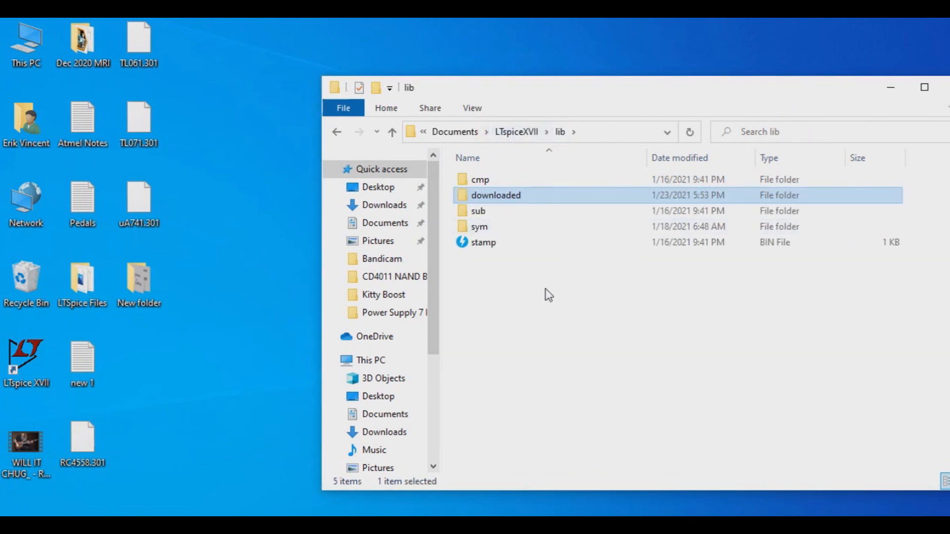
# Locate the TL072 symbol file in lib\sym\AutoGenerated and bring up its file actions.
pyautogui.doubleClick(479, 226)
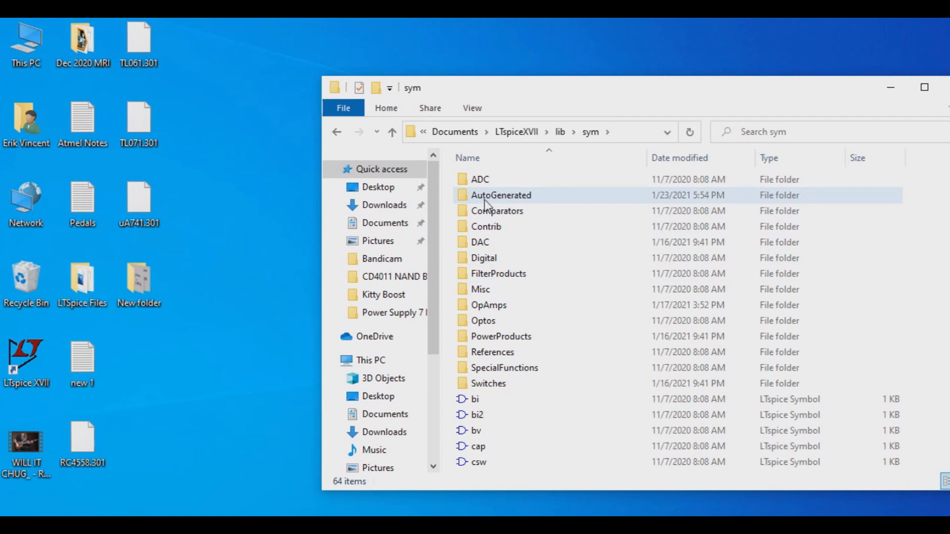
pyautogui.doubleClick(501, 195)
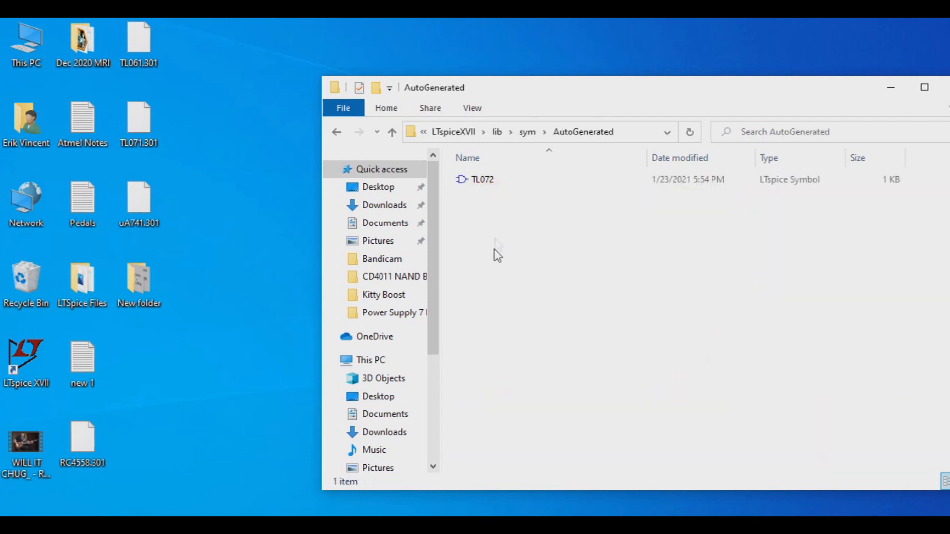
pyautogui.click(482, 179)
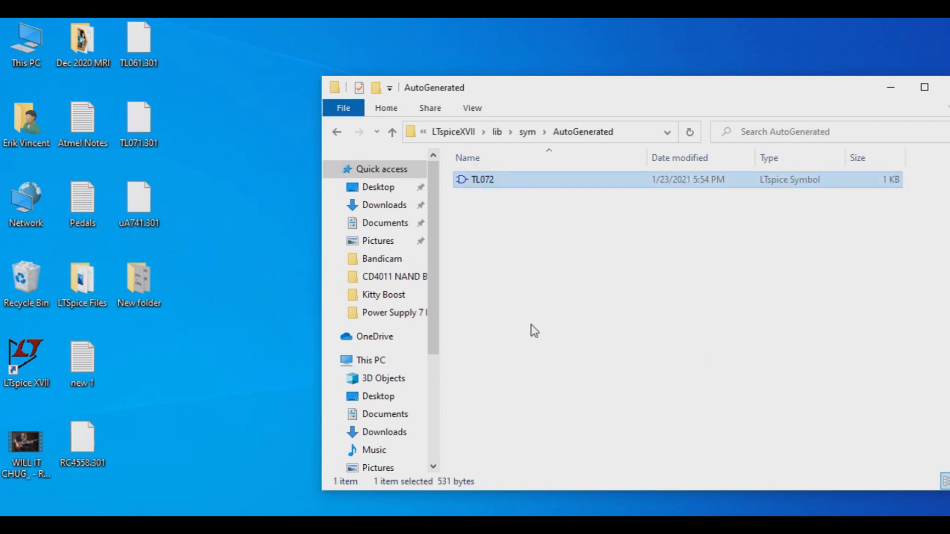
pyautogui.moveTo(476, 185)
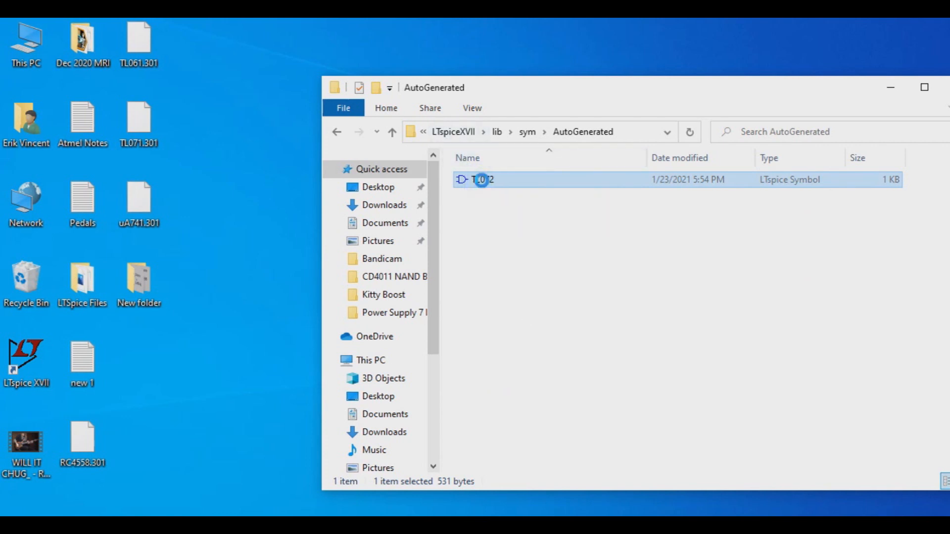
pyautogui.rightClick(481, 179)
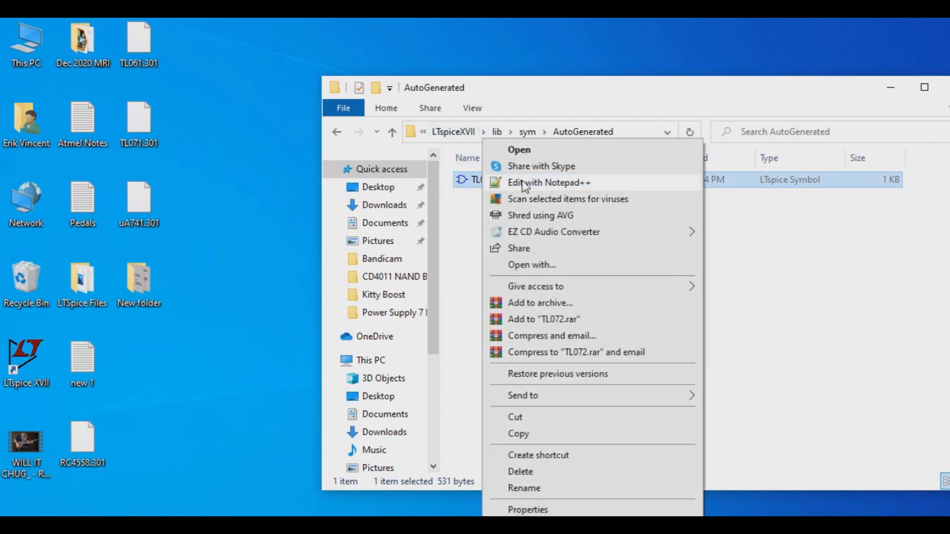
# Edit TL072.asy with Notepad++ and select all to review its block, attribute and five pins.
pyautogui.click(548, 182)
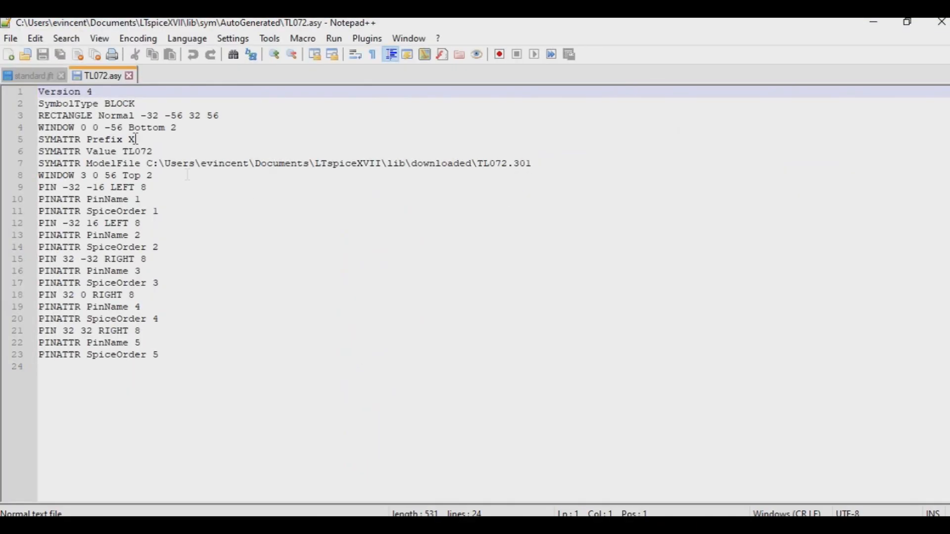
pyautogui.click(61, 75)
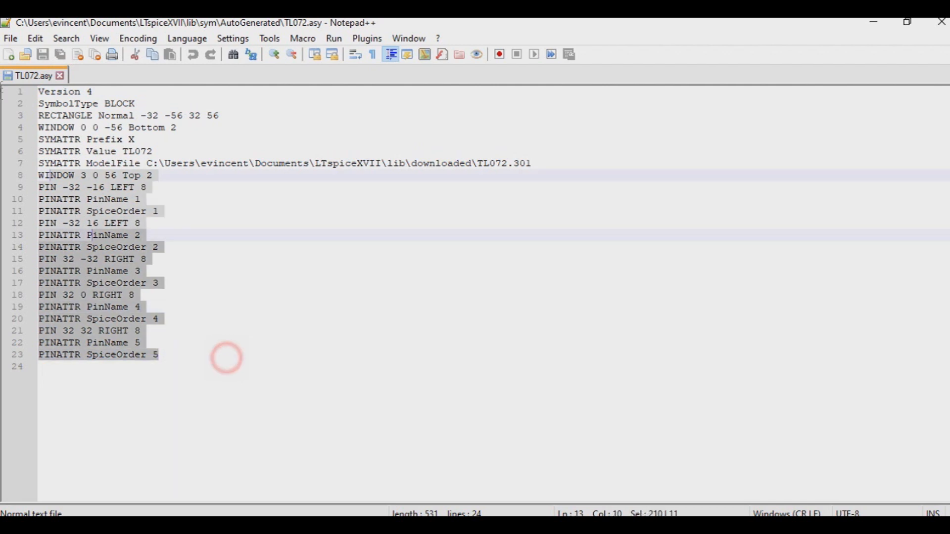
pyautogui.press('ctrl+a')
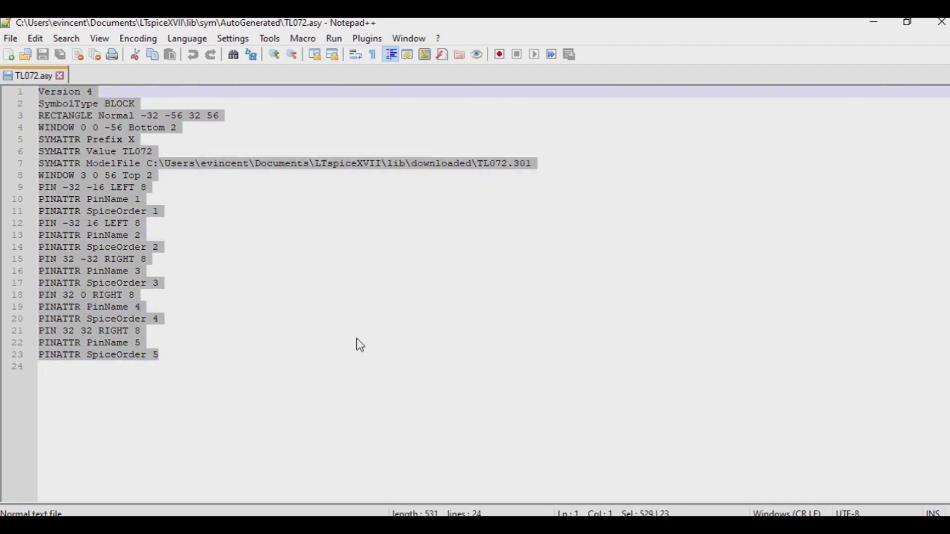
pyautogui.click(188, 354)
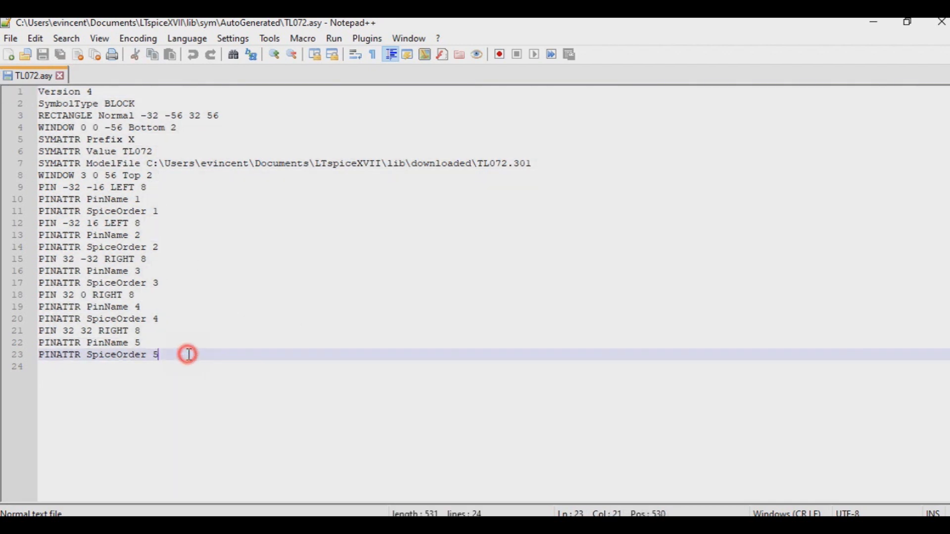
pyautogui.moveTo(847, 41)
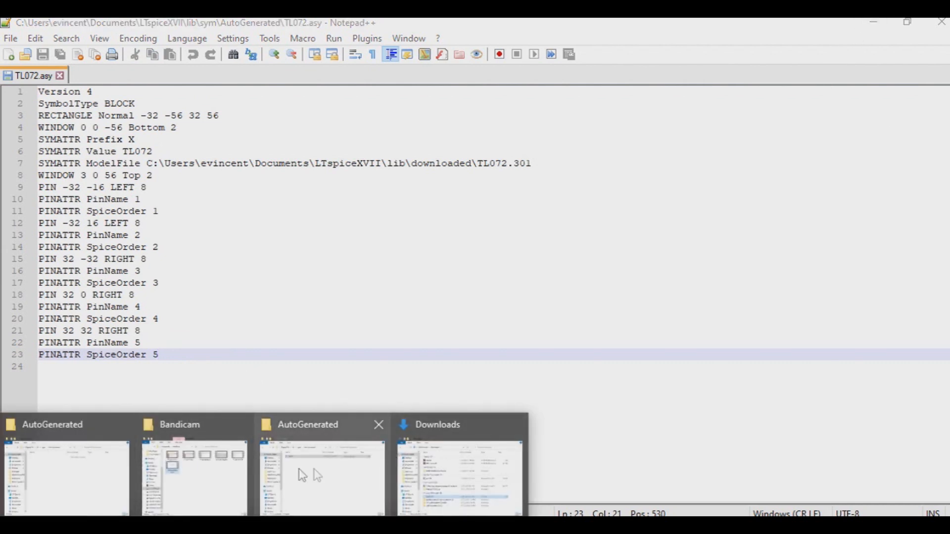
# Browse to lib\sym\OpAmps and bring up the file actions for the UniversalOpamp2 symbol.
pyautogui.click(321, 473)
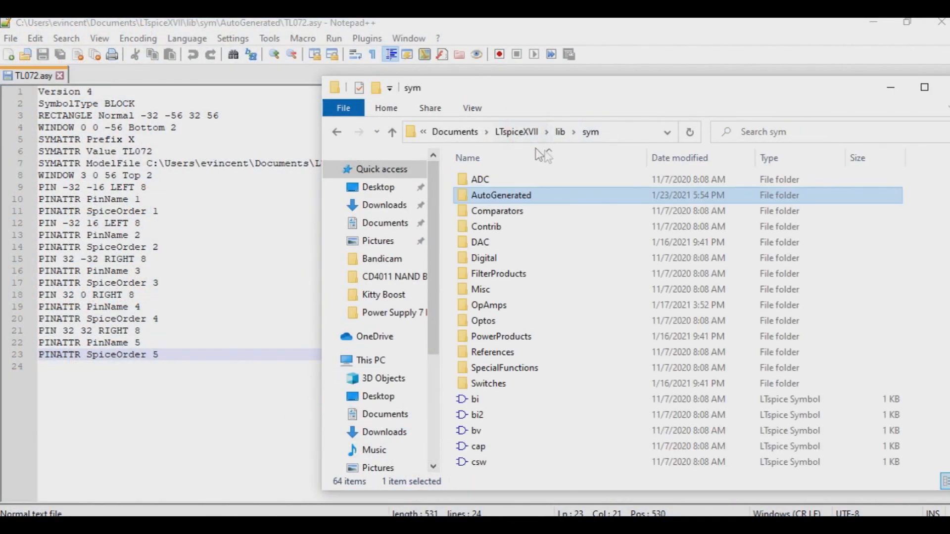
pyautogui.moveTo(570, 273)
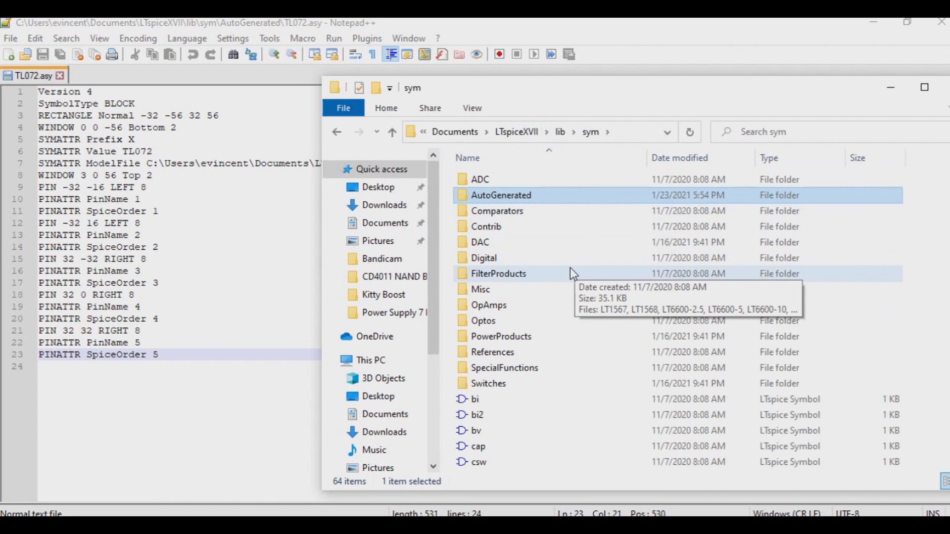
pyautogui.doubleClick(488, 305)
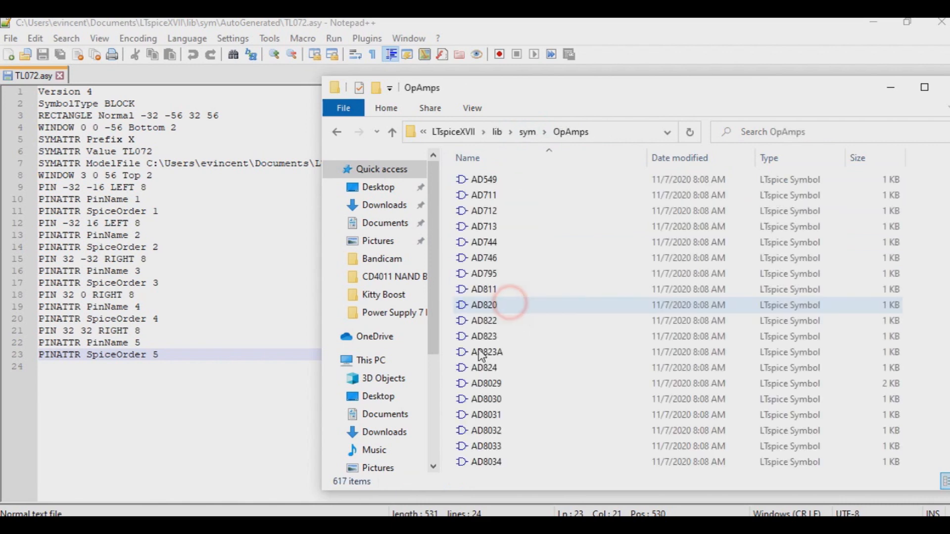
pyautogui.scroll(-3)
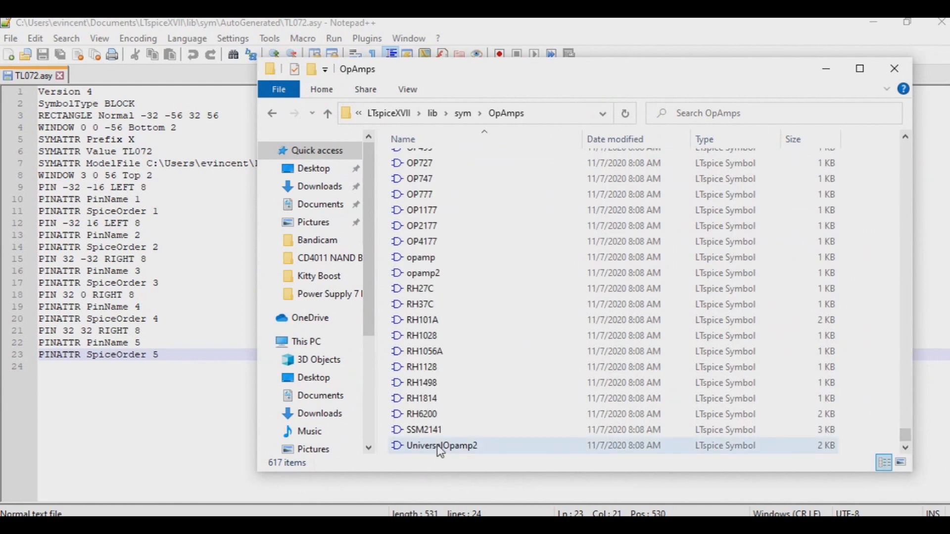
pyautogui.click(442, 445)
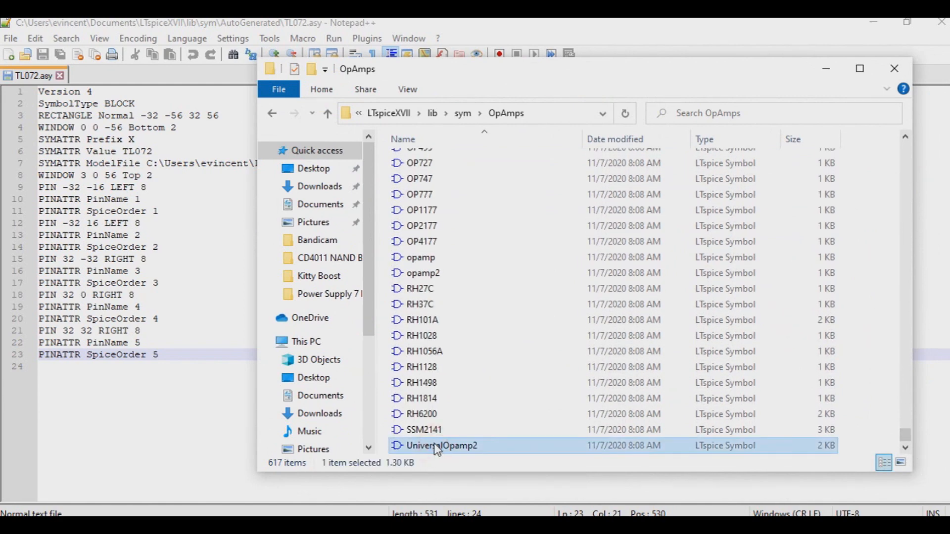
pyautogui.rightClick(442, 445)
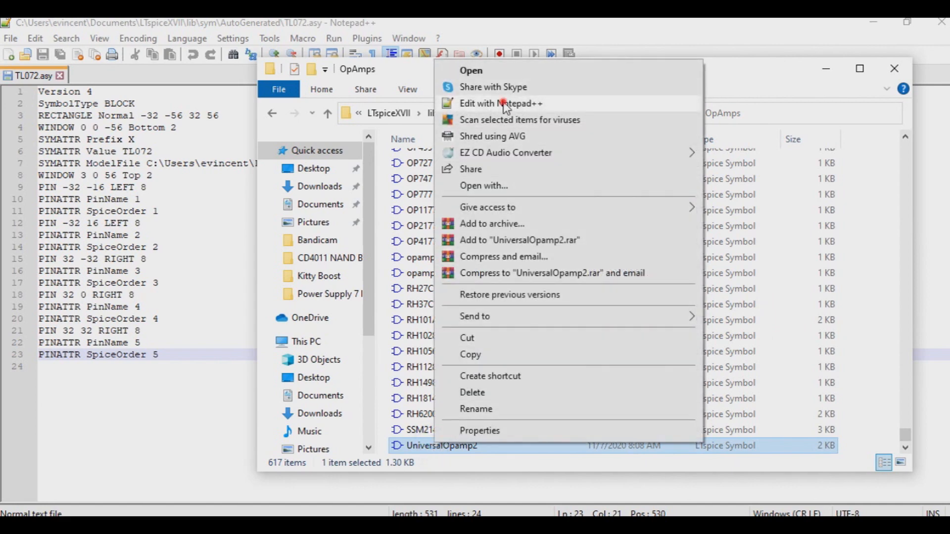
# Edit UniversalOpamp2.asy beside TL072.asy and remove TL072's WINDOW 3 0 56 Top 2 line.
pyautogui.click(500, 103)
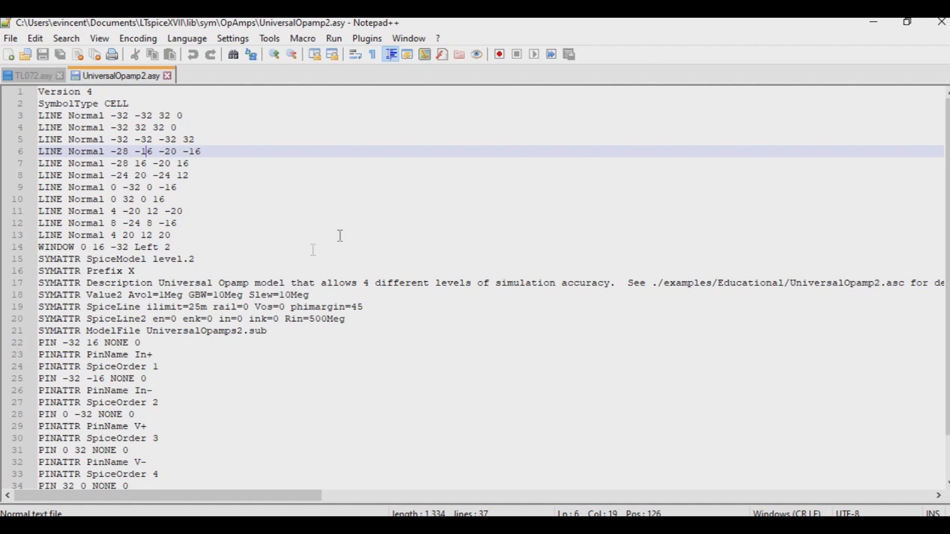
pyautogui.moveTo(304, 334)
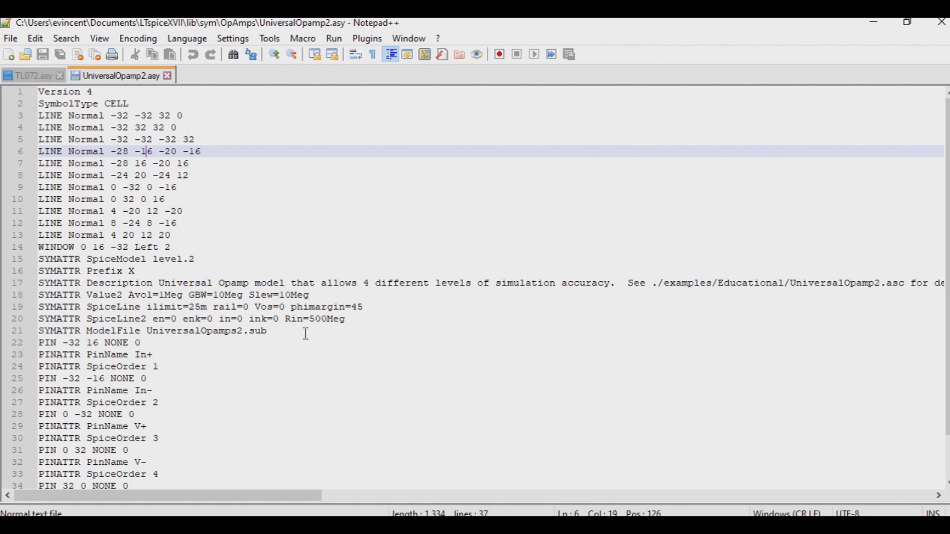
pyautogui.moveTo(244, 308)
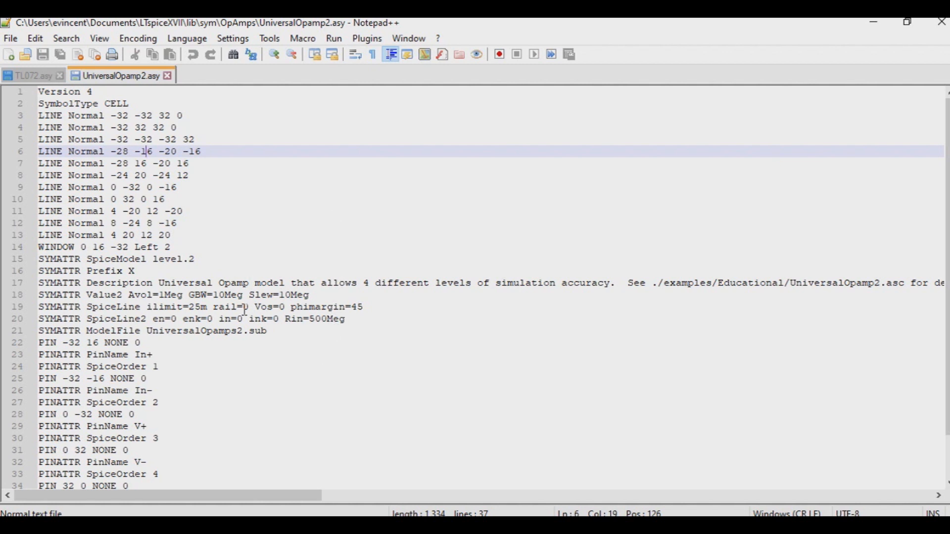
pyautogui.moveTo(212, 246)
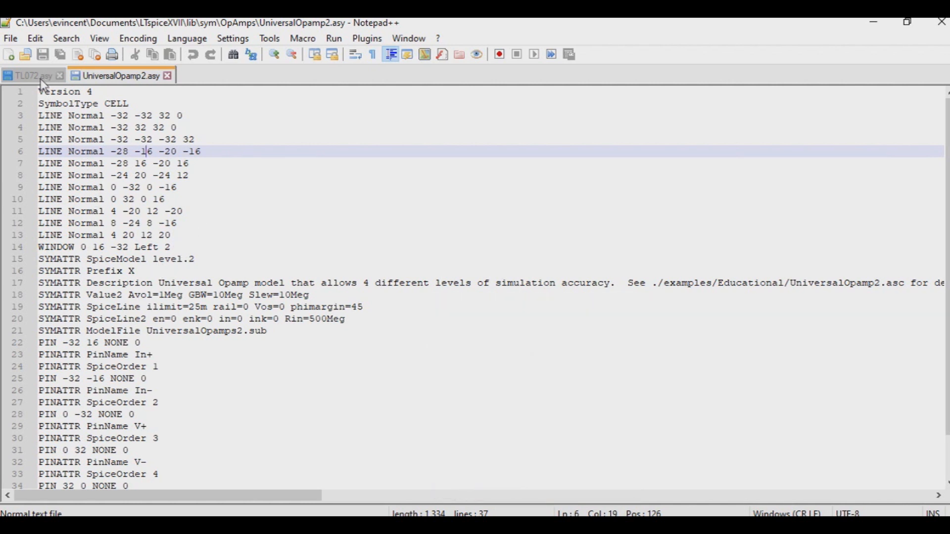
pyautogui.moveTo(33, 75)
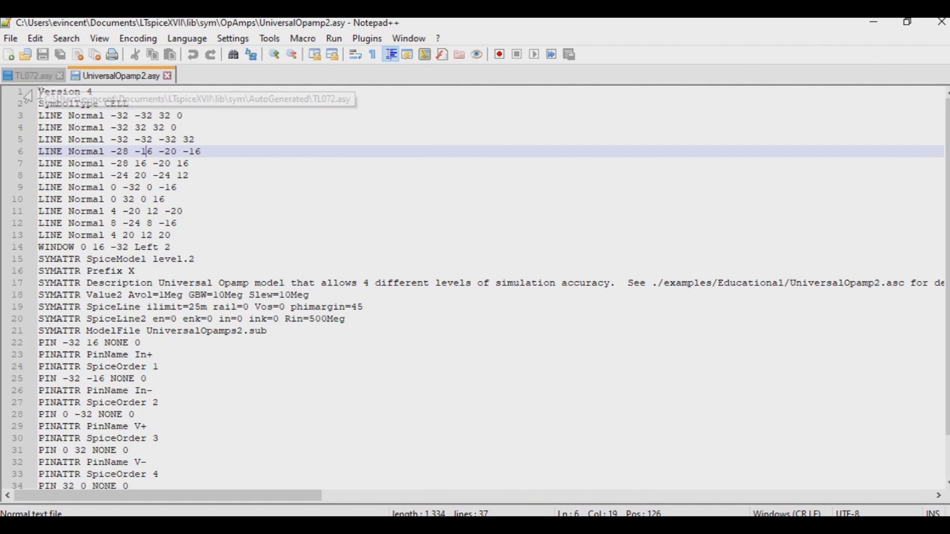
pyautogui.click(34, 75)
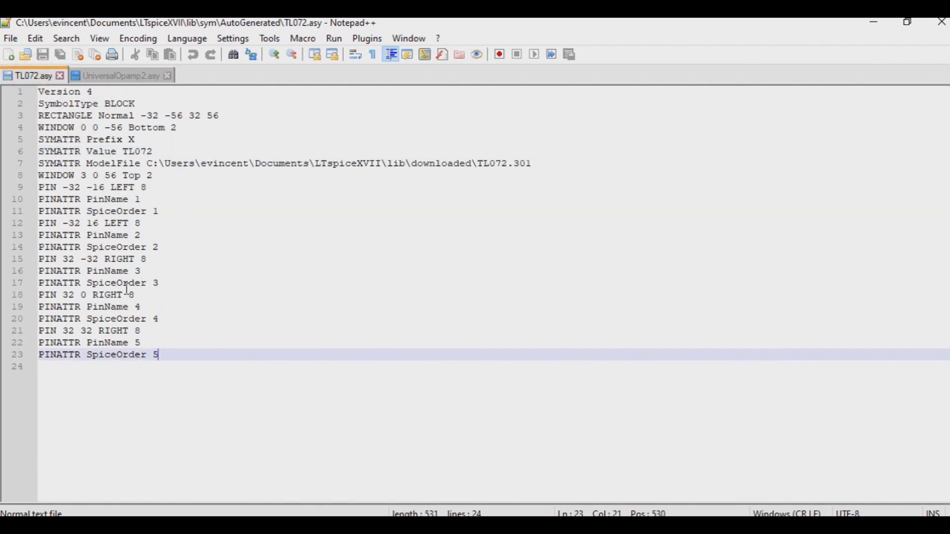
pyautogui.click(120, 76)
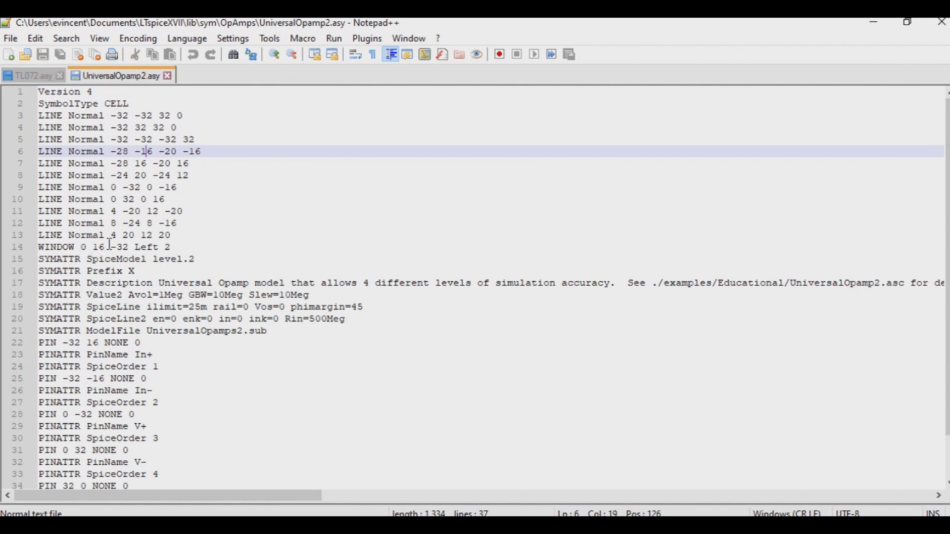
pyautogui.moveTo(40, 86)
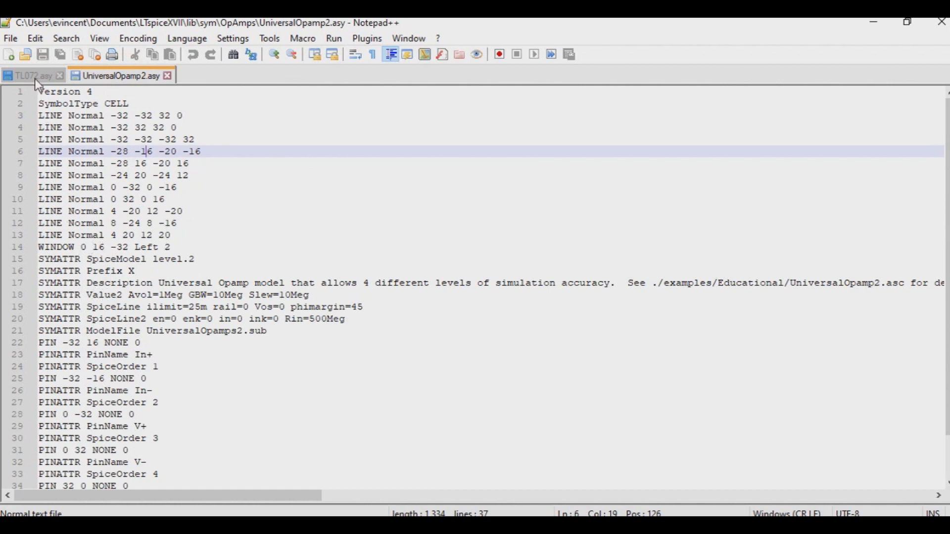
pyautogui.click(30, 75)
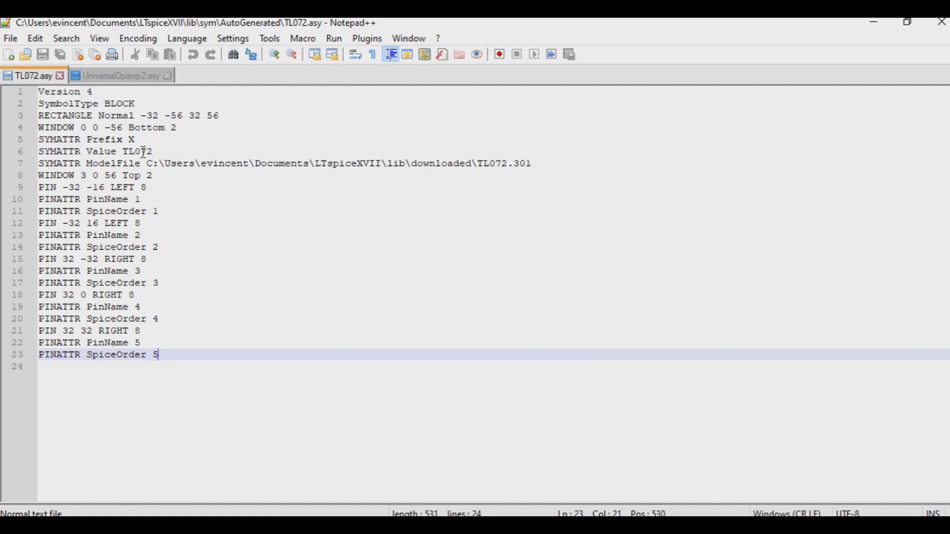
pyautogui.click(95, 175)
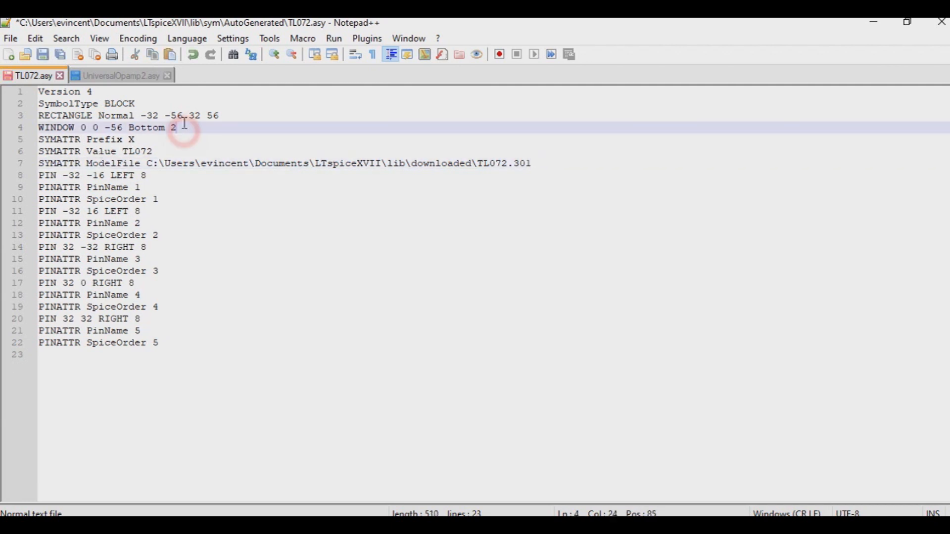
# Retype the WINDOW line, then paste UniversalOpamp2's lines 1–14 over TL072.asy's first five lines.
pyautogui.write('WINDOW 3 0 56 Top 2')
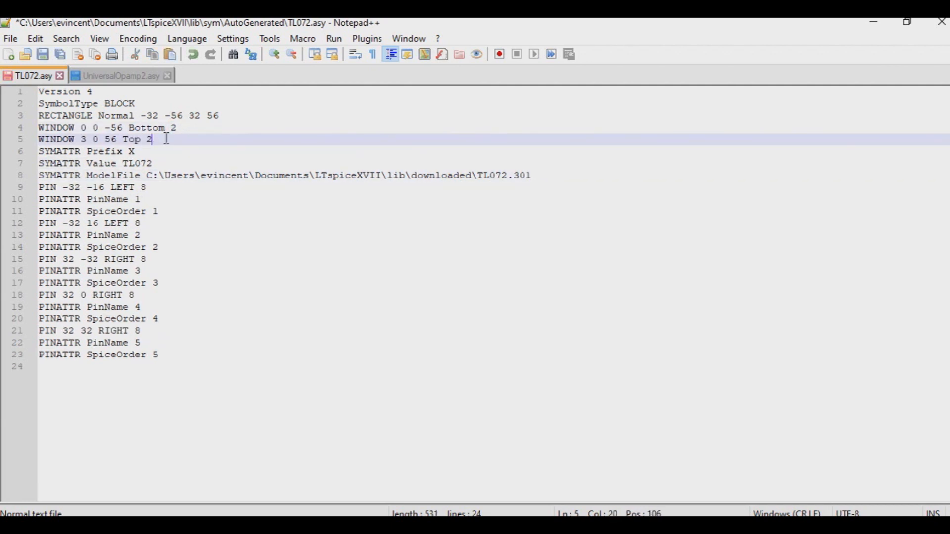
pyautogui.moveTo(115, 75)
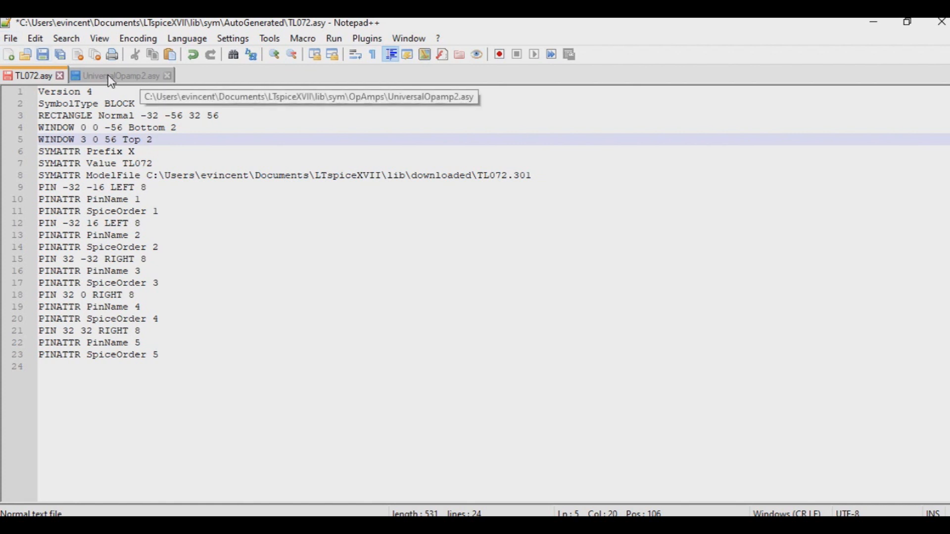
pyautogui.click(118, 75)
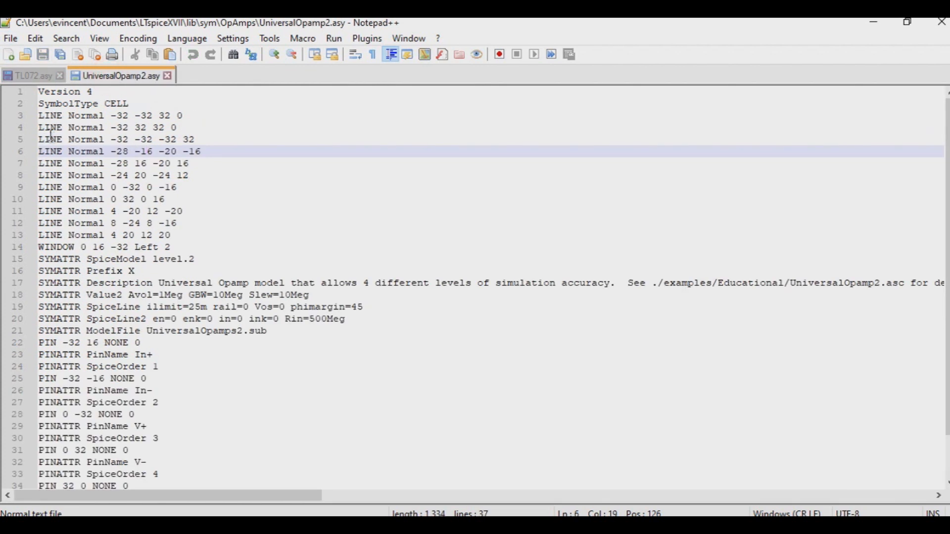
pyautogui.click(67, 92)
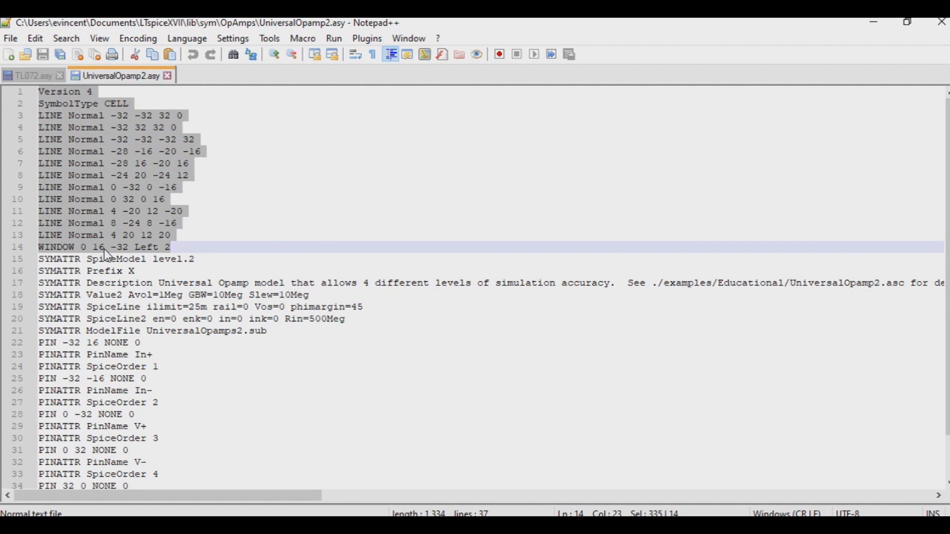
pyautogui.moveTo(45, 76)
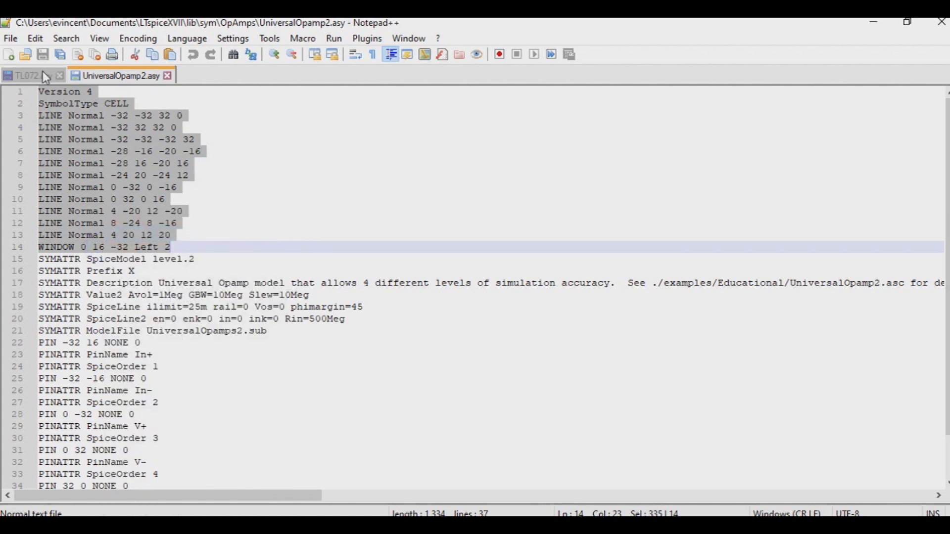
pyautogui.click(27, 75)
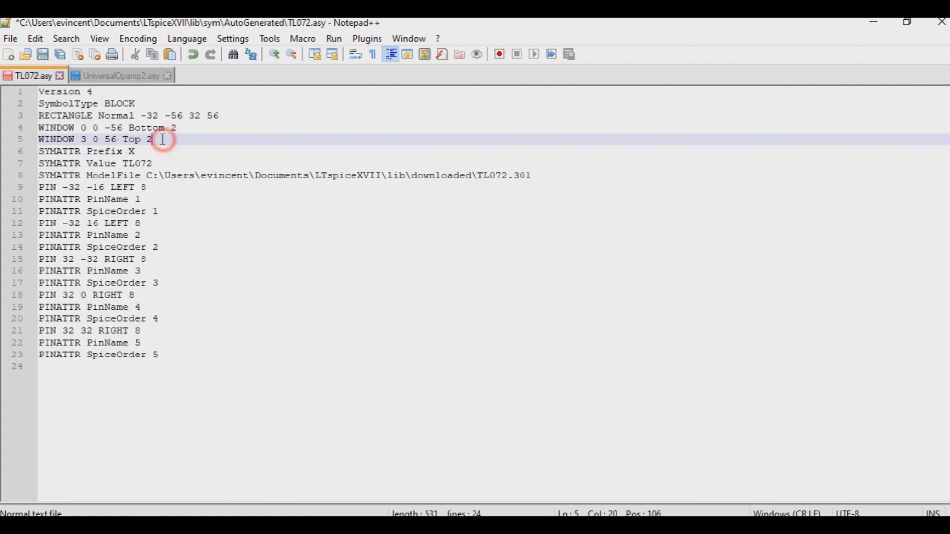
pyautogui.moveTo(160, 140); pyautogui.dragTo(40, 91)
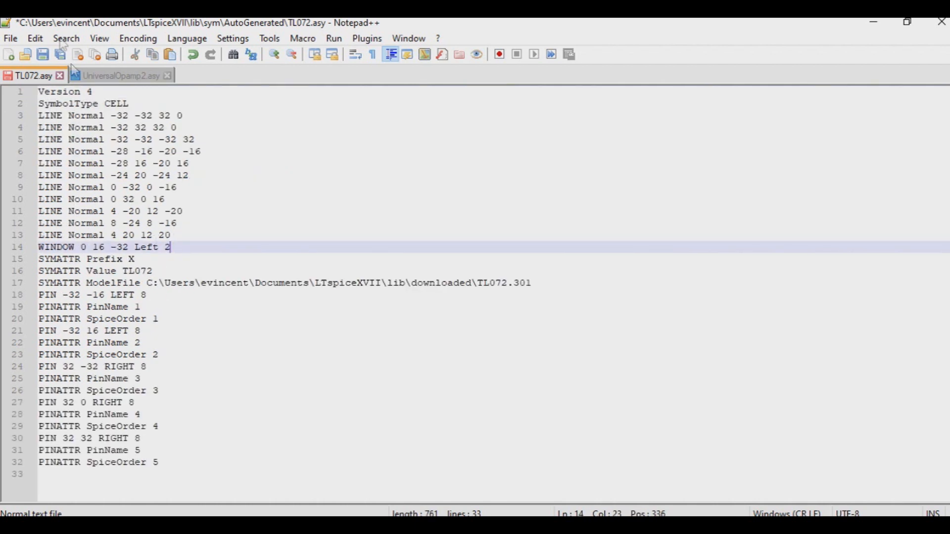
pyautogui.click(119, 75)
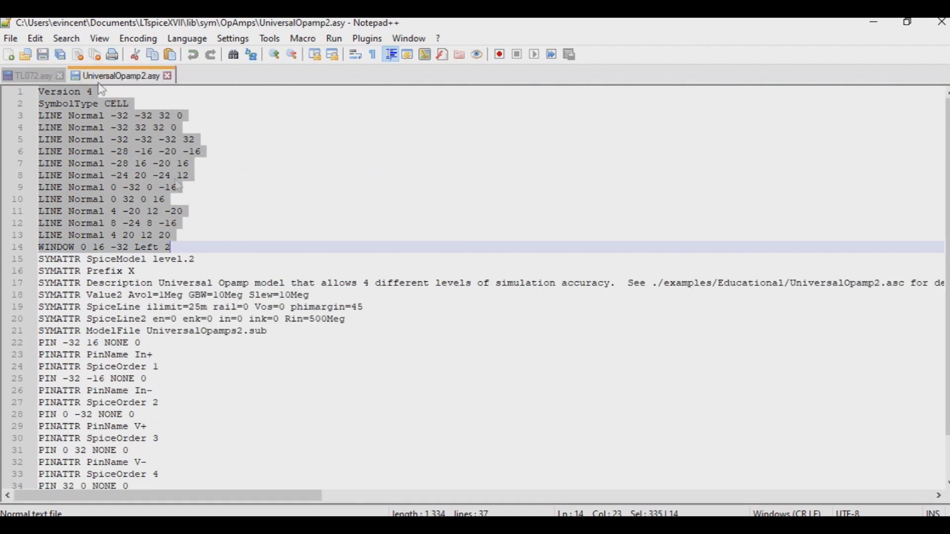
# Compare the two symbol files and save TL072.asy with its triangle outline, TL072 value and pins.
pyautogui.scroll(-3)
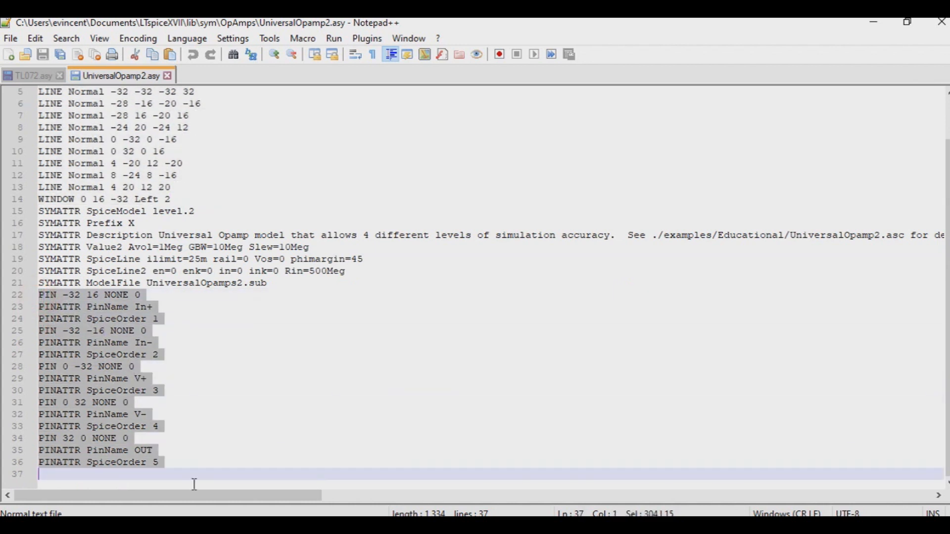
pyautogui.moveTo(60, 283)
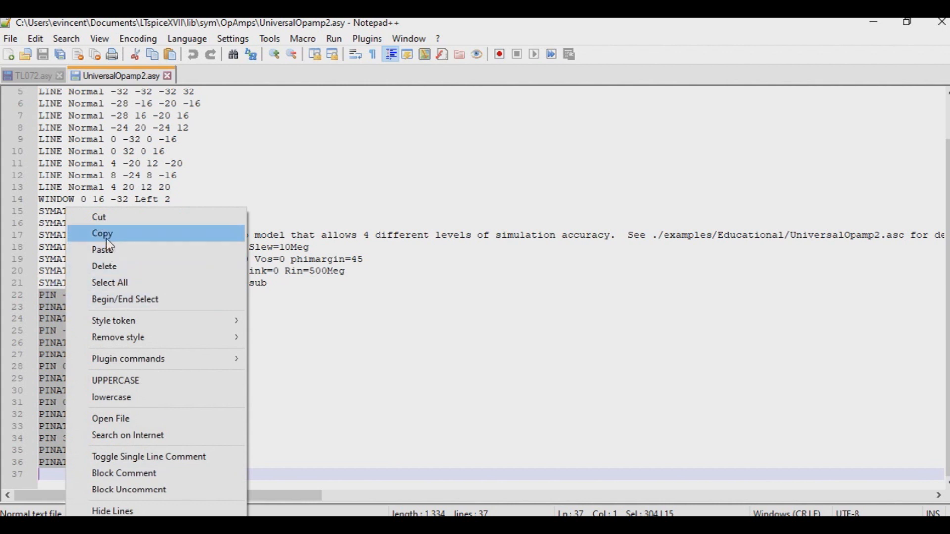
pyautogui.click(32, 75)
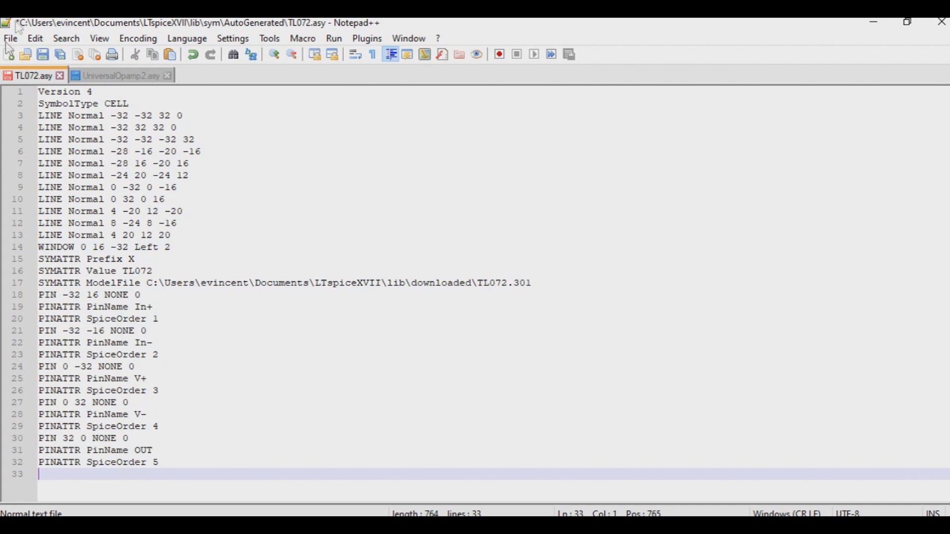
pyautogui.moveTo(43, 54)
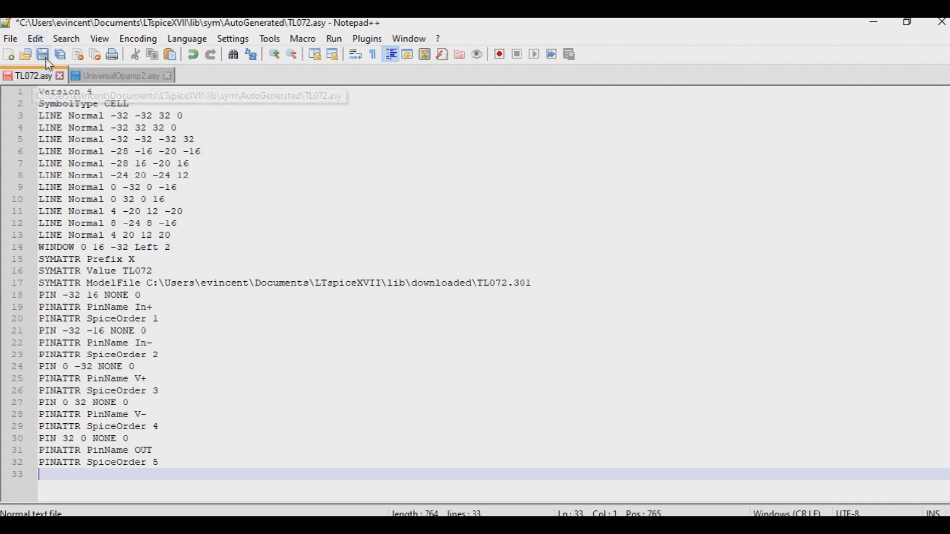
pyautogui.click(120, 76)
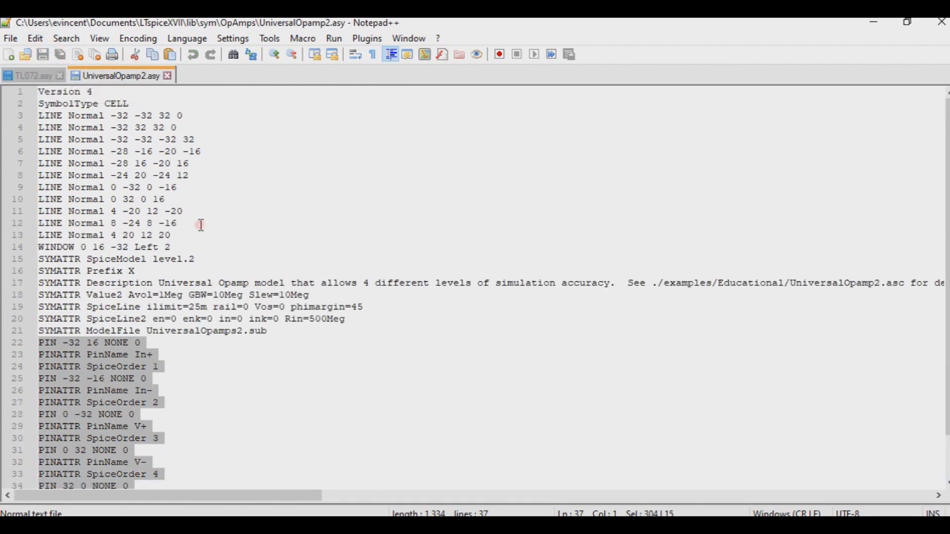
pyautogui.click(200, 223)
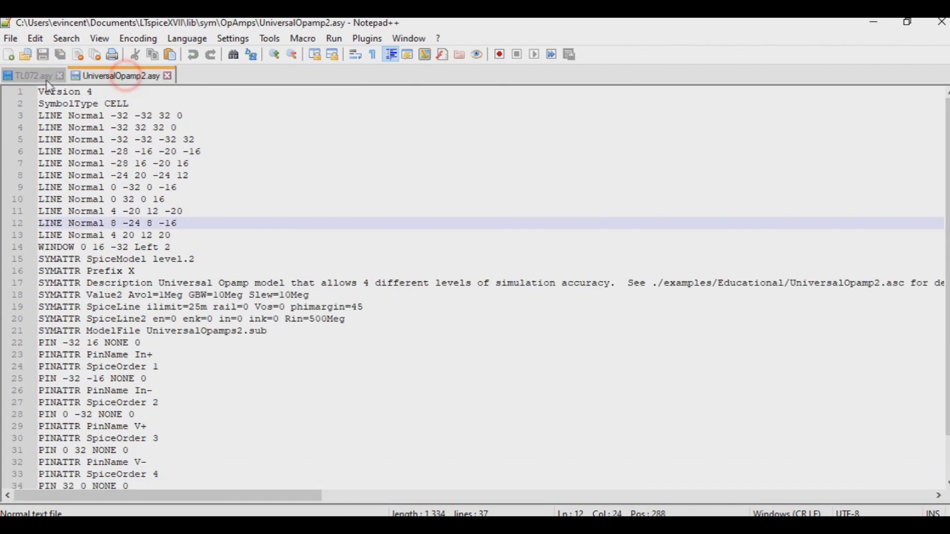
pyautogui.click(30, 75)
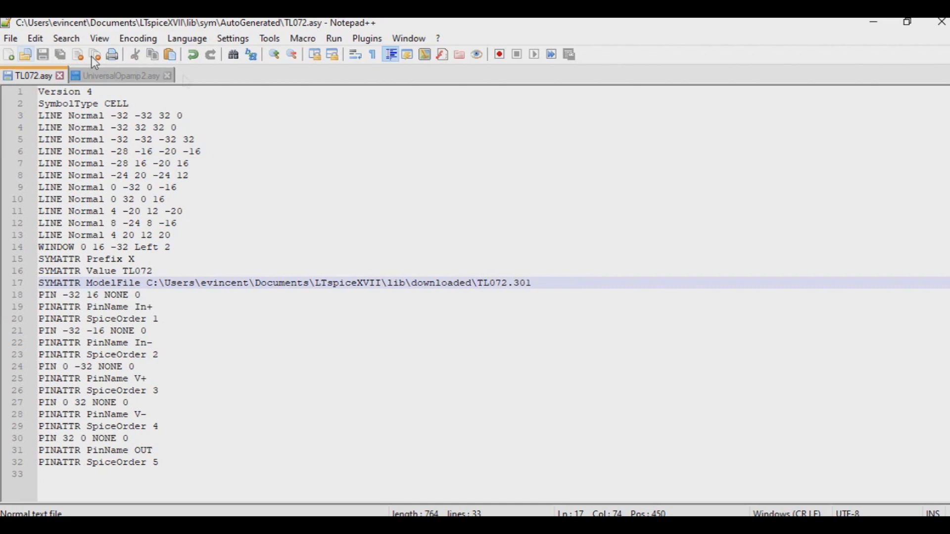
pyautogui.moveTo(940, 23)
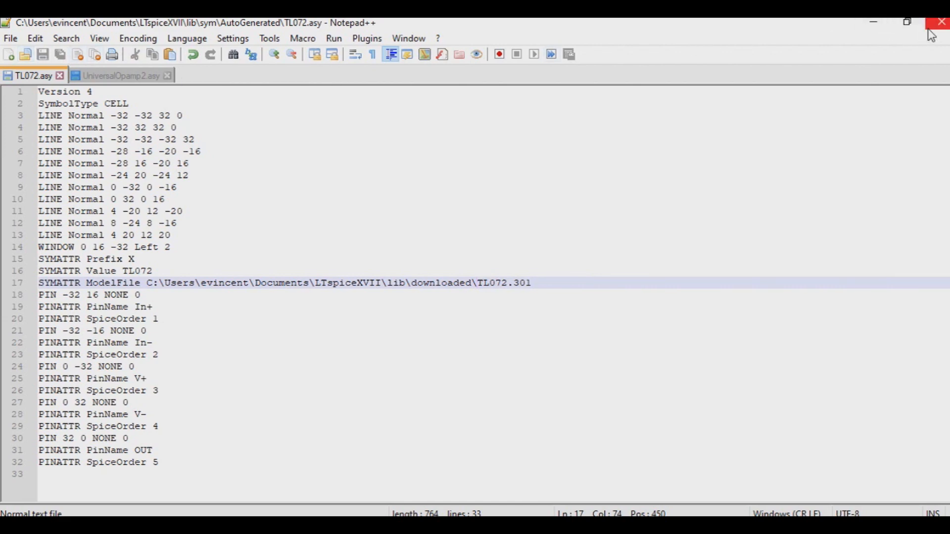
pyautogui.moveTo(939, 33)
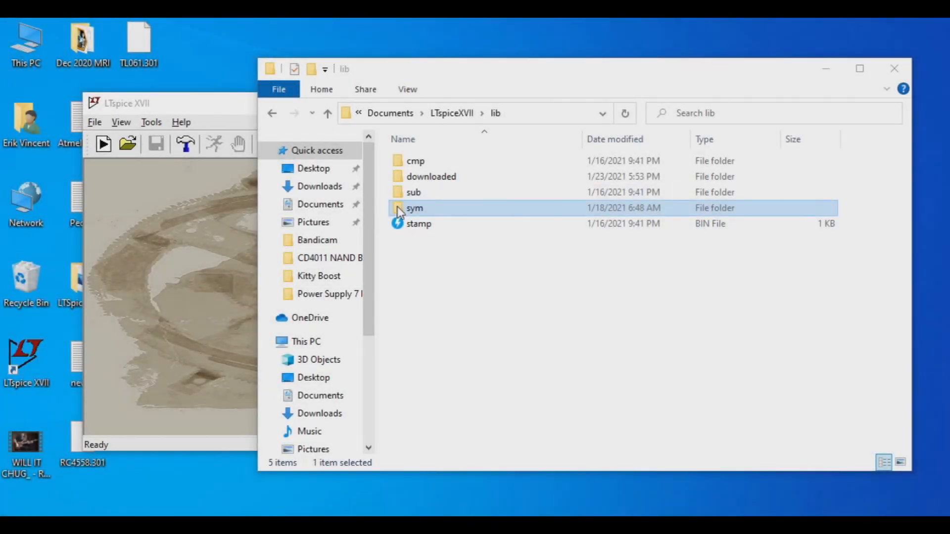
pyautogui.moveTo(403, 216)
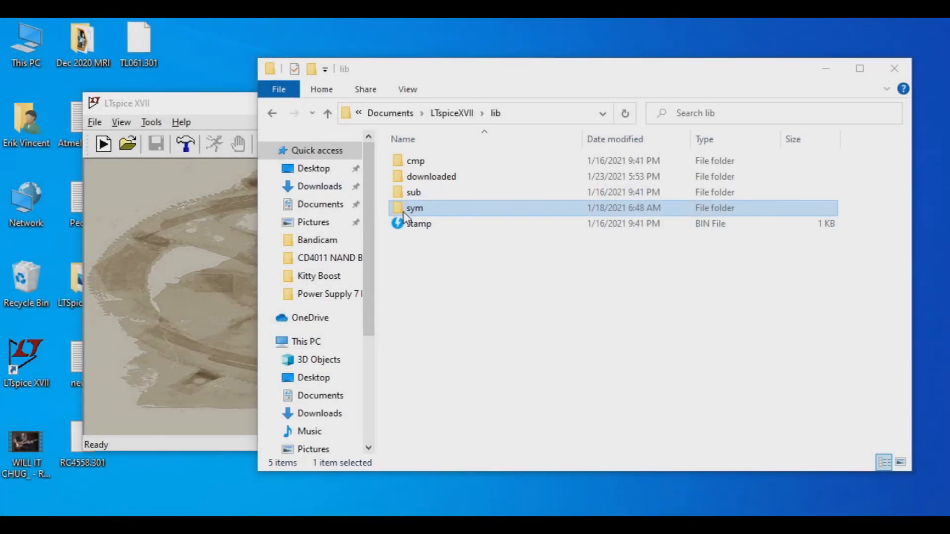
# Load TL072 from lib\sym\AutoGenerated into LTspice to show its op-amp triangle shape.
pyautogui.doubleClick(415, 208)
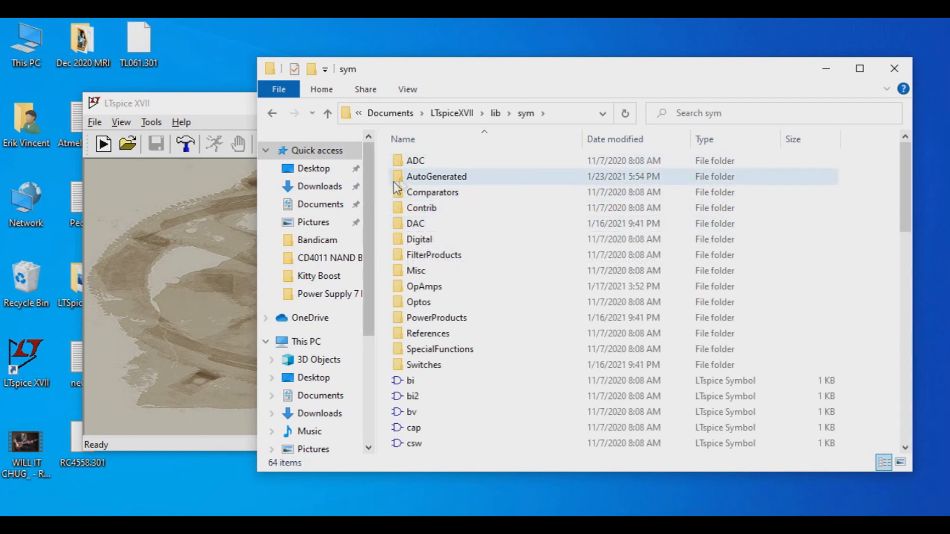
pyautogui.doubleClick(436, 176)
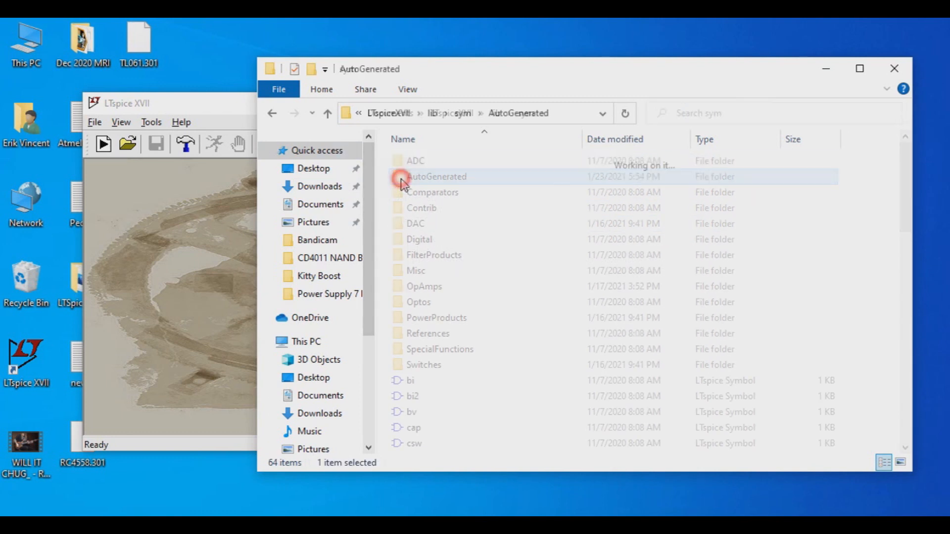
pyautogui.doubleClick(436, 176)
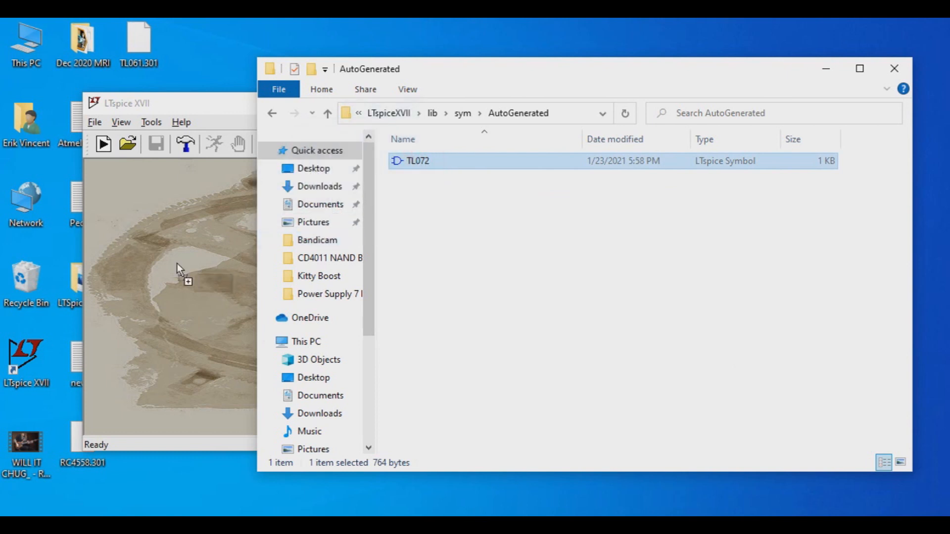
pyautogui.doubleClick(416, 160)
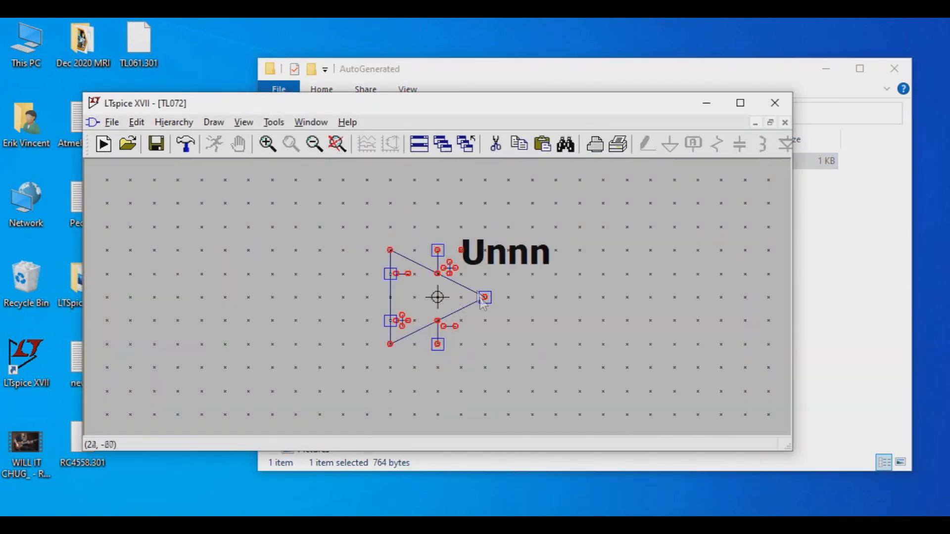
pyautogui.moveTo(480, 301)
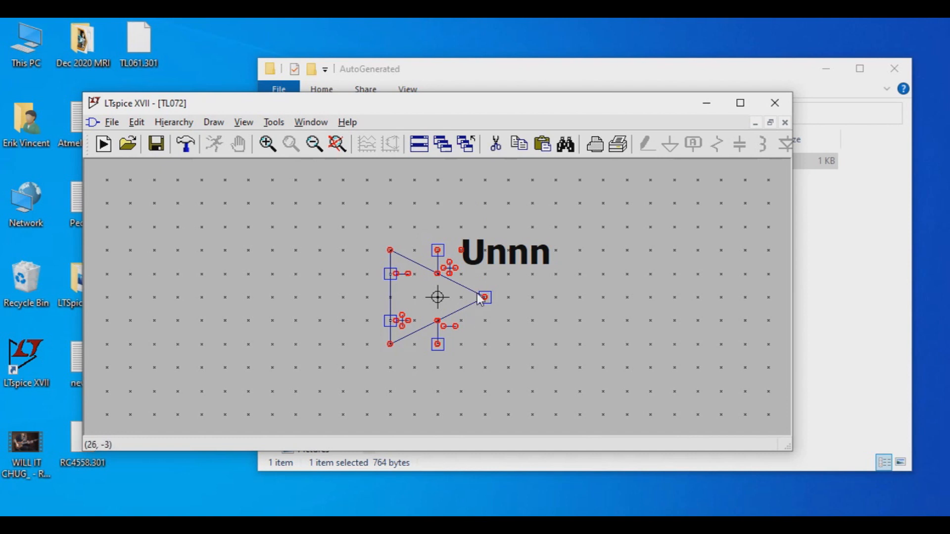
pyautogui.moveTo(463, 354)
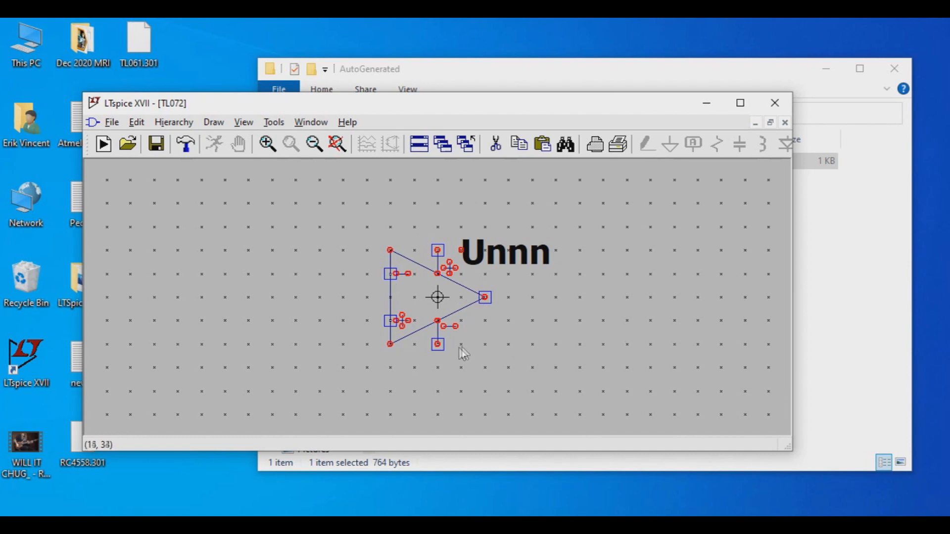
pyautogui.moveTo(482, 350)
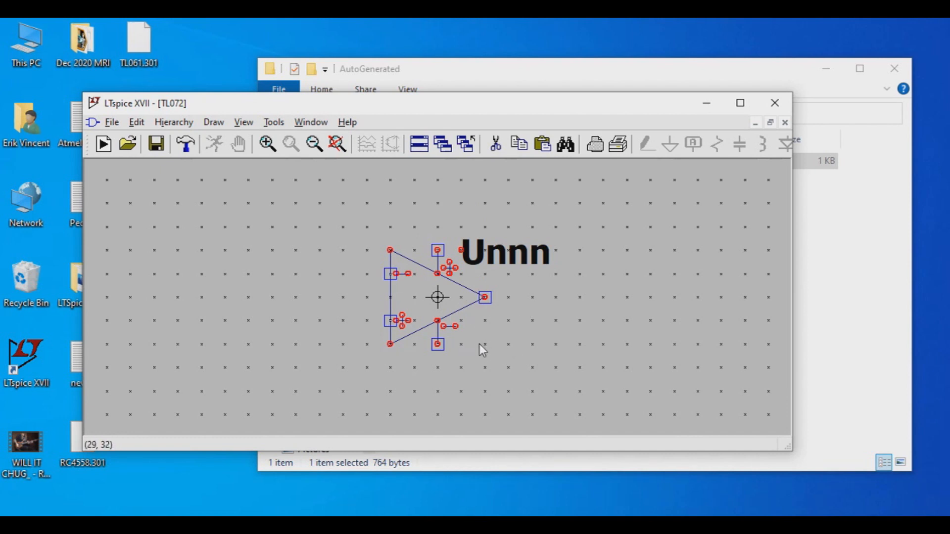
# Add the text label TL072 via Draw > Text and place it below the triangle.
pyautogui.rightClick(481, 348)
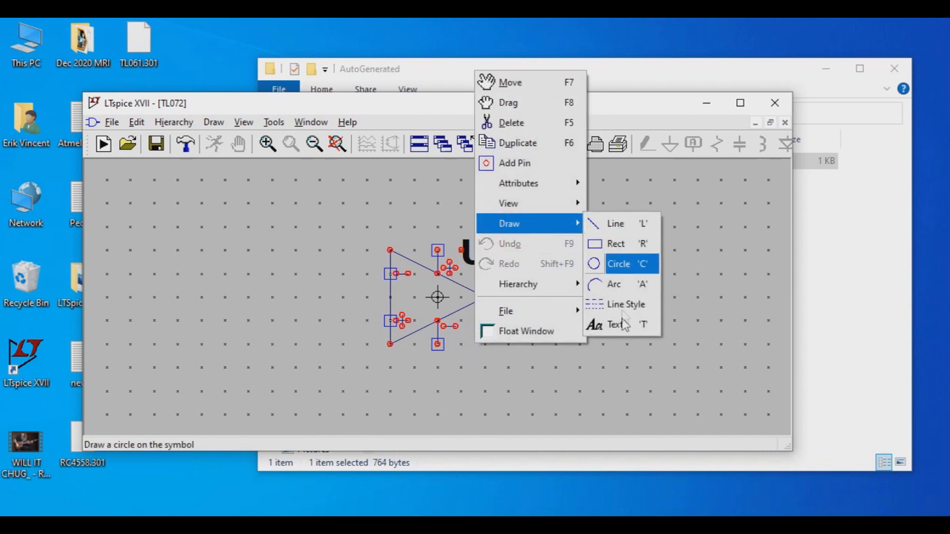
pyautogui.click(614, 324)
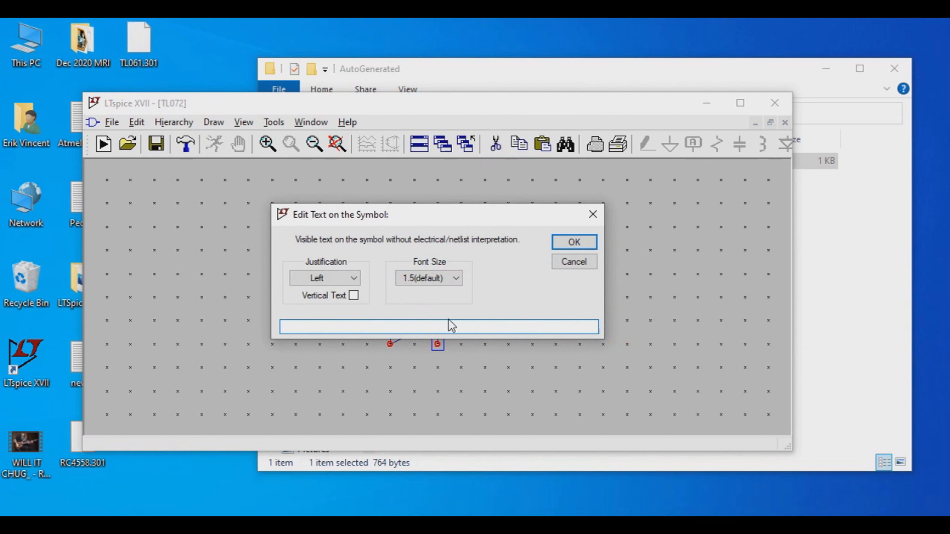
pyautogui.write('TL')
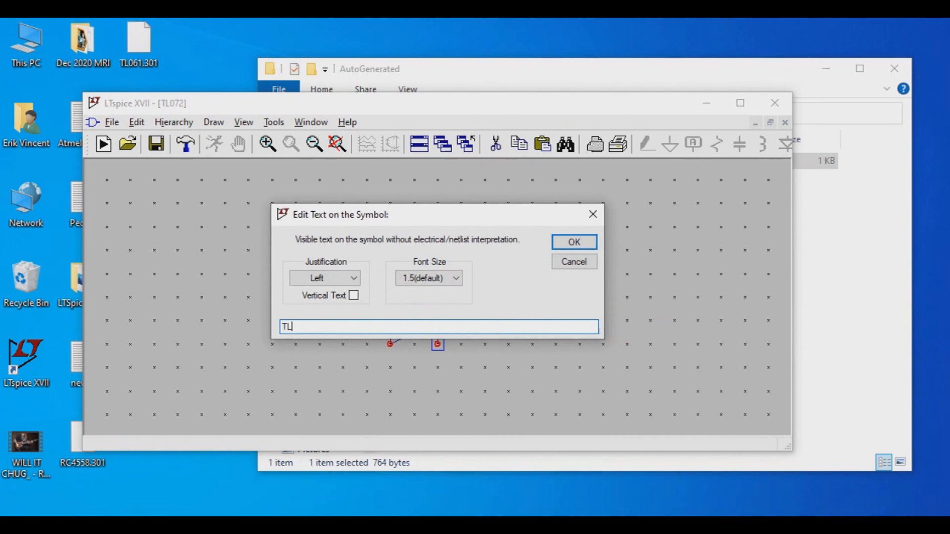
pyautogui.write('072')
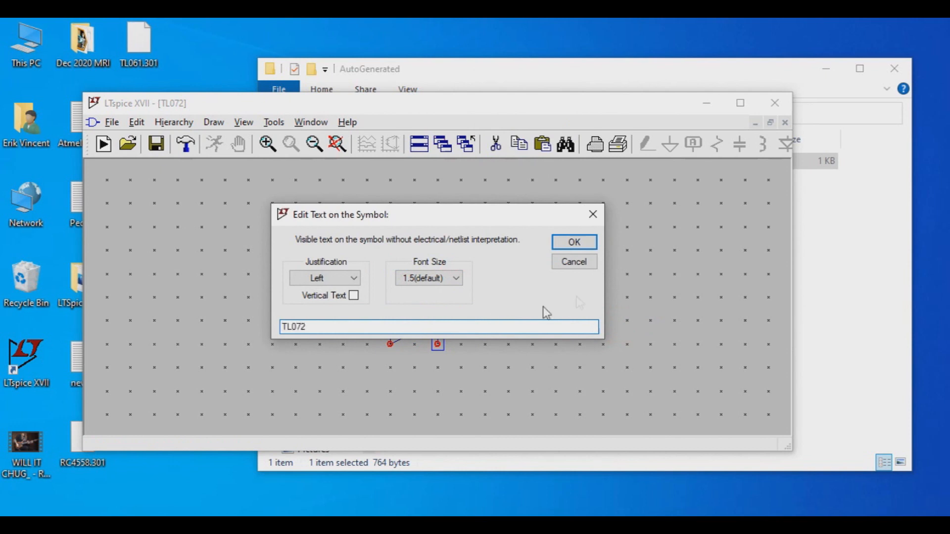
pyautogui.click(573, 241)
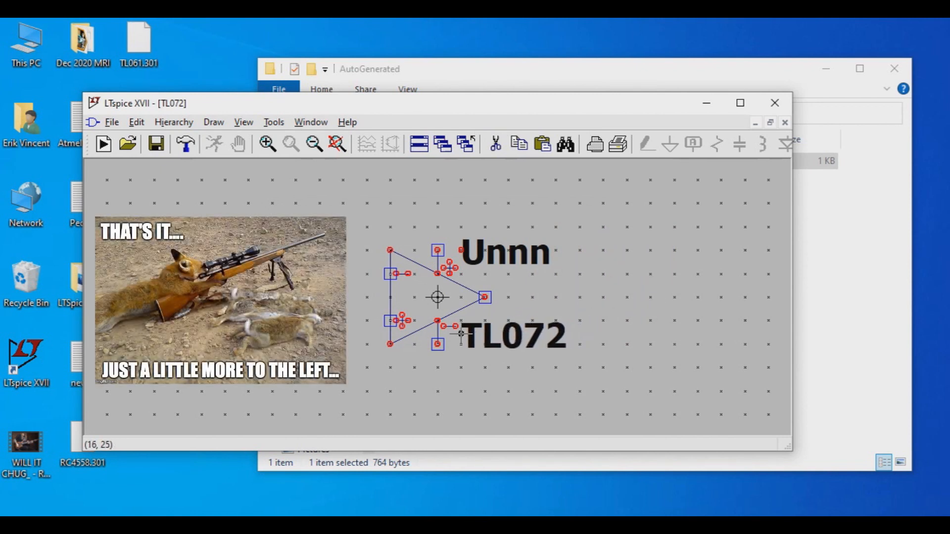
pyautogui.moveTo(460, 334)
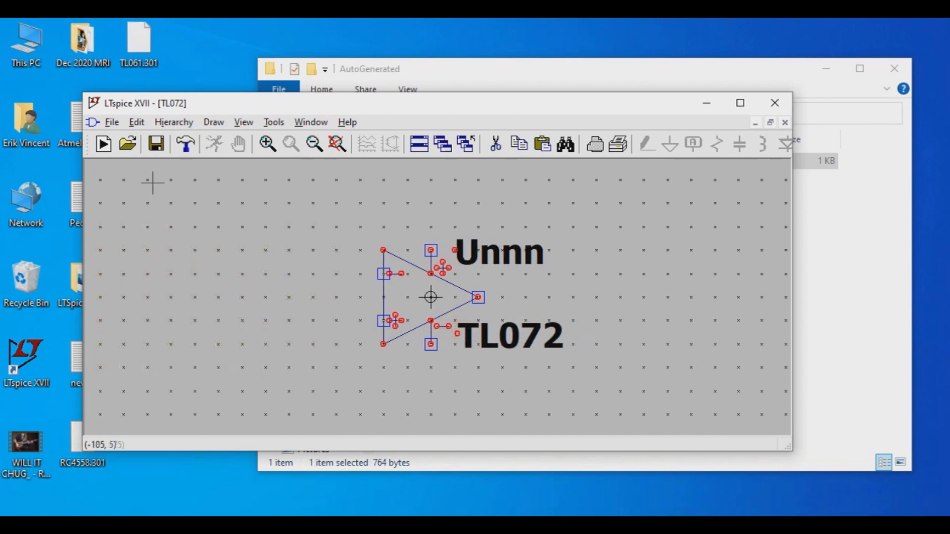
pyautogui.click(156, 144)
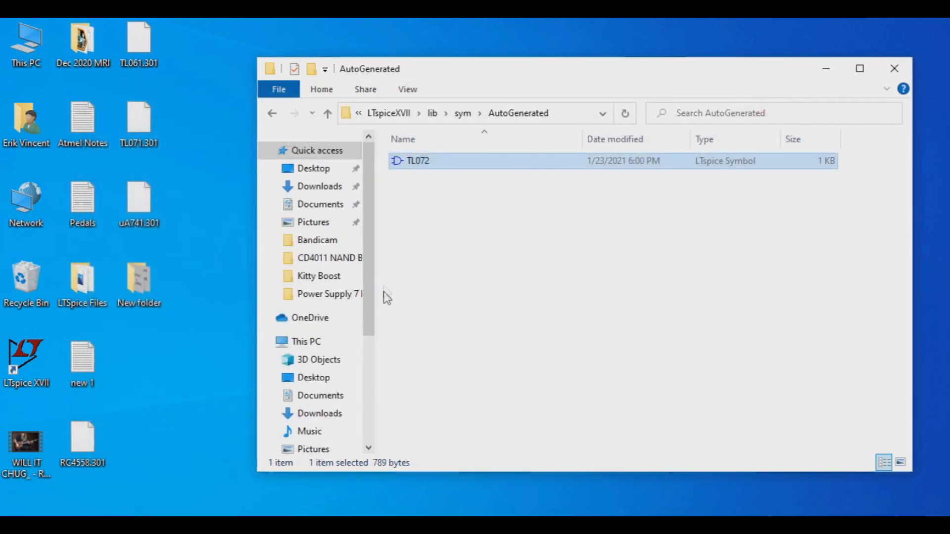
pyautogui.click(497, 226)
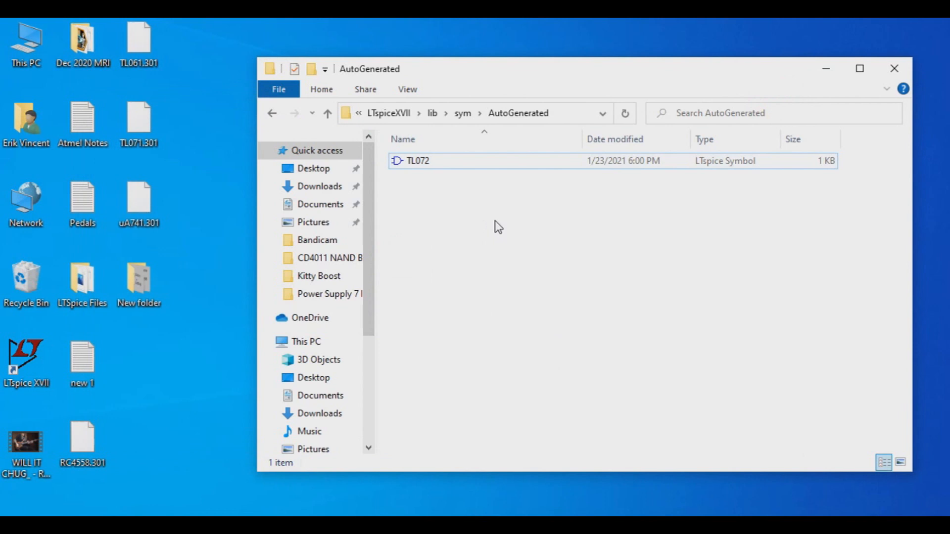
pyautogui.moveTo(501, 225)
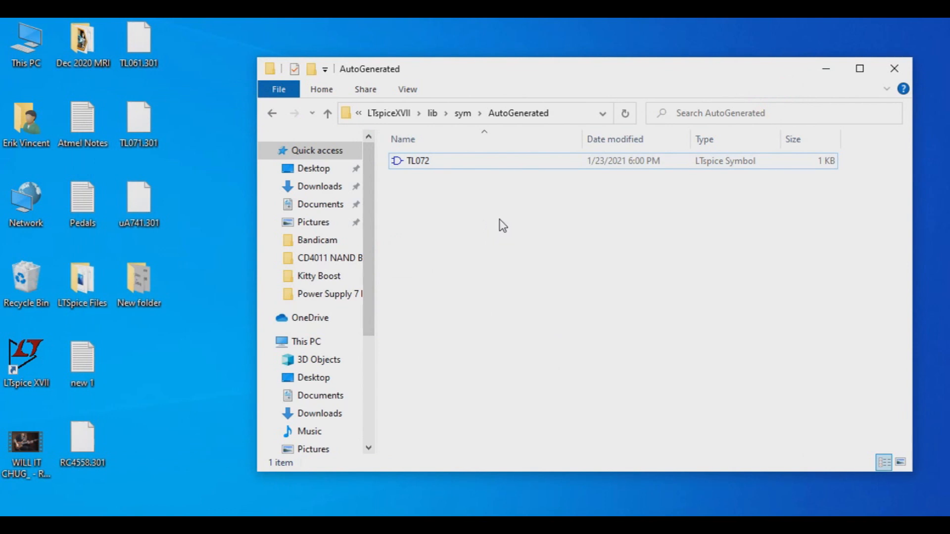
pyautogui.moveTo(568, 248)
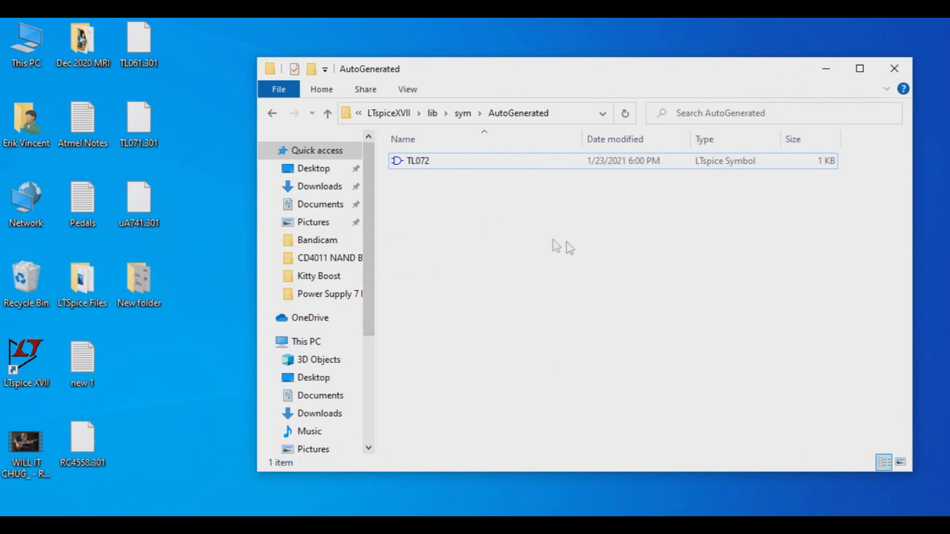
pyautogui.moveTo(612, 273)
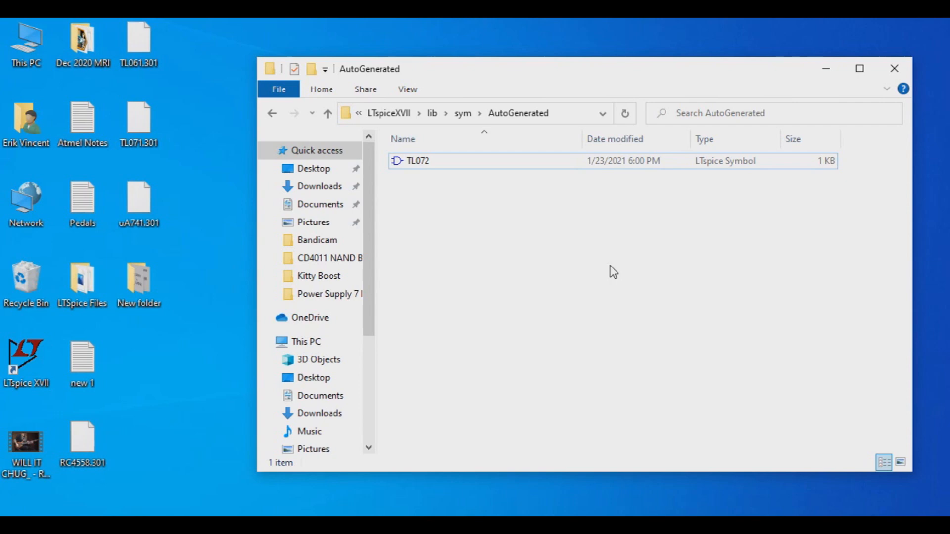
pyautogui.moveTo(636, 269)
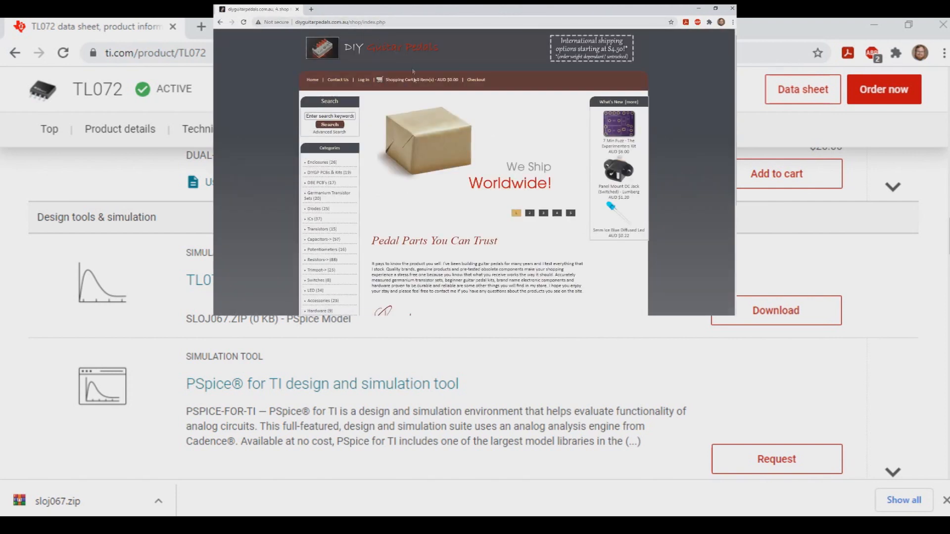
# Browse from DIYGP PCBs & Kits into the DBE PCB's category and scan its pedal boards.
pyautogui.click(325, 172)
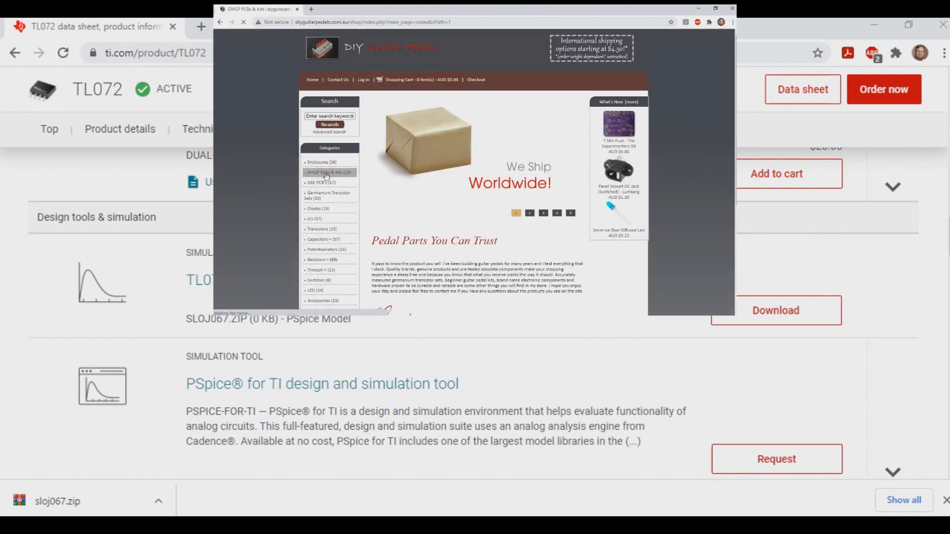
pyautogui.click(324, 172)
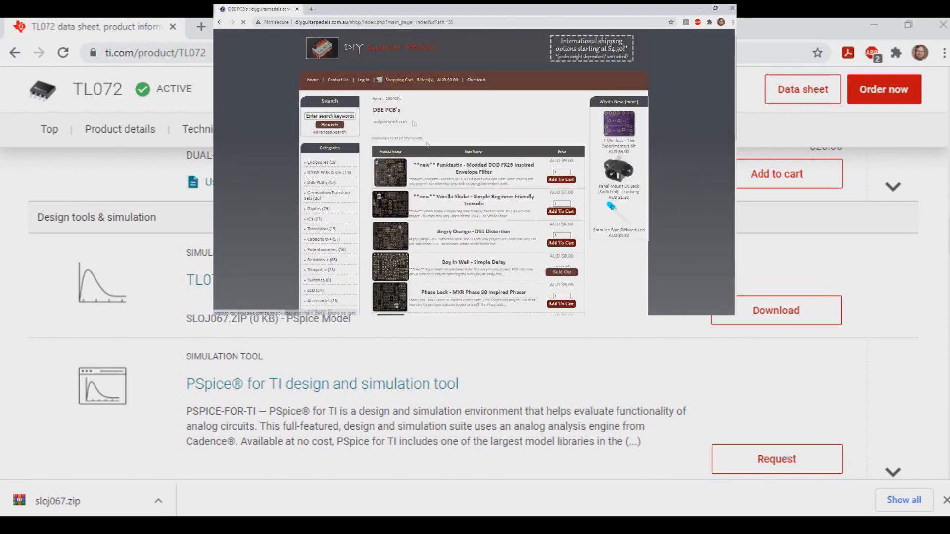
pyautogui.scroll(-3)
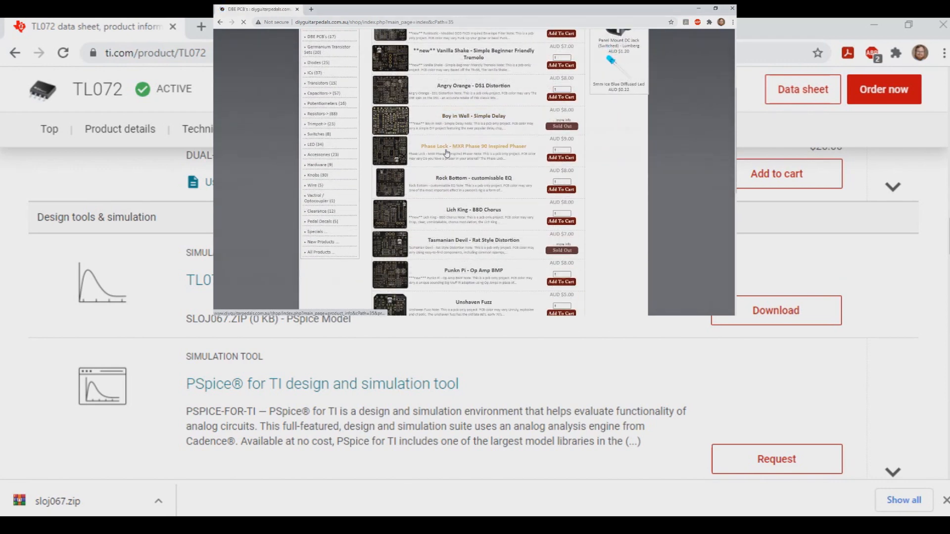